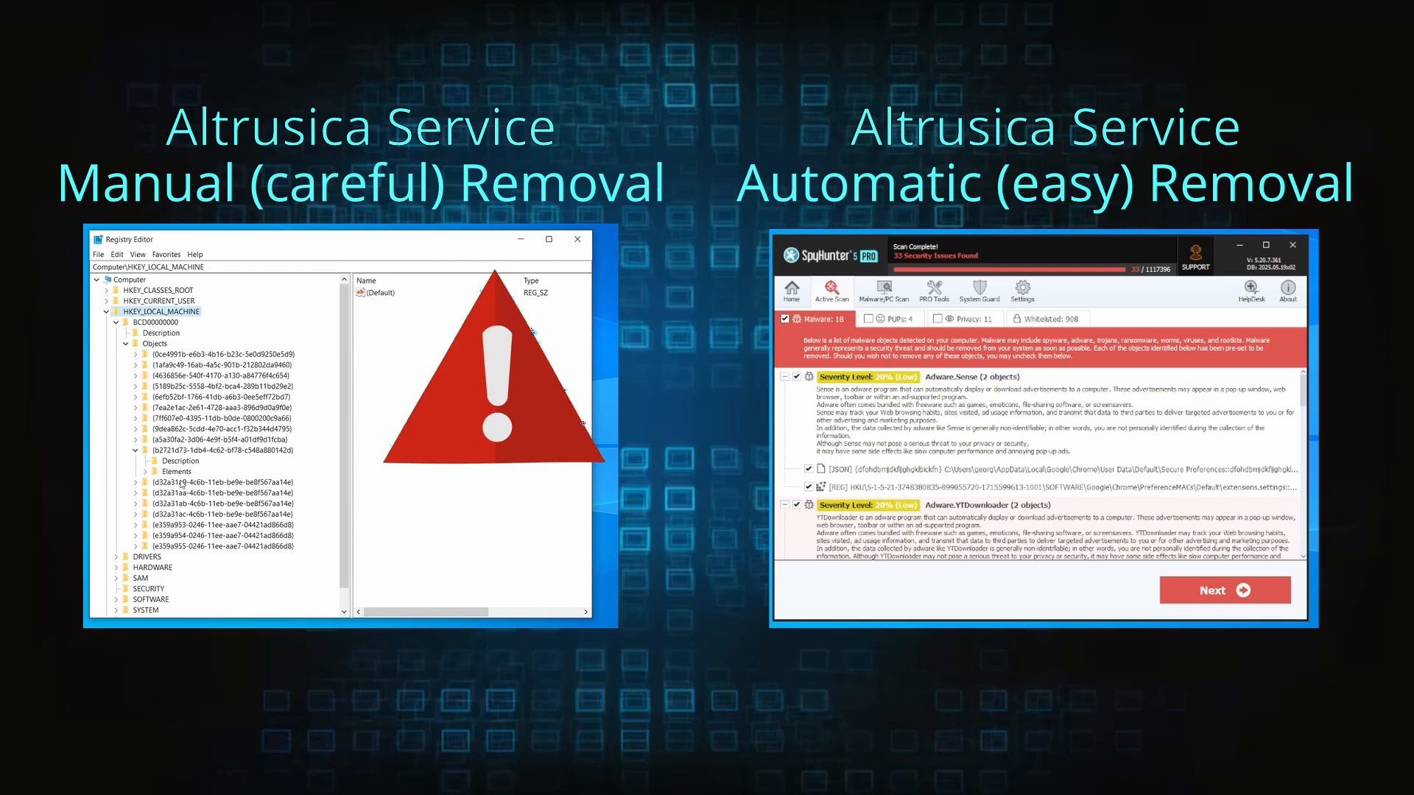
# - Scroll through the Altrusica Service removal guide and return to the SpyHunter 7-day trial offer
pyautogui.rightClick(547, 521)
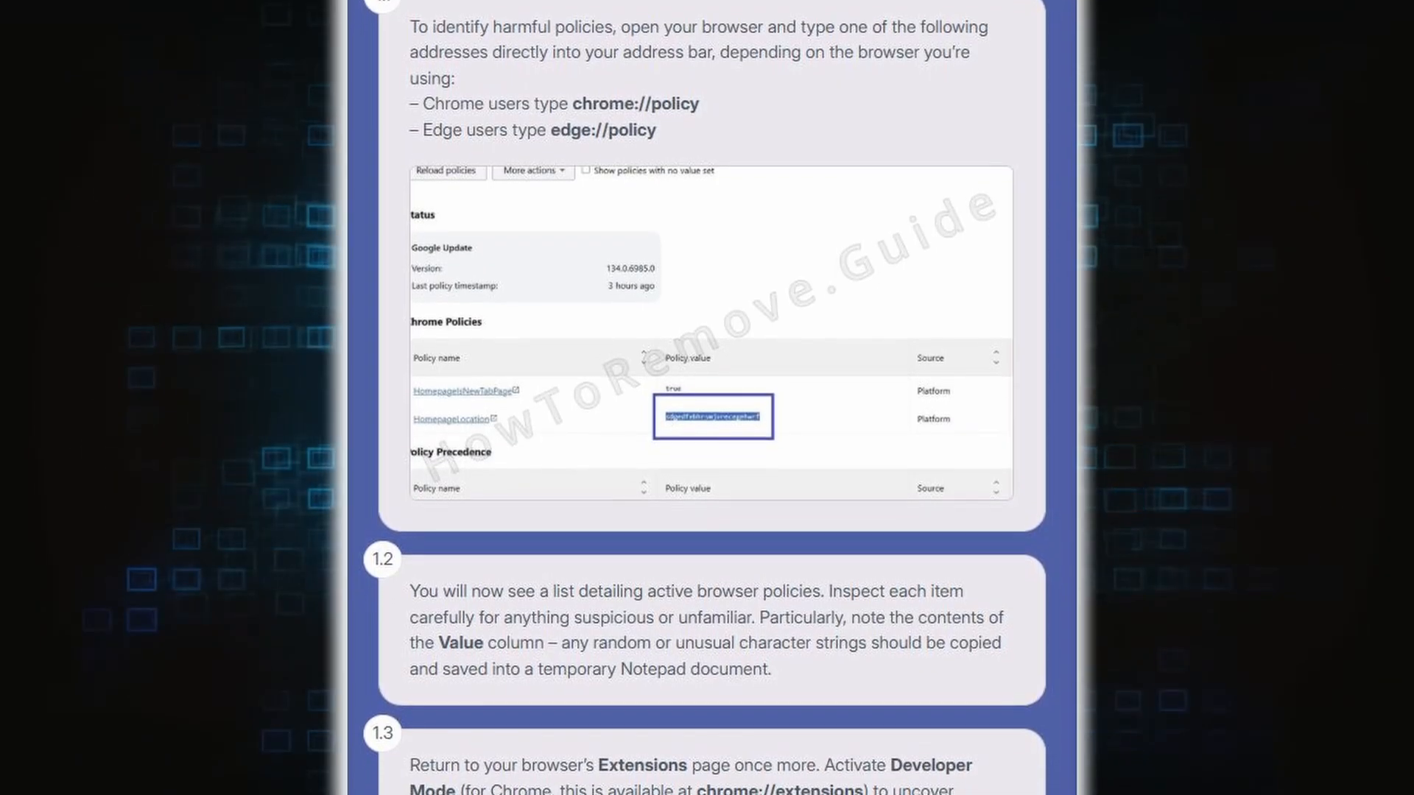
pyautogui.scroll(-3)
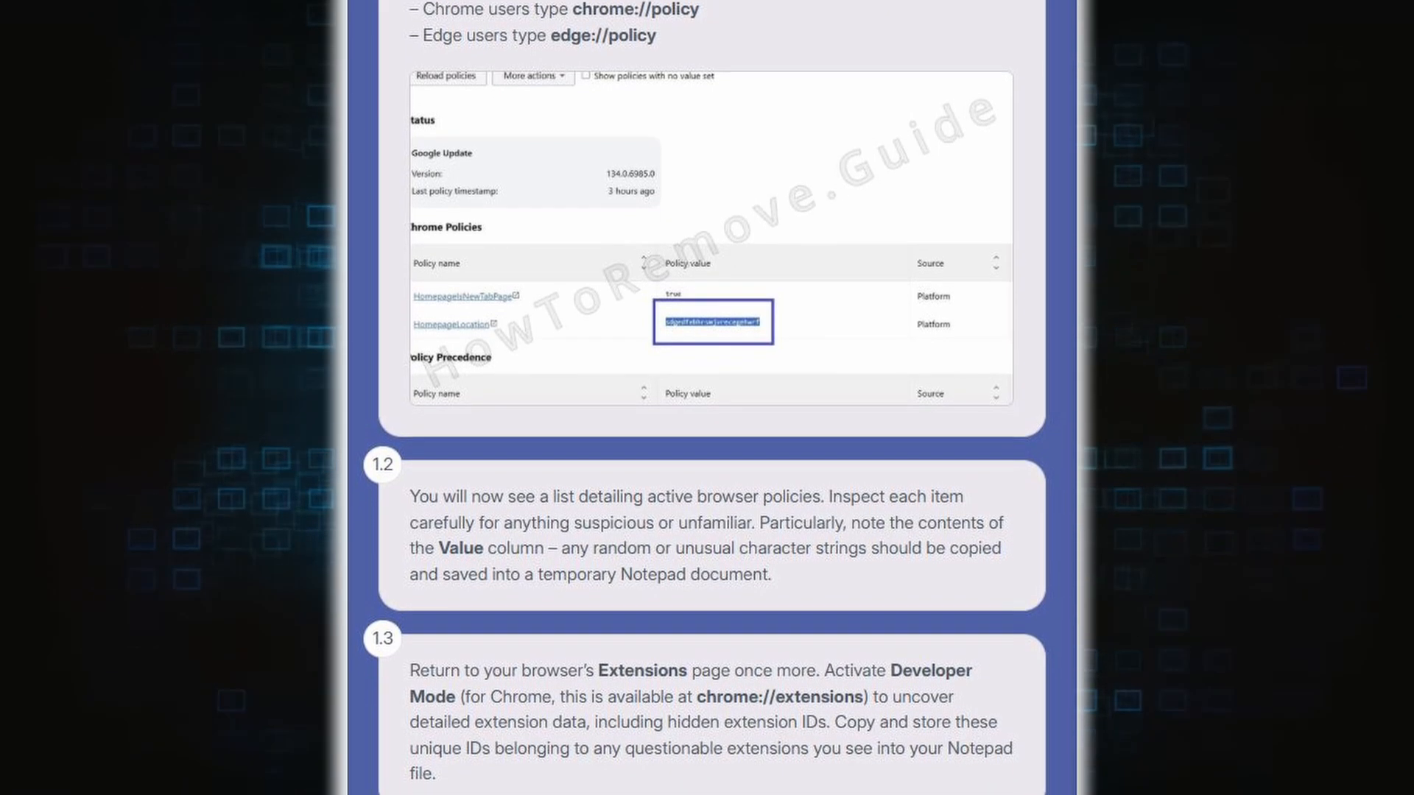
pyautogui.scroll(3)
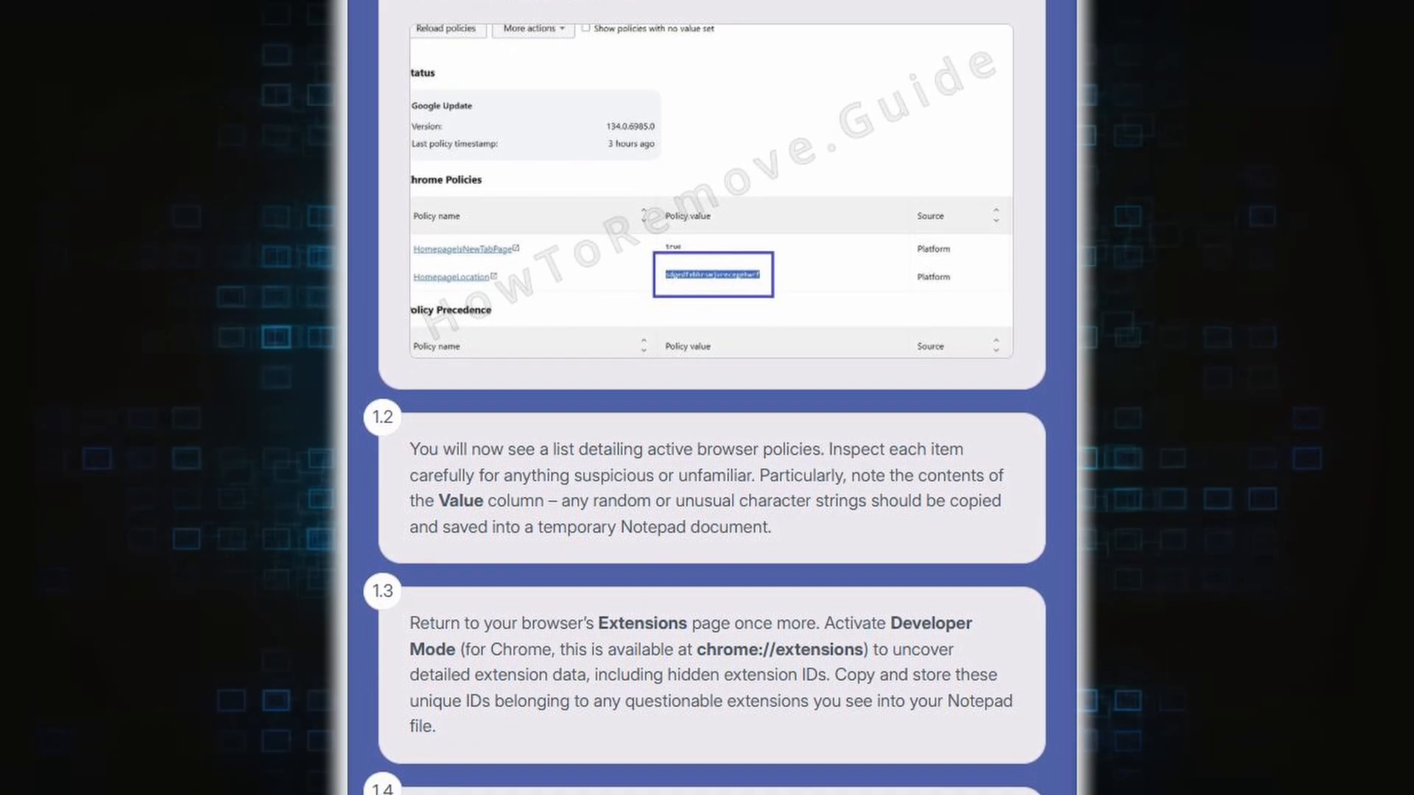
pyautogui.scroll(-3)
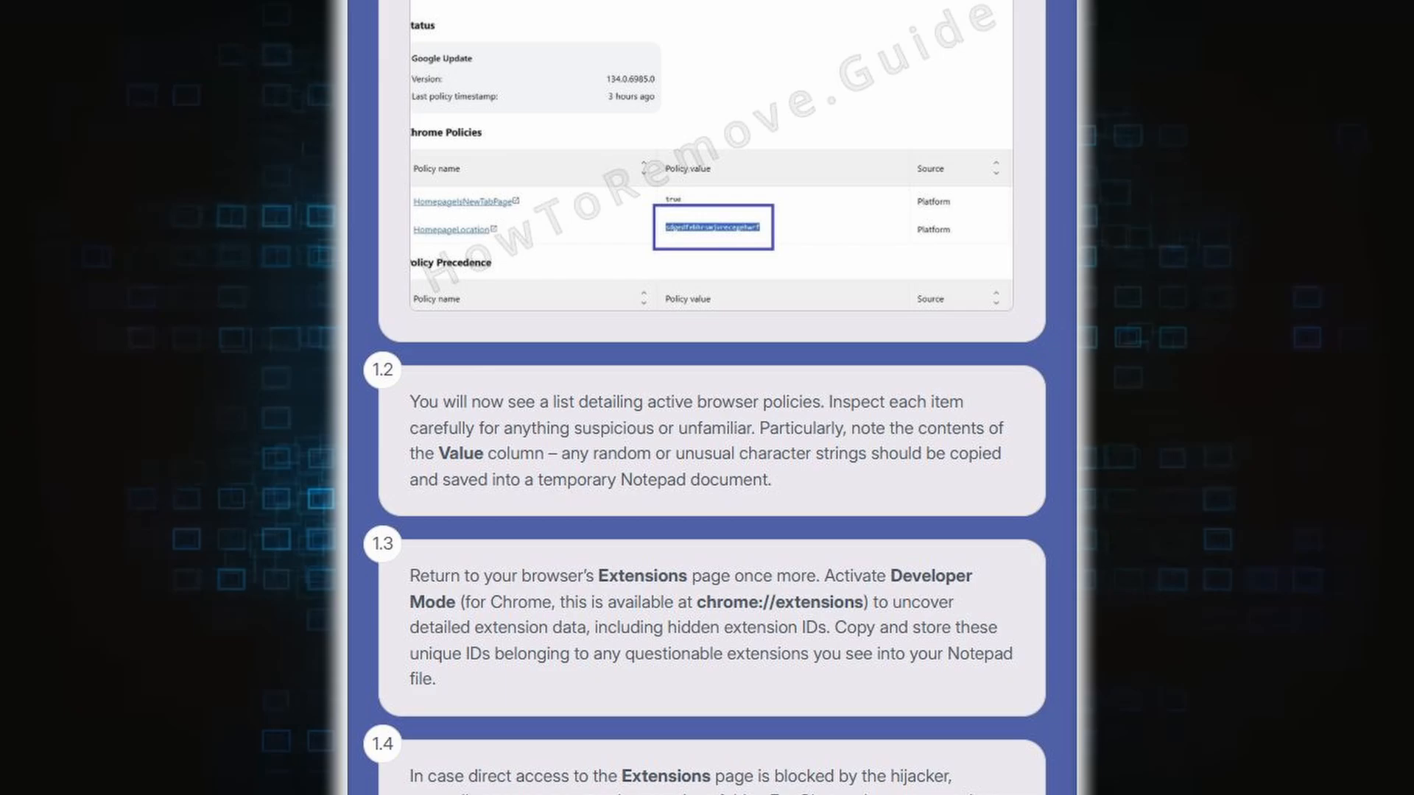
pyautogui.scroll(-3)
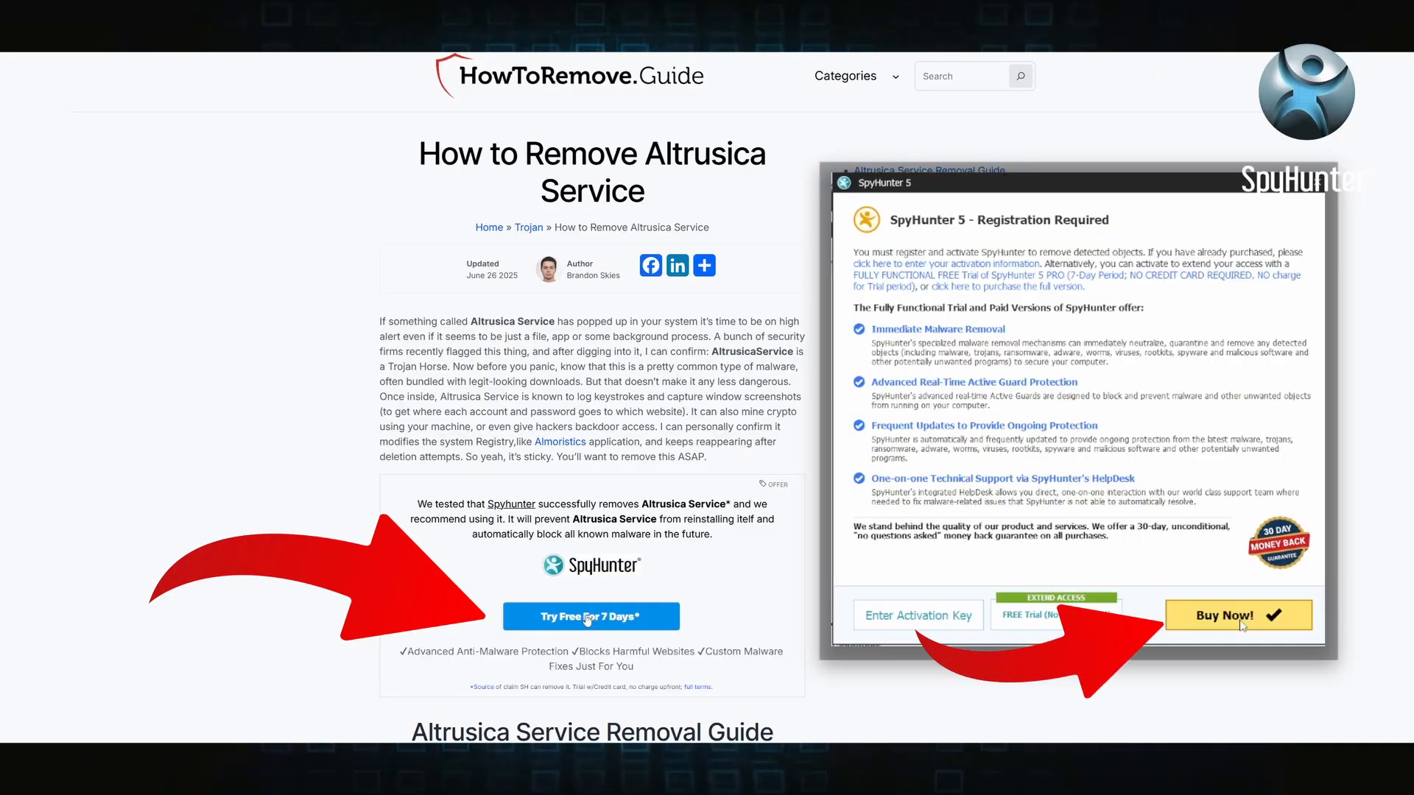
# - Enter promo code HTRG15 on the SpyHunter purchase page
pyautogui.click(1239, 615)
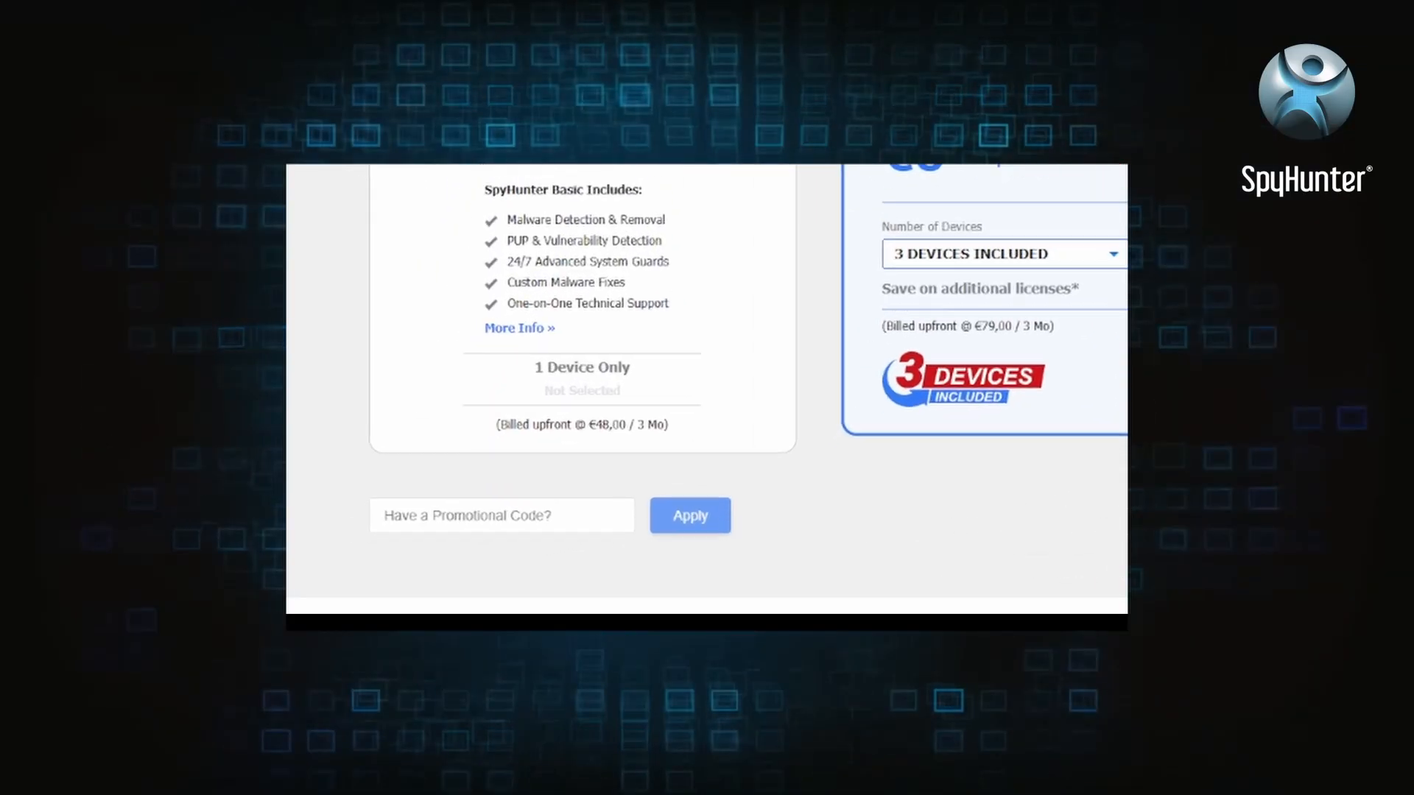
pyautogui.write('HTRG15')
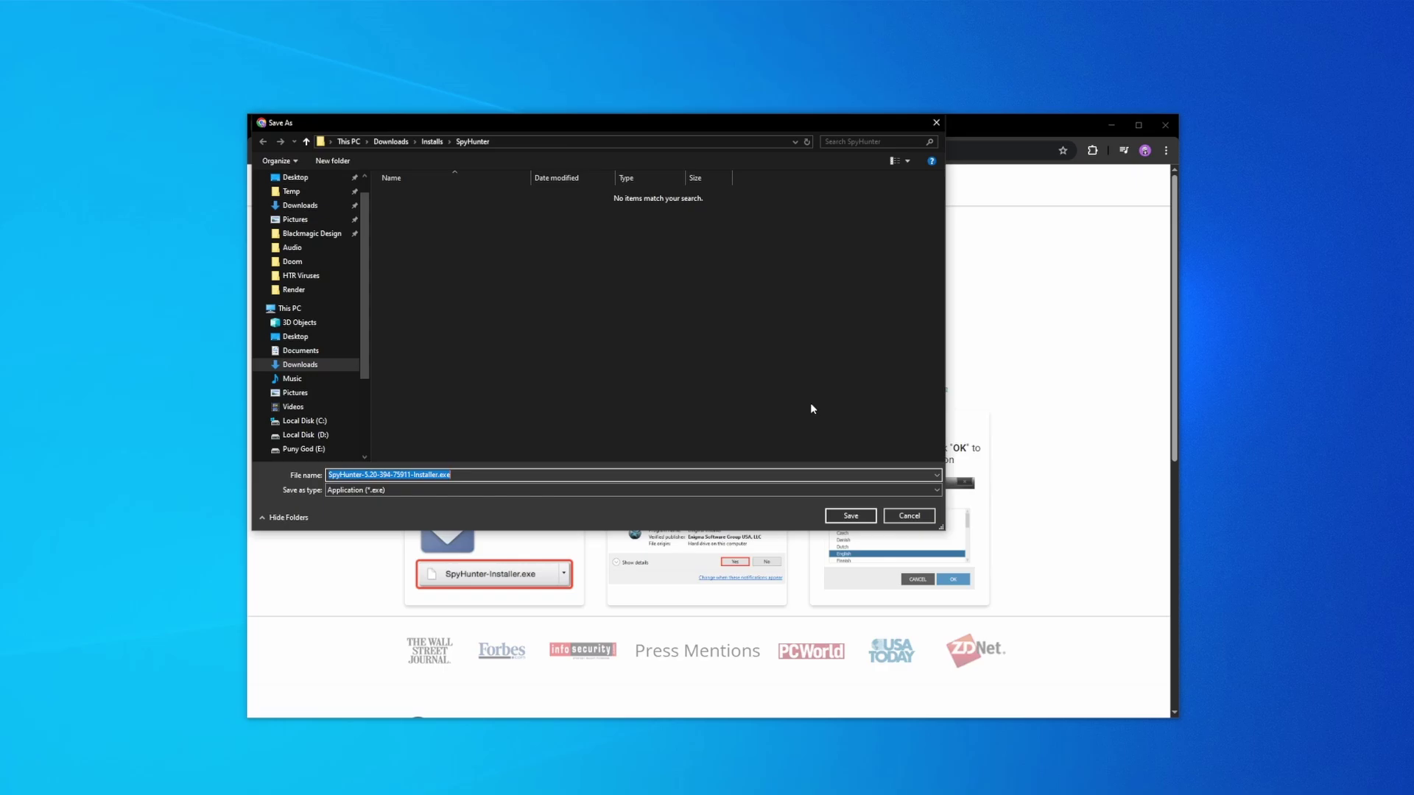
# - Save the installer to Downloads\Installs\SpyHunter and start buying a SpyHunter 5 license
pyautogui.click(848, 515)
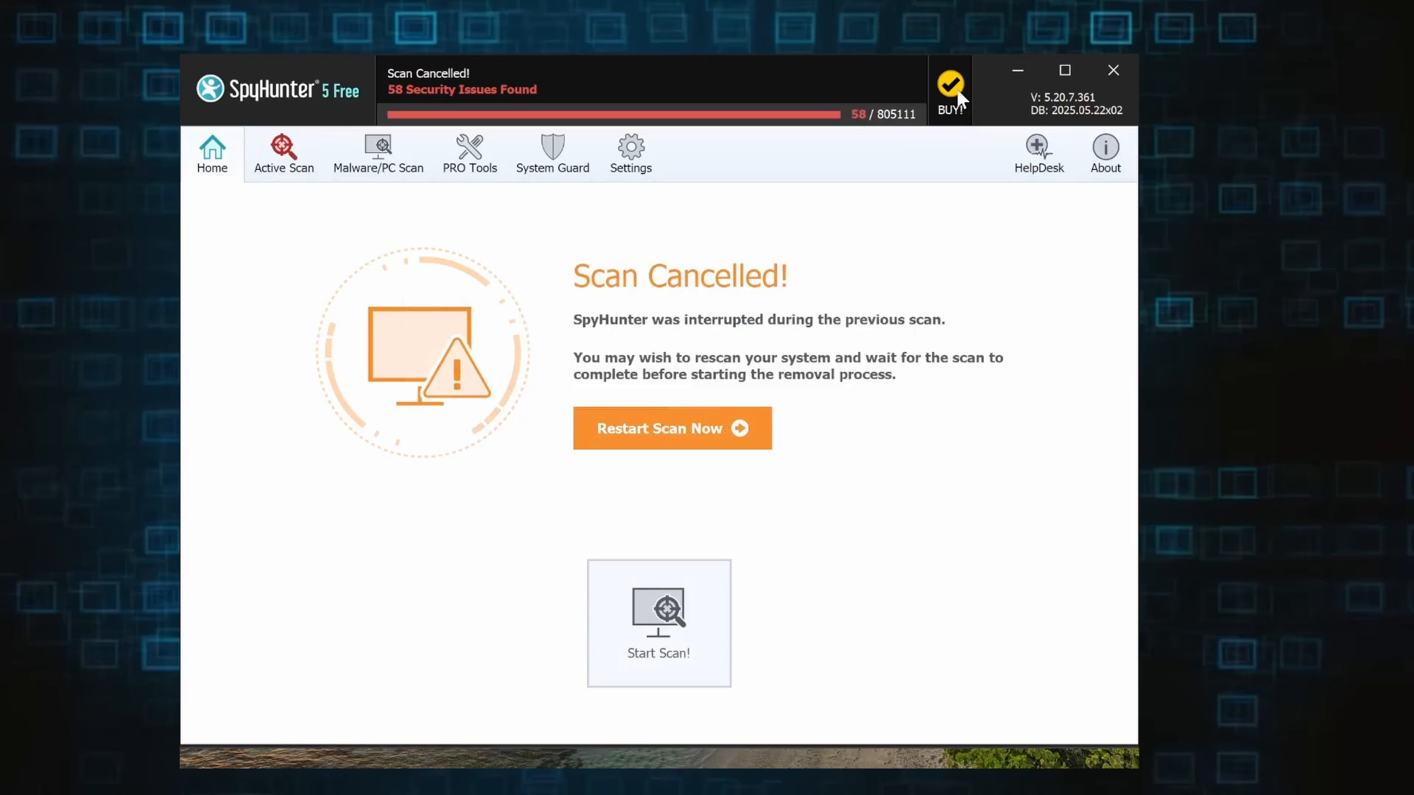
pyautogui.click(949, 85)
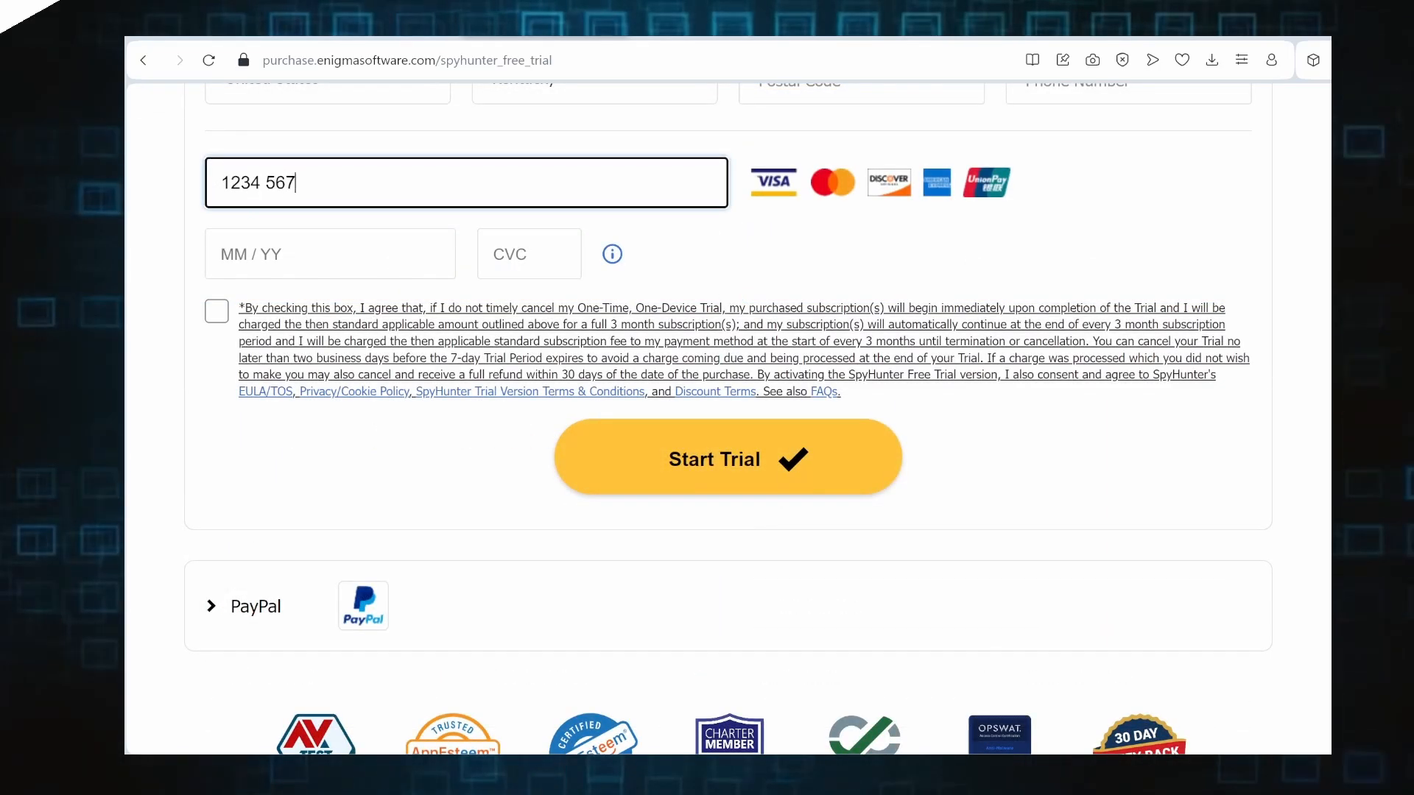
pyautogui.click(727, 458)
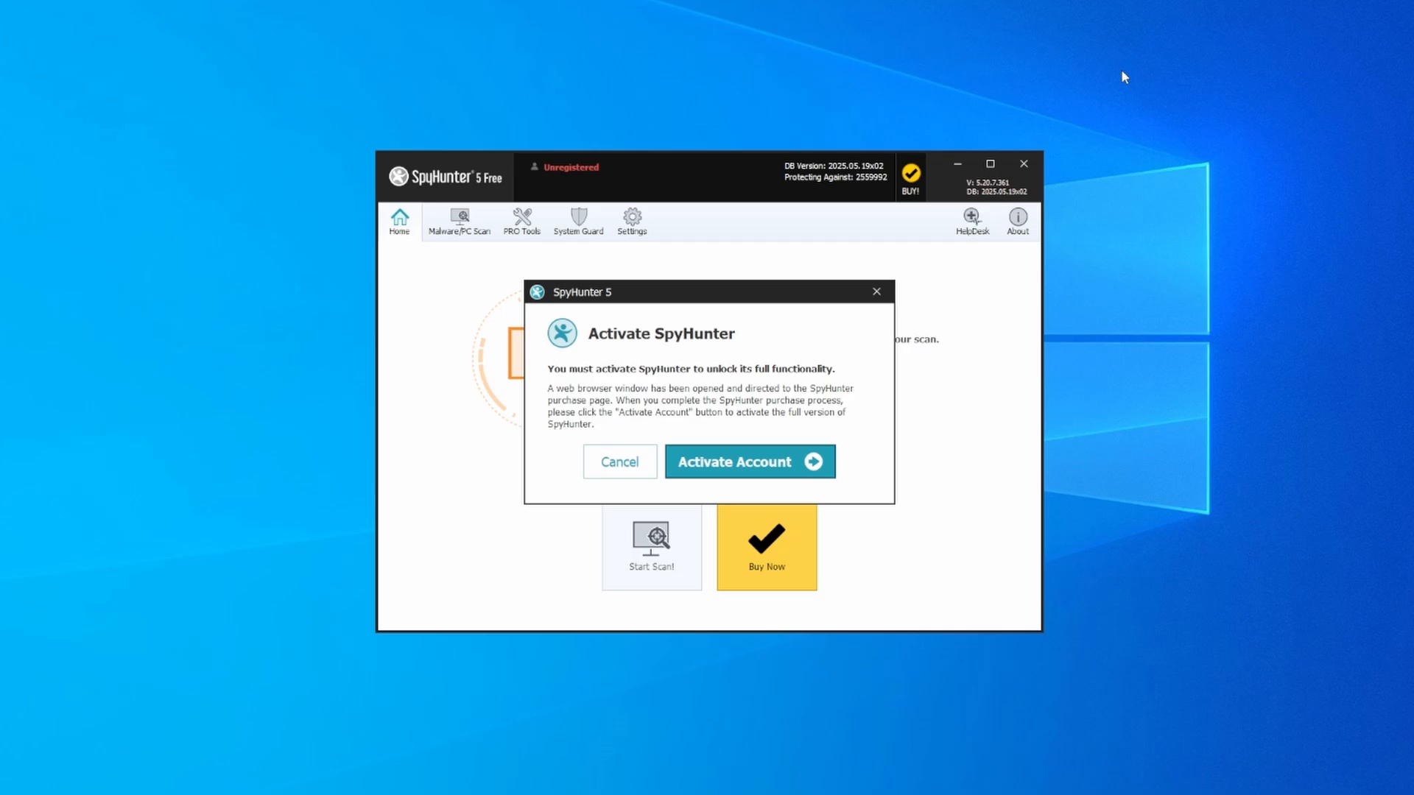
pyautogui.moveTo(741, 467)
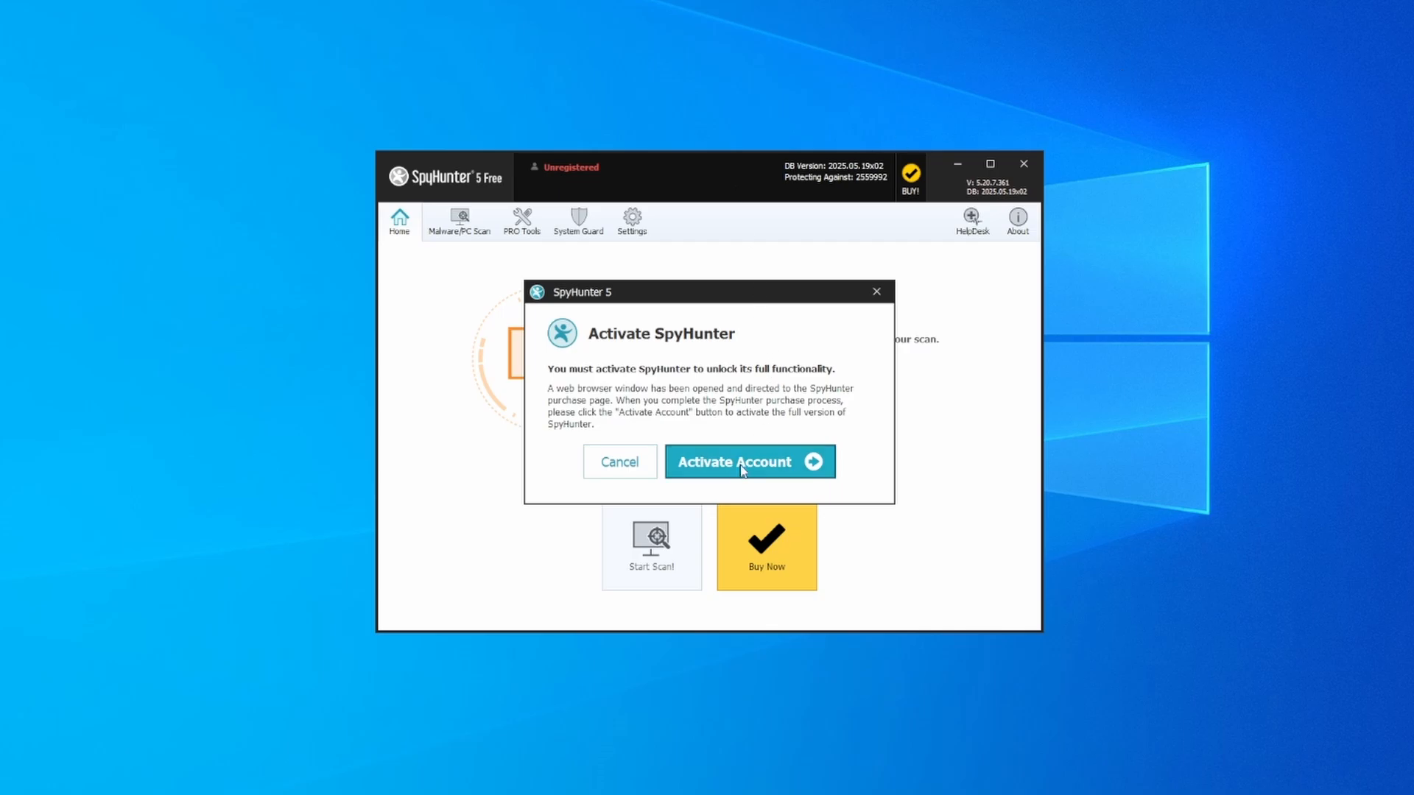
# - Activate the account and buy Pro with promo code HTRG15, paying by credit card
pyautogui.click(748, 461)
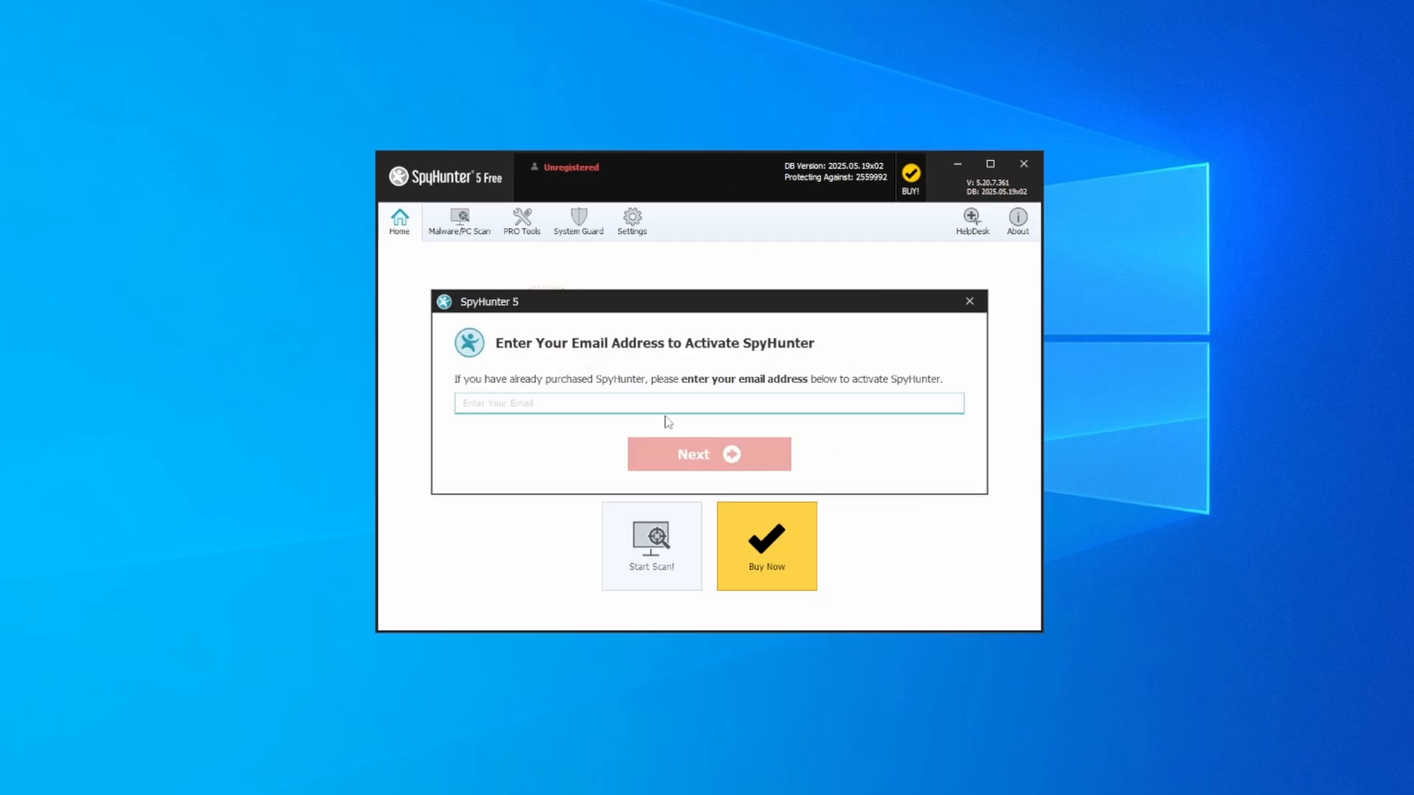
pyautogui.click(766, 546)
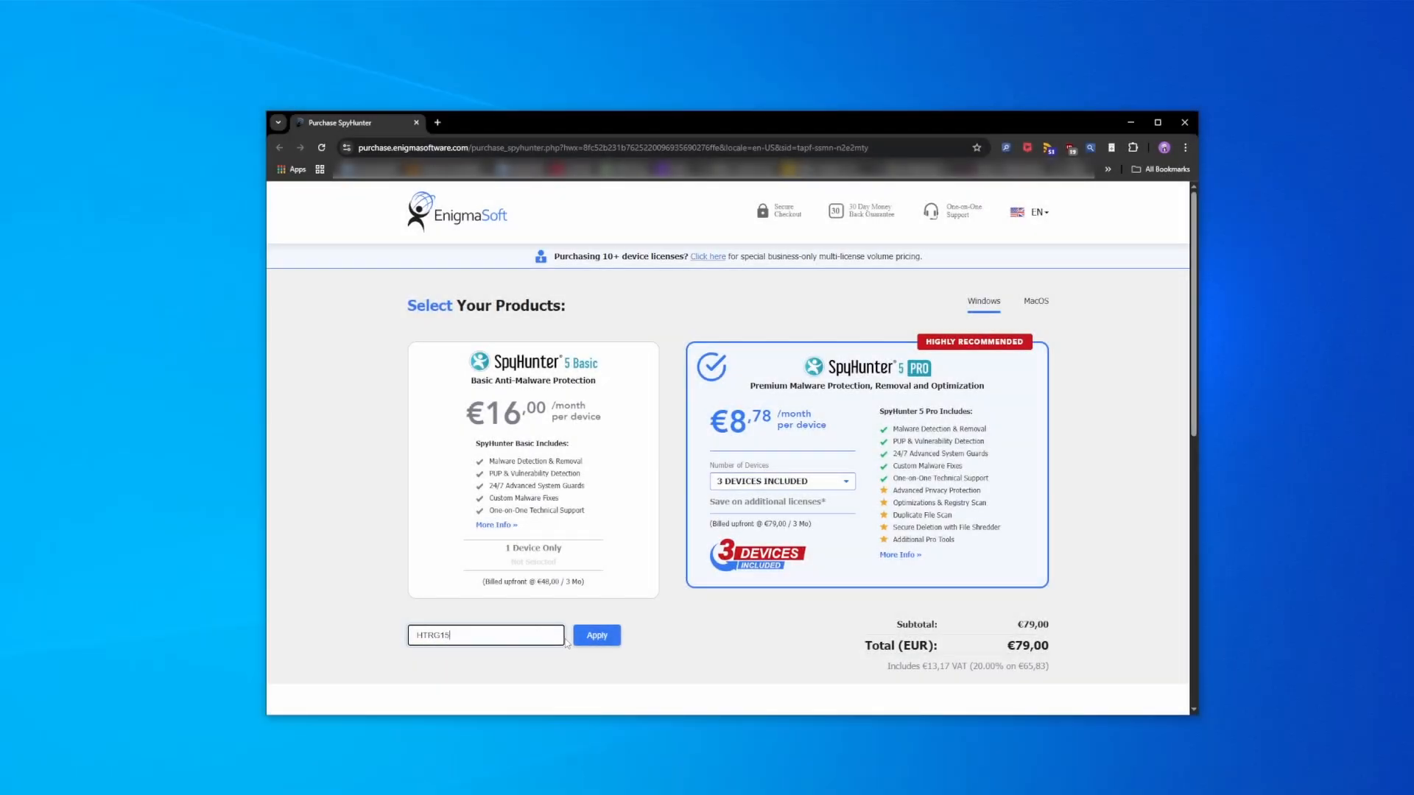
pyautogui.click(596, 635)
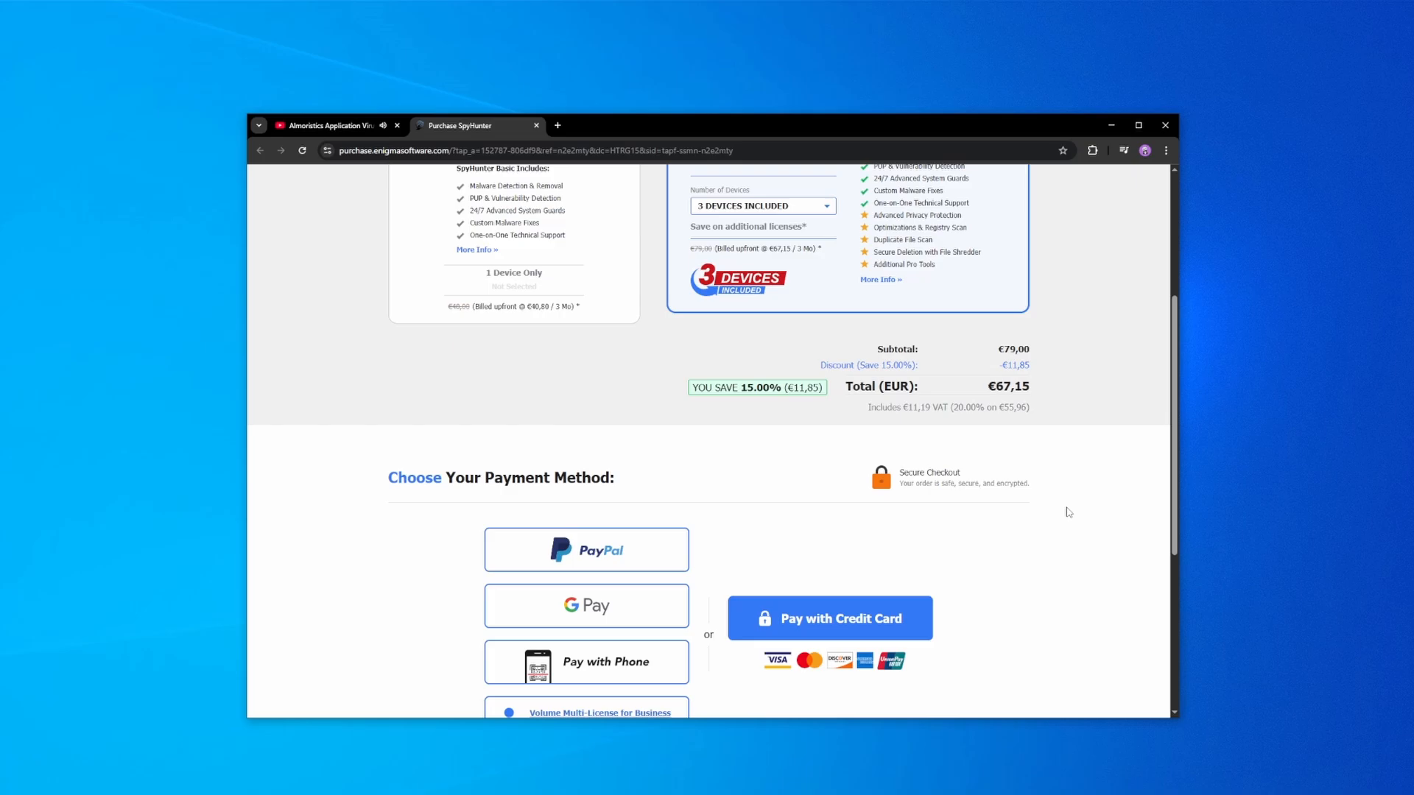
pyautogui.click(830, 619)
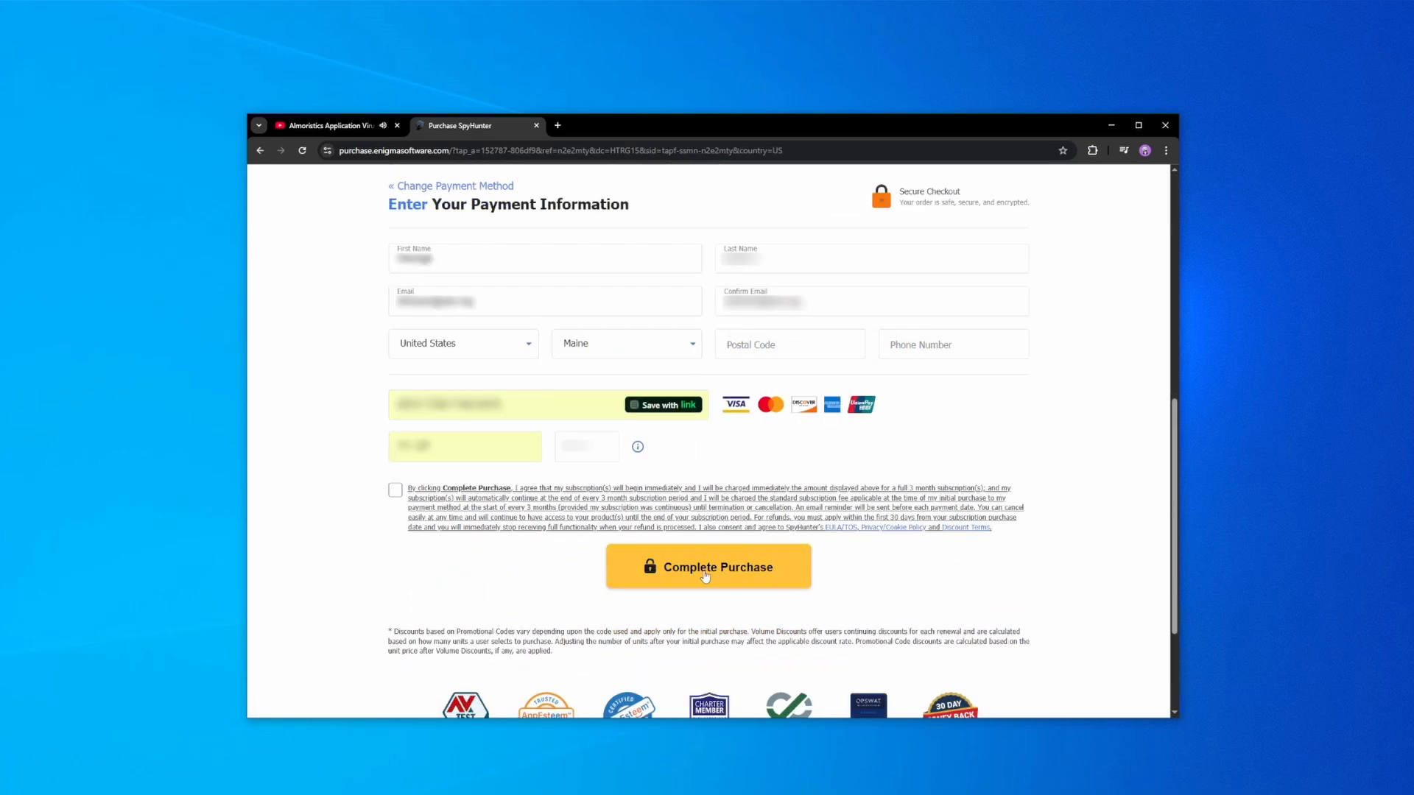
pyautogui.click(708, 566)
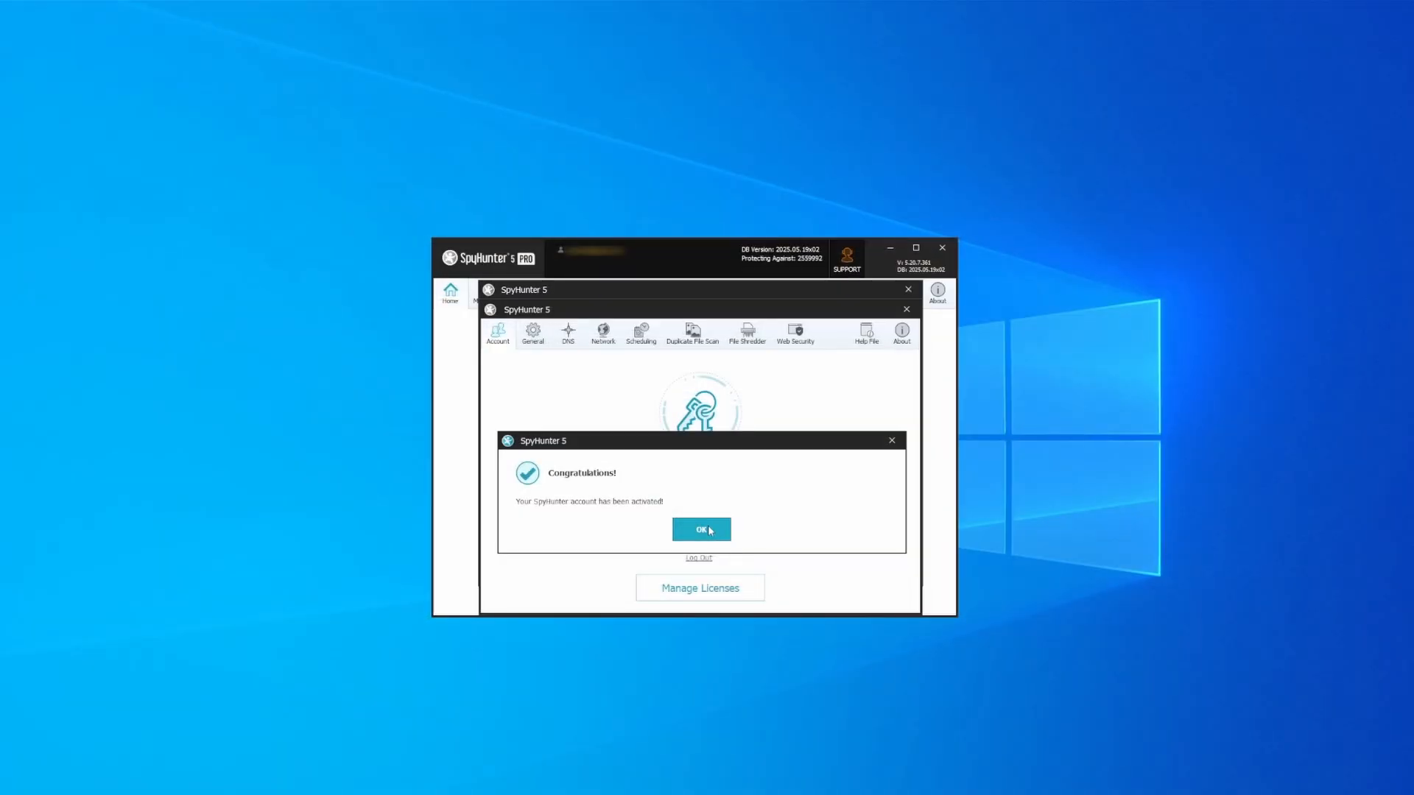
# - Run a full system scan and select all detected objects for removal
pyautogui.click(700, 530)
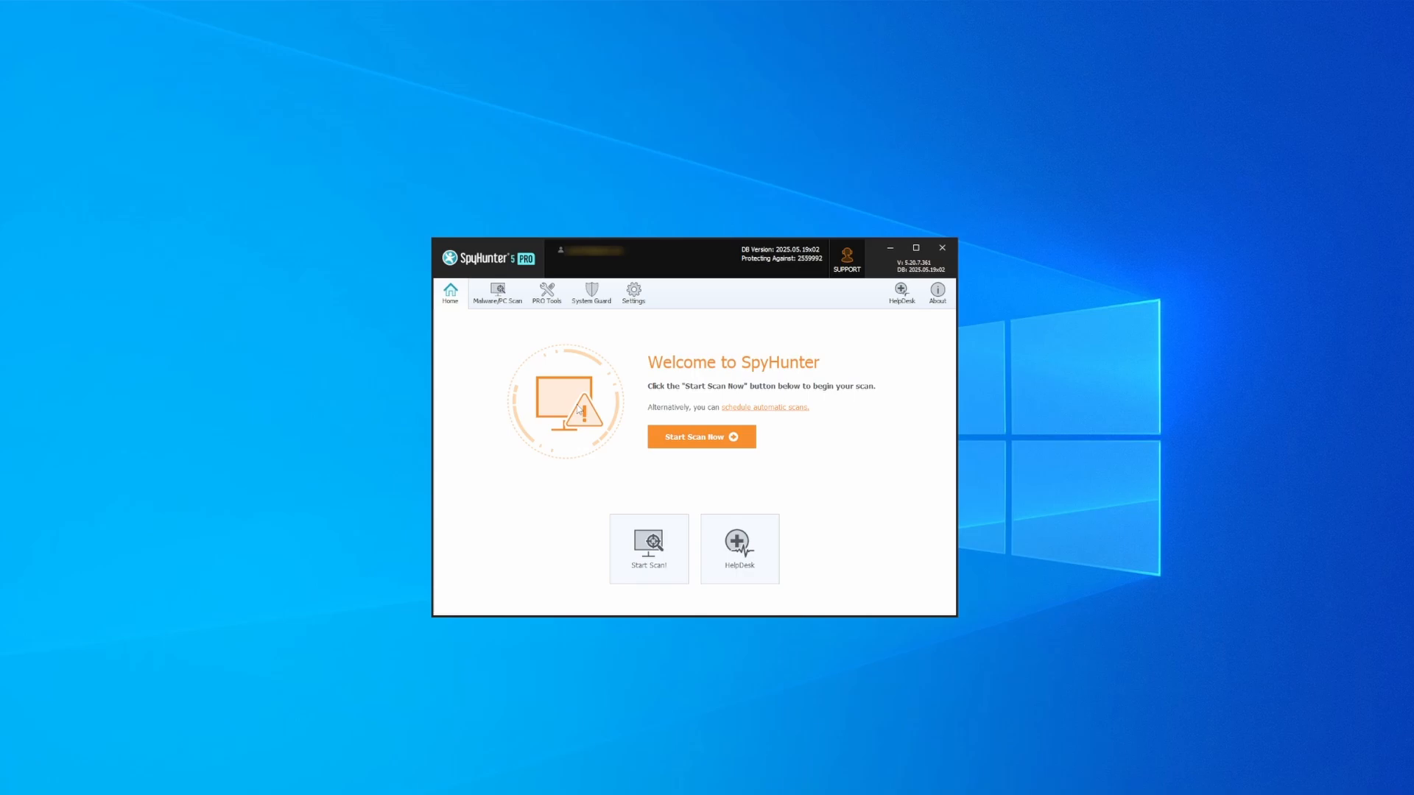
pyautogui.click(700, 437)
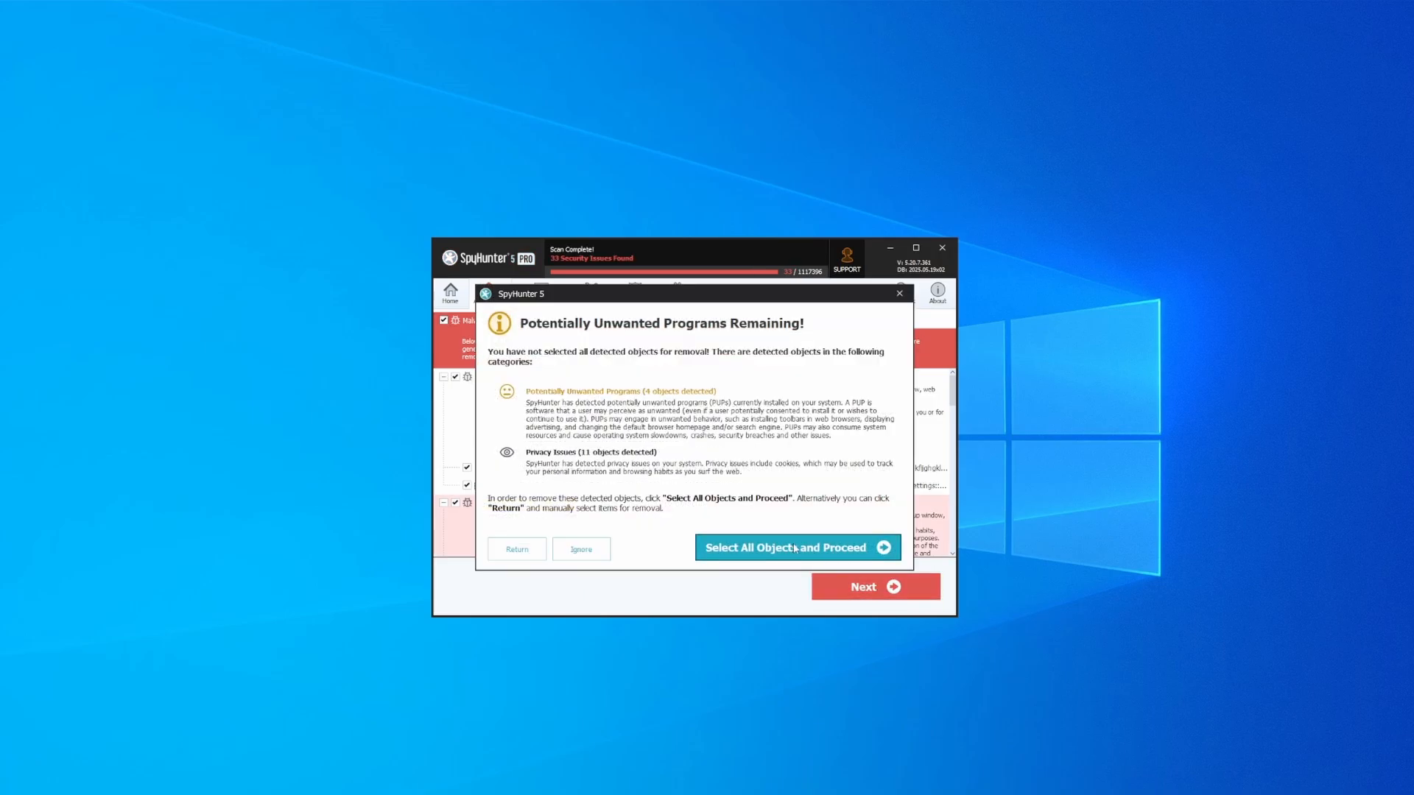
pyautogui.click(796, 547)
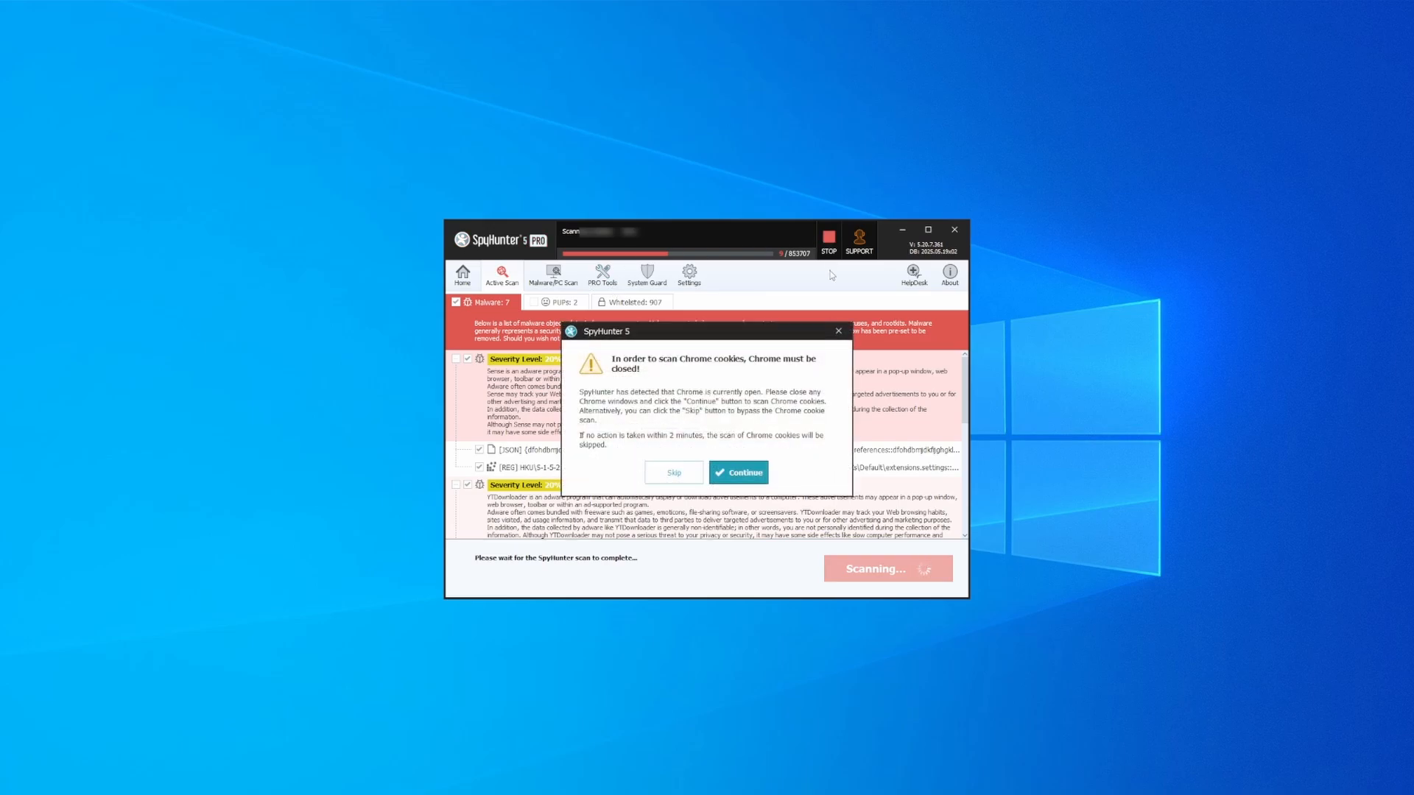
pyautogui.rightClick(290, 543)
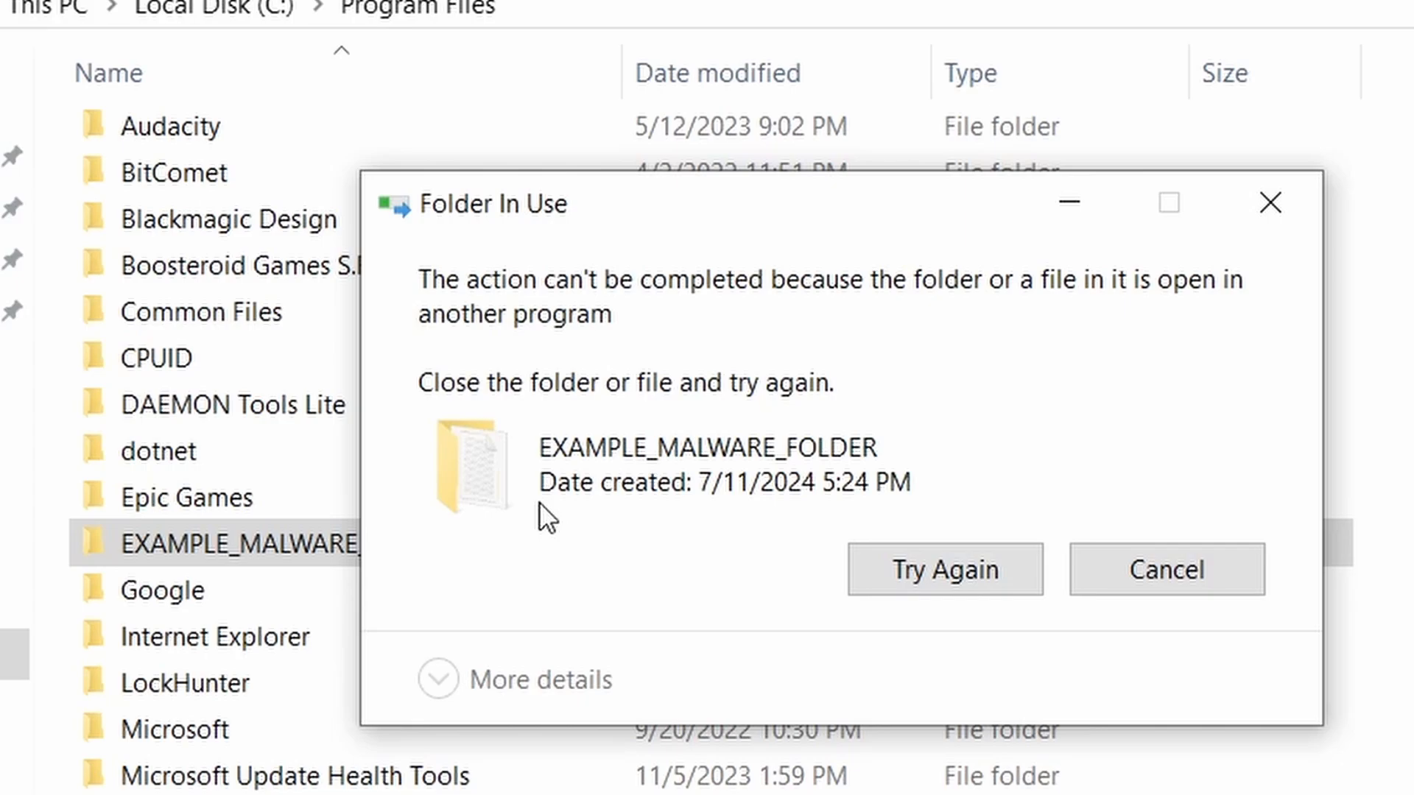
pyautogui.moveTo(937, 591)
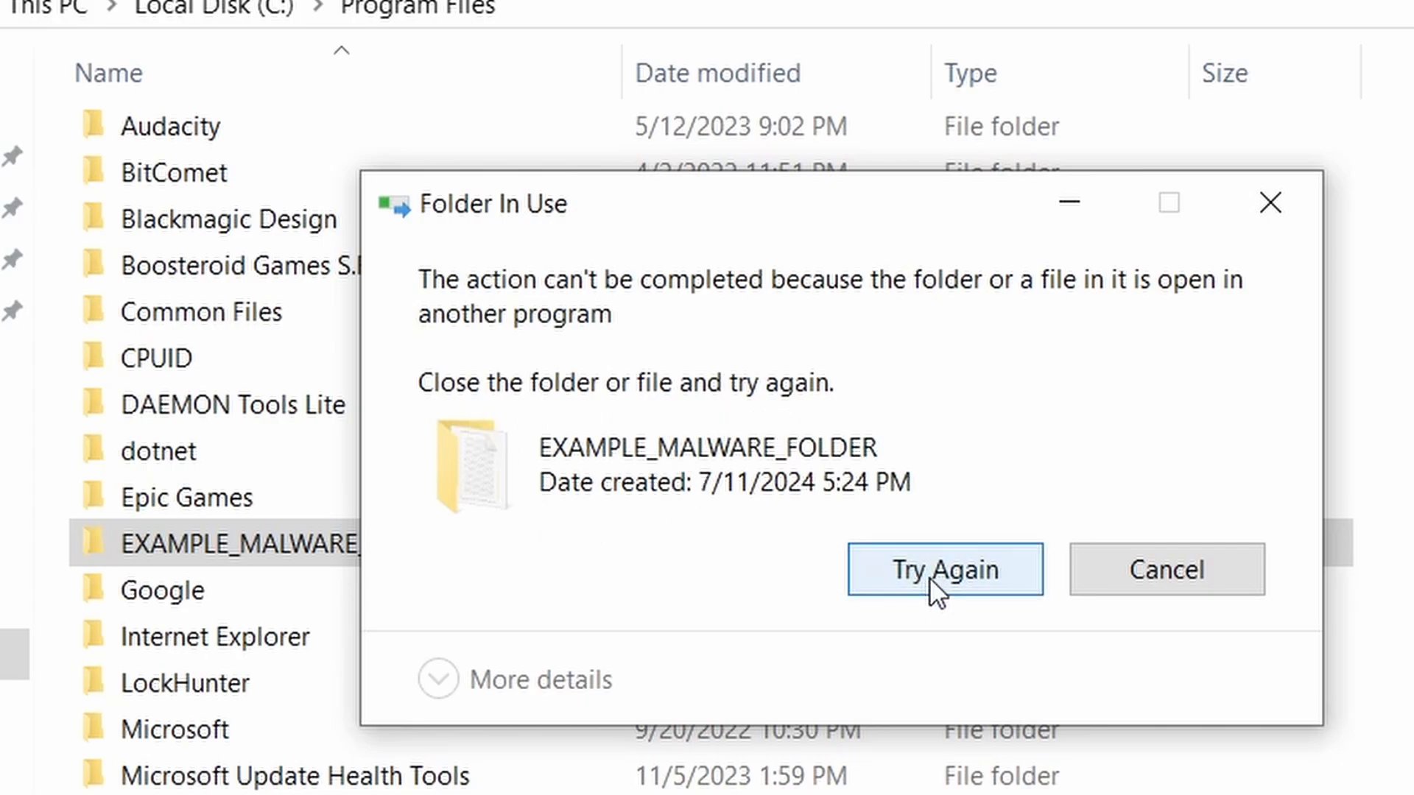
# - Retry deleting EXAMPLE_MALWARE_FOLDER, then delete the Example Malware App scheduled task
pyautogui.click(945, 569)
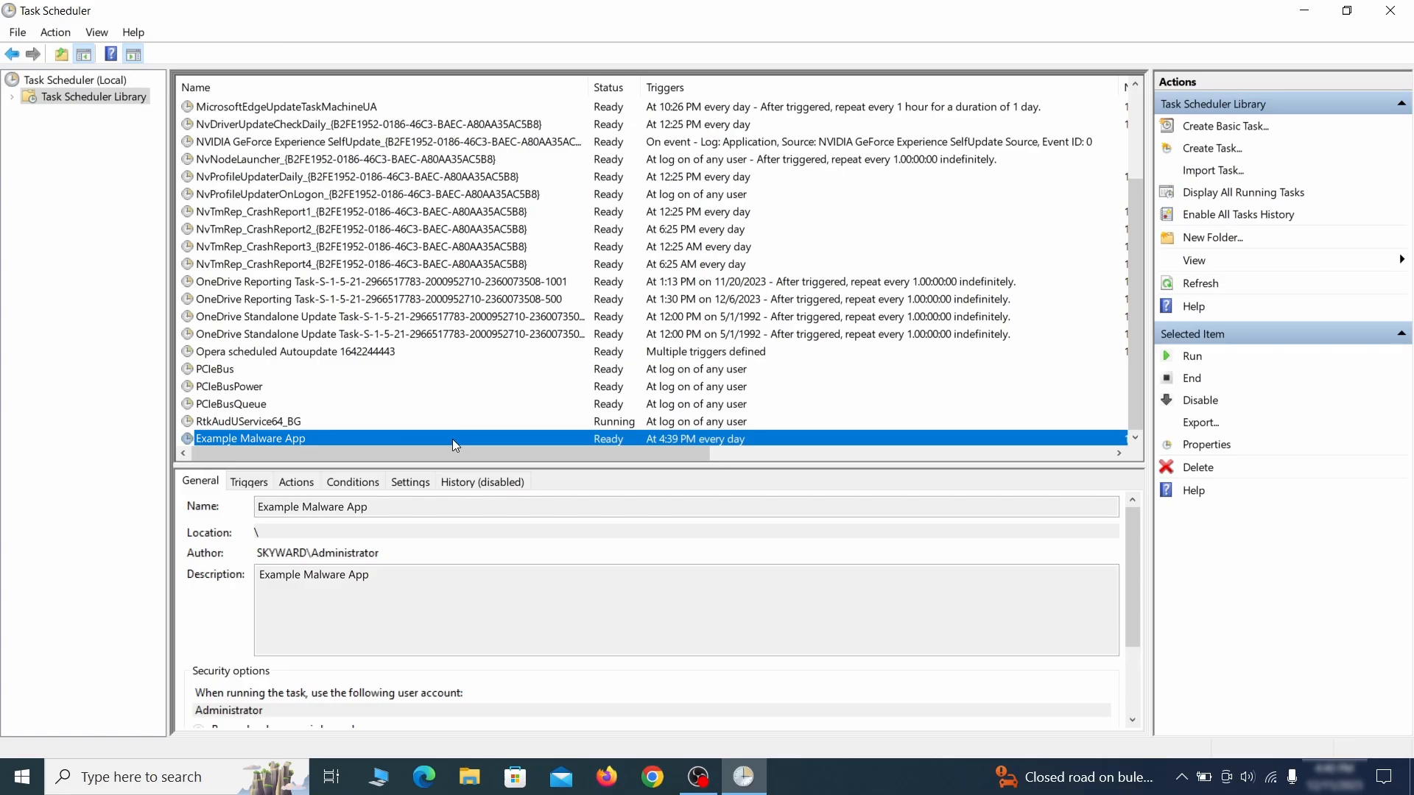
pyautogui.rightClick(251, 438)
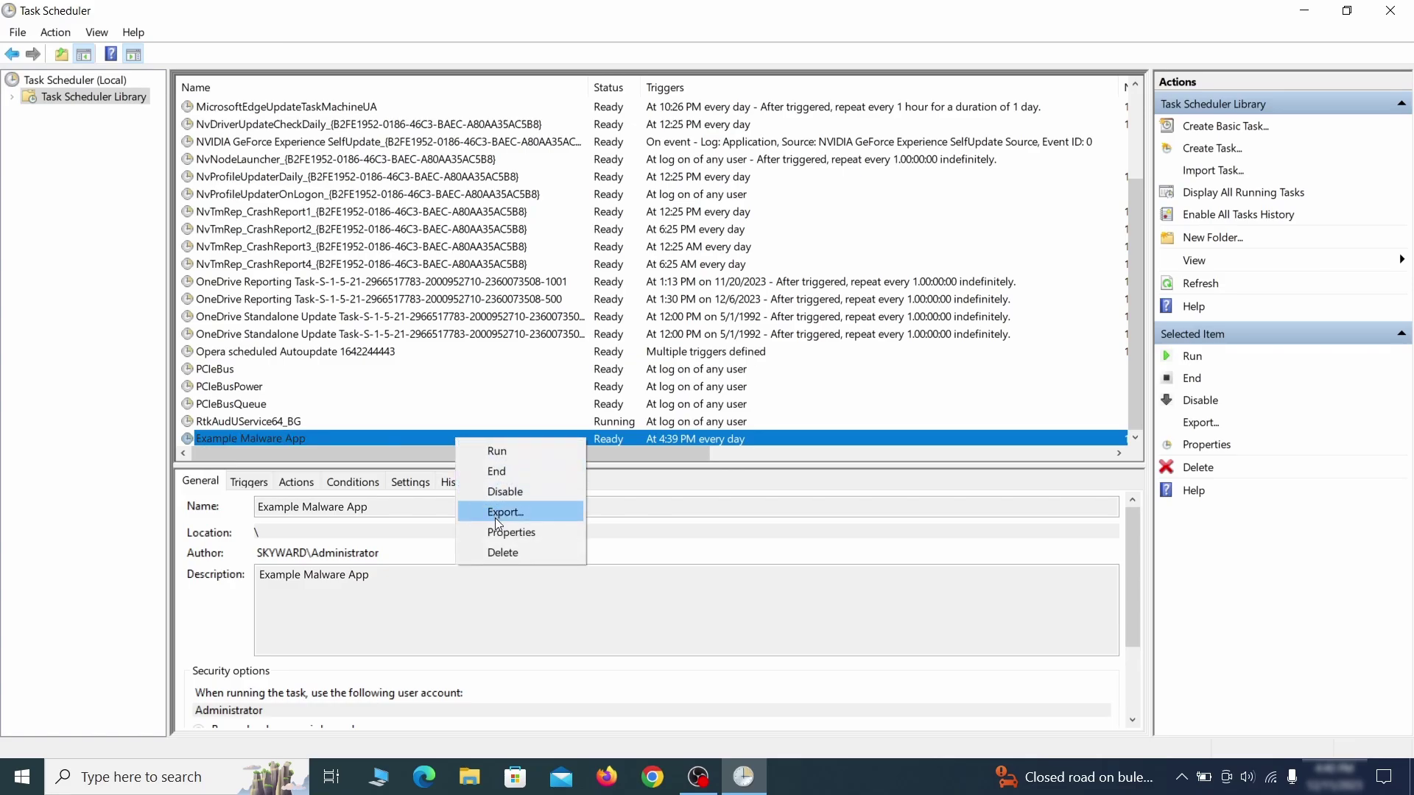
pyautogui.click(502, 552)
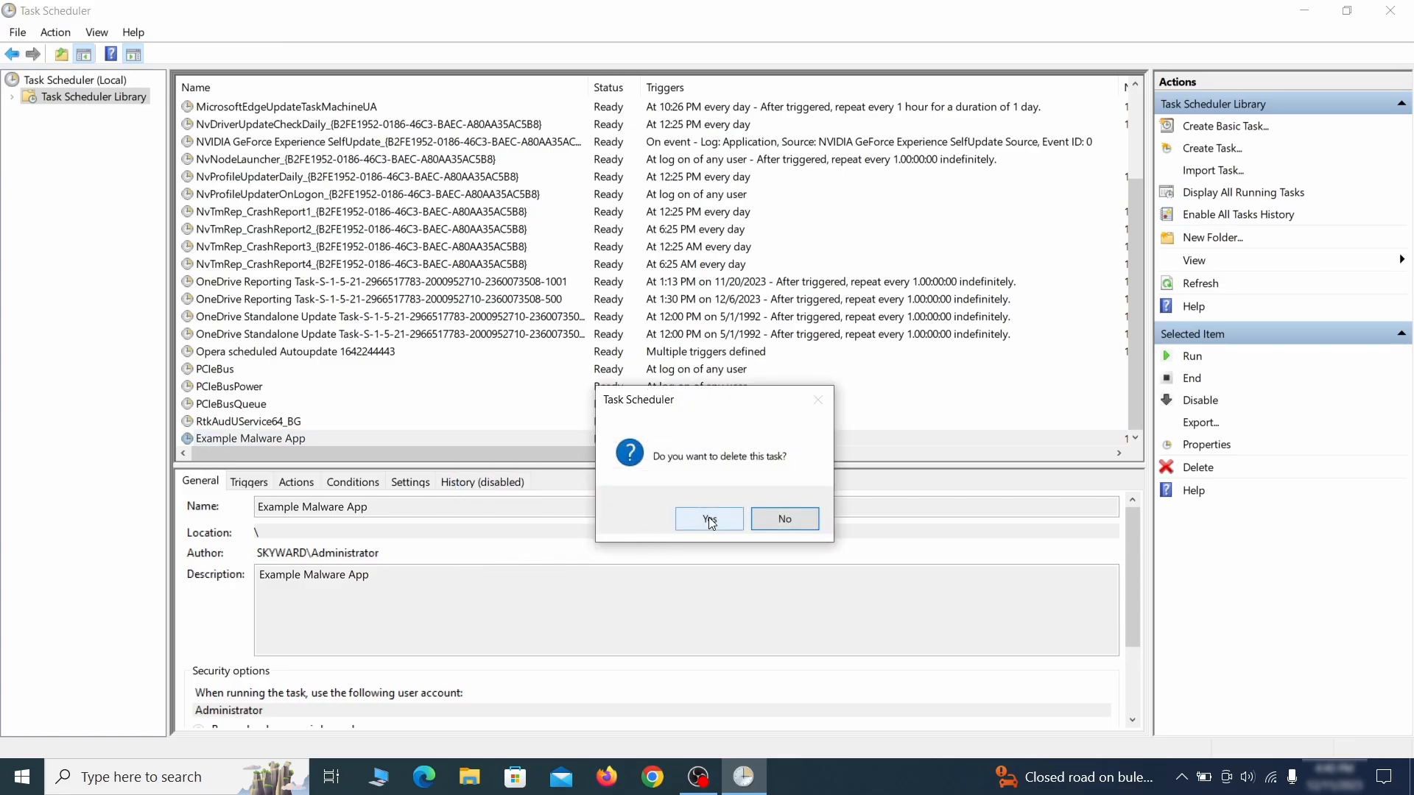
pyautogui.click(707, 519)
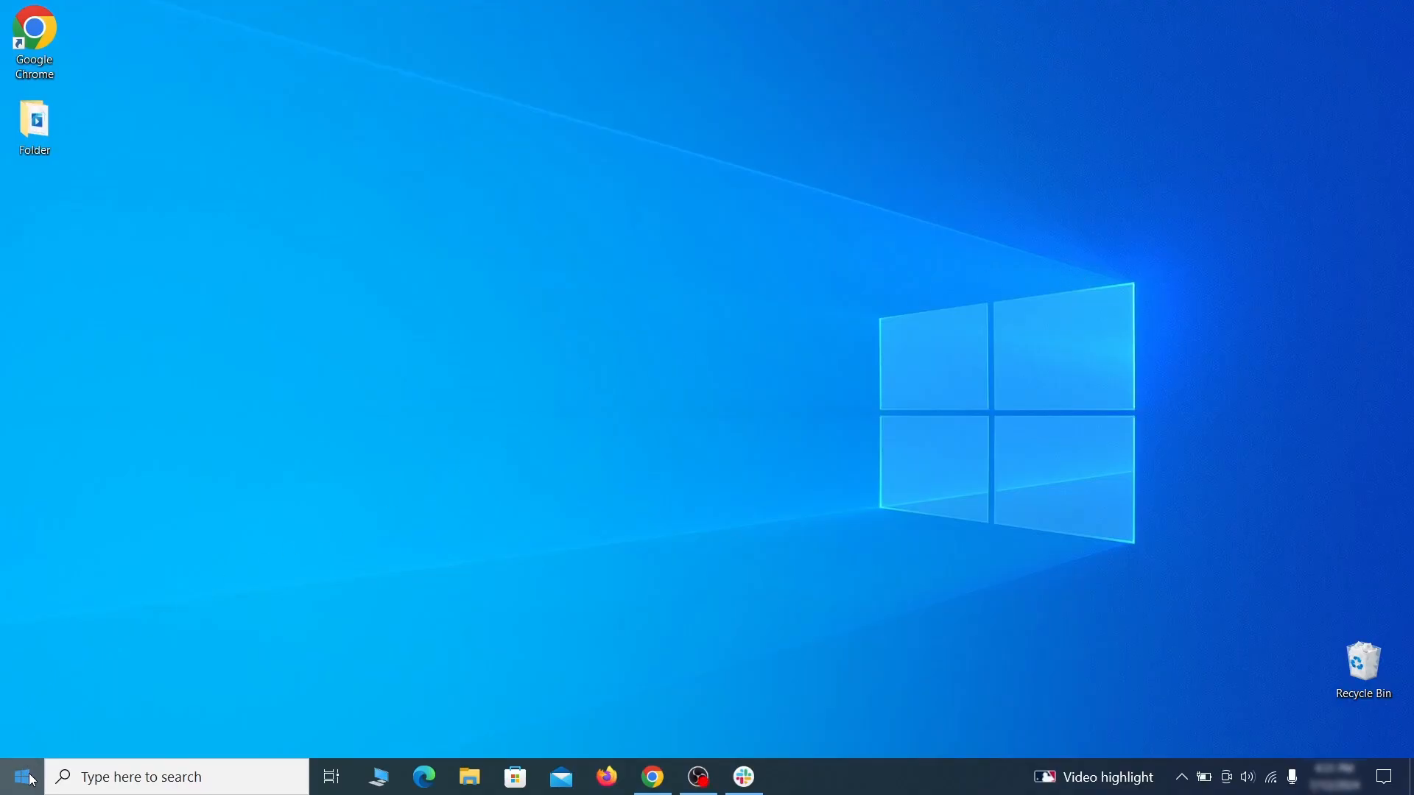
# - In File Explorer Options, turn on 'Show hidden files, folders, and drives' and save
pyautogui.write('folder options')
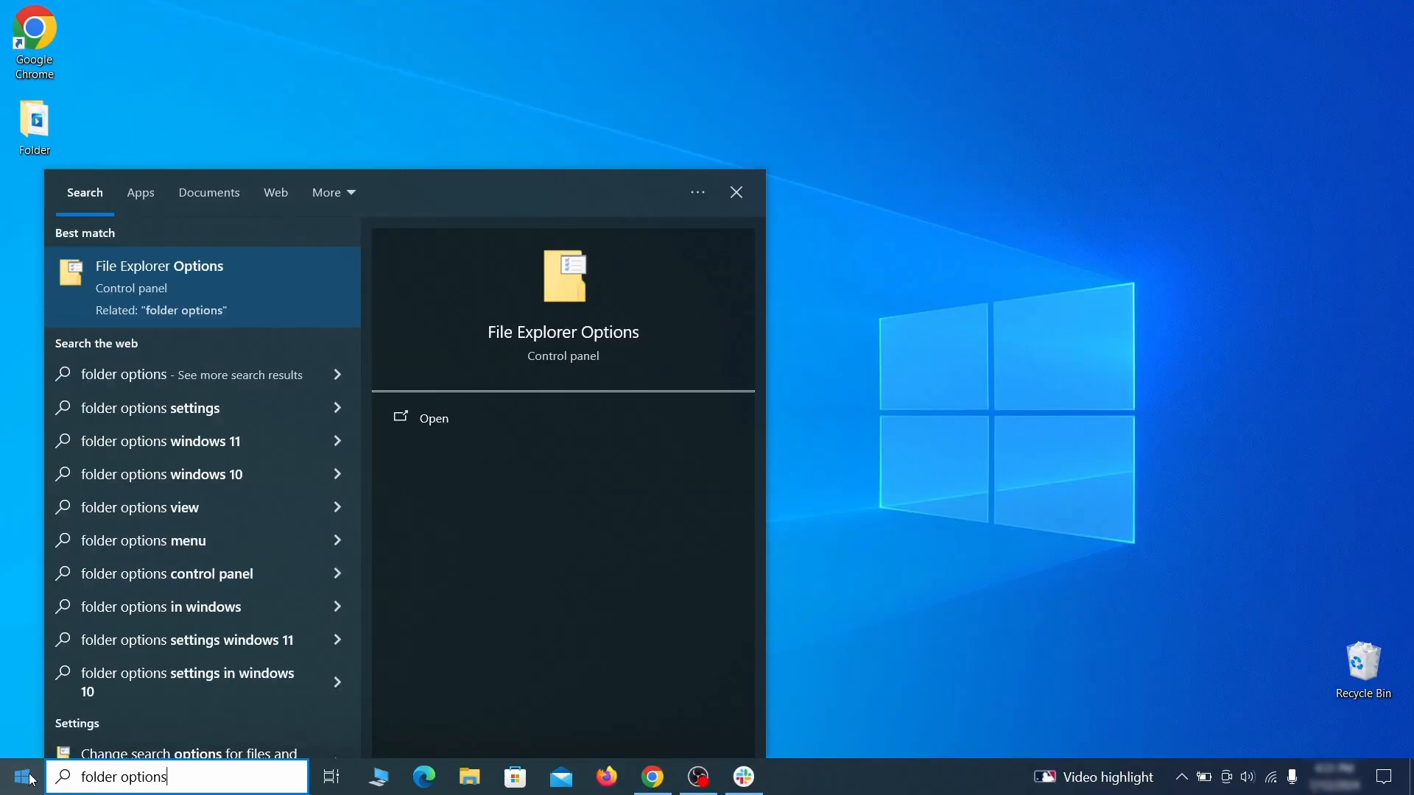
pyautogui.click(433, 418)
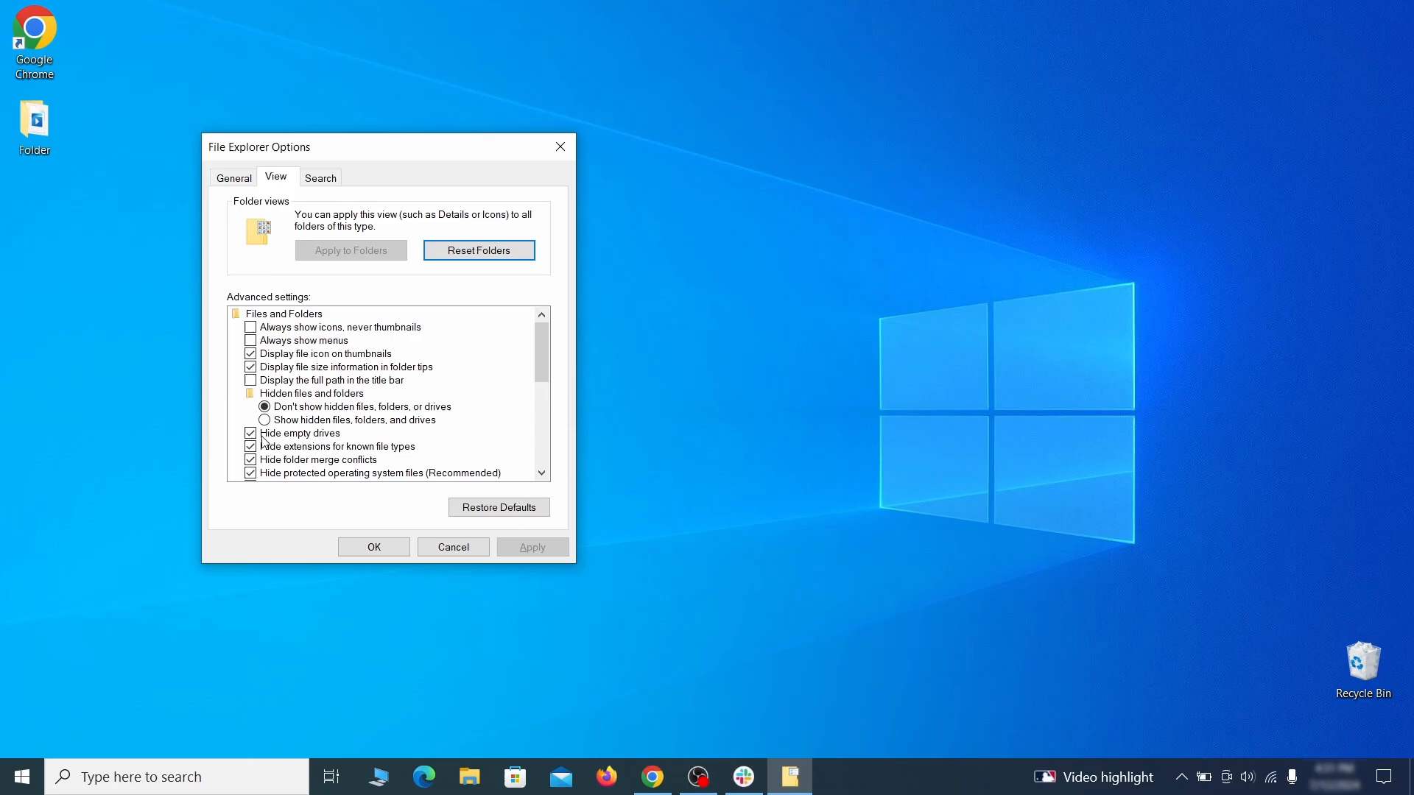
pyautogui.click(264, 420)
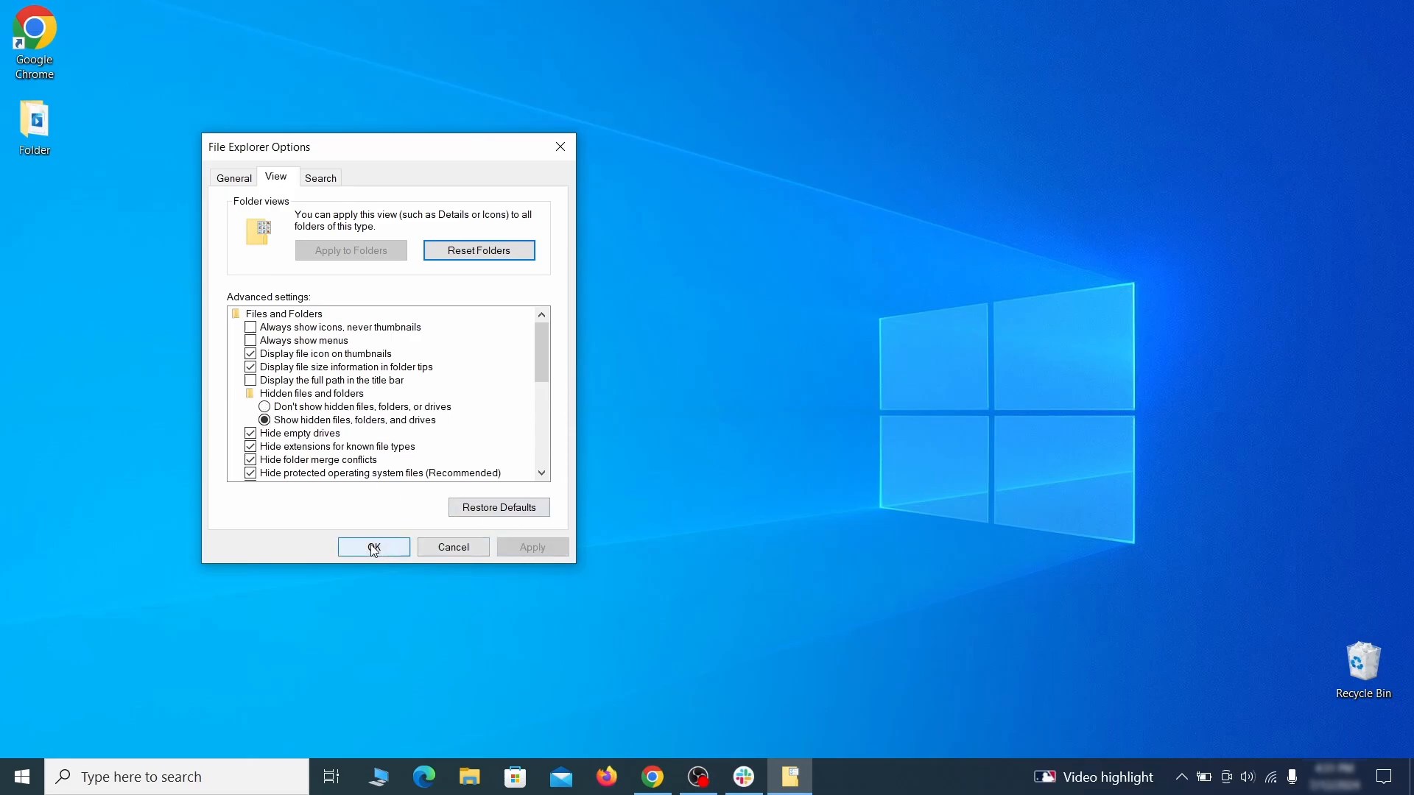
pyautogui.click(373, 547)
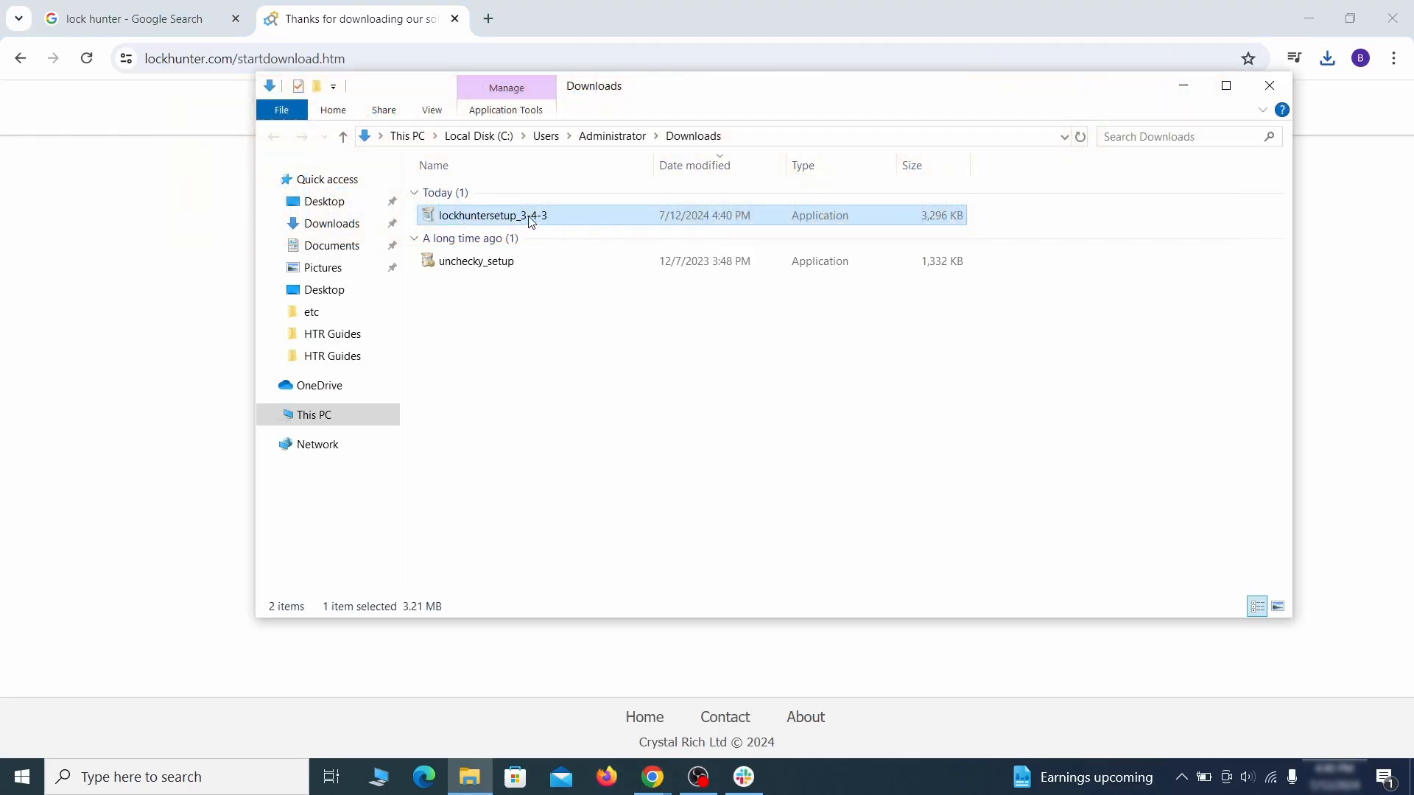
# - Run lockhuntersetup_3-4-3 from Downloads and start the LockHunter installation
pyautogui.doubleClick(491, 215)
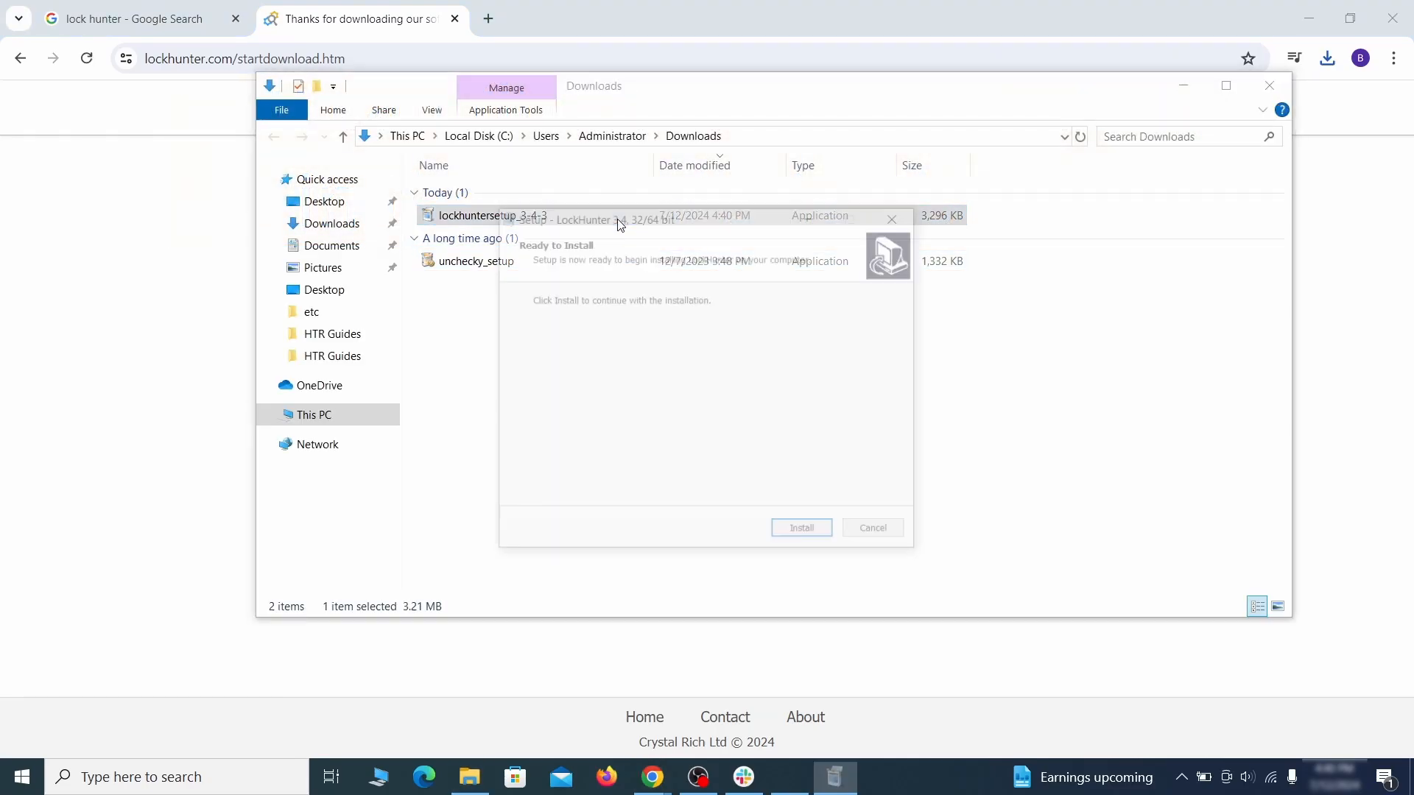
pyautogui.click(800, 527)
pyautogui.write('app')
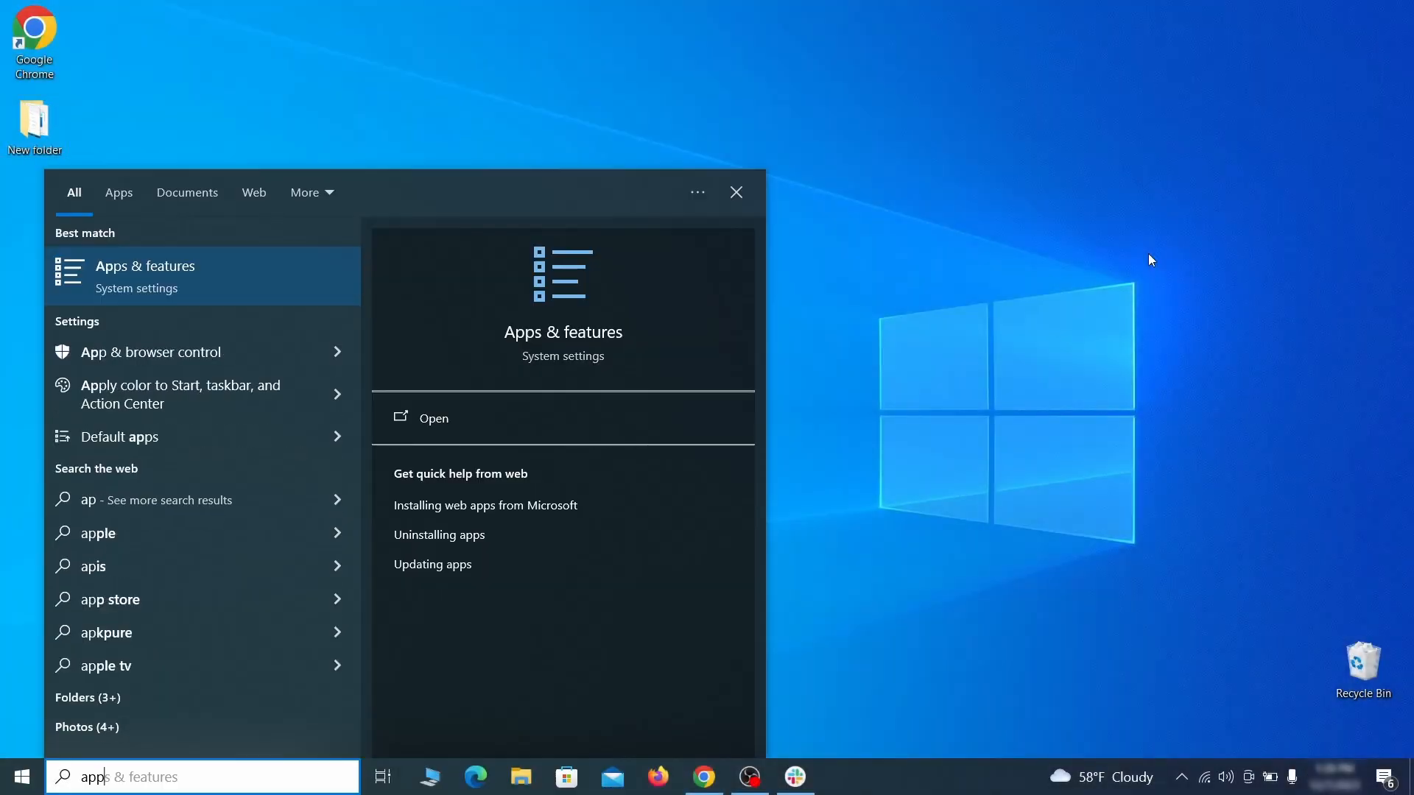
# - Open Apps & features and sort installed apps by install date
pyautogui.write('s & featu')
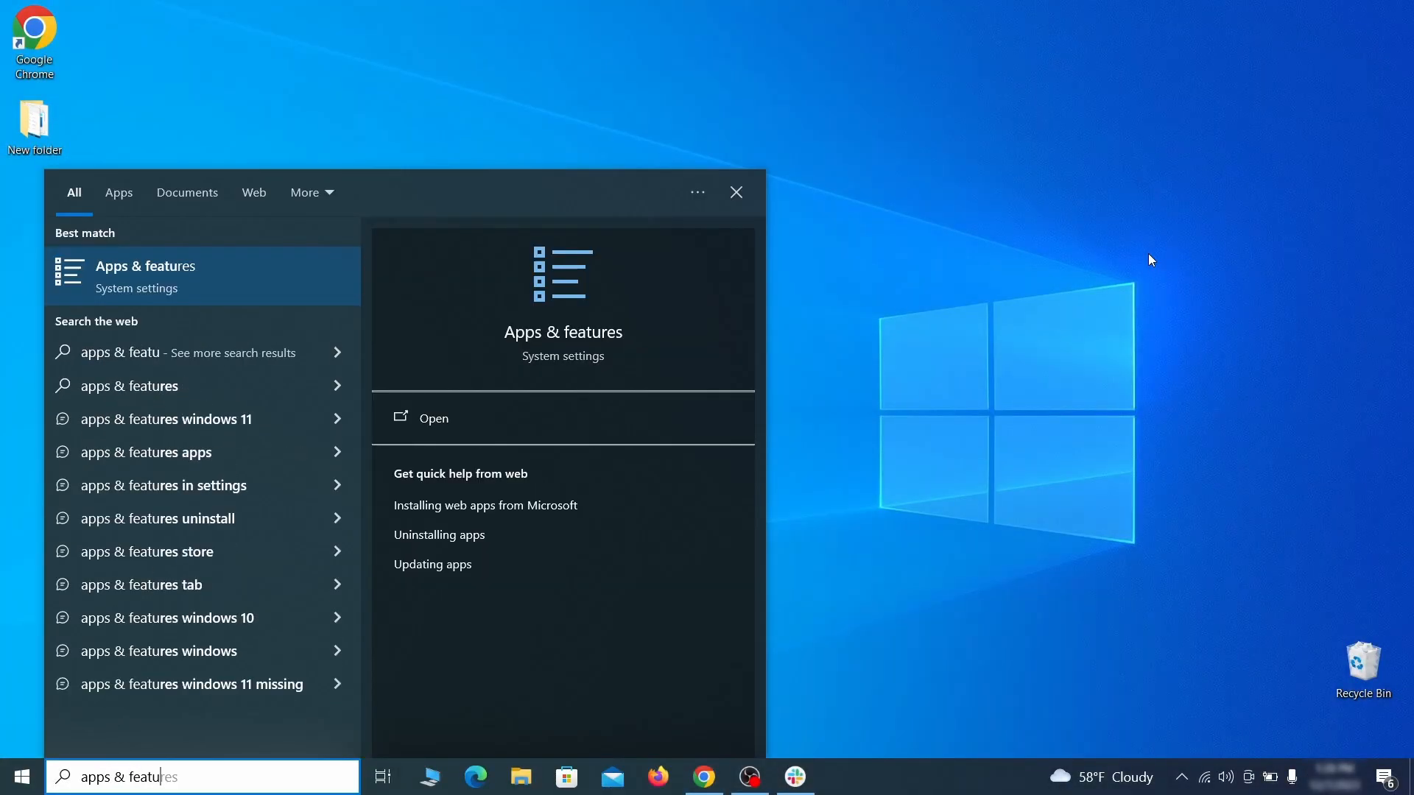
pyautogui.click(433, 418)
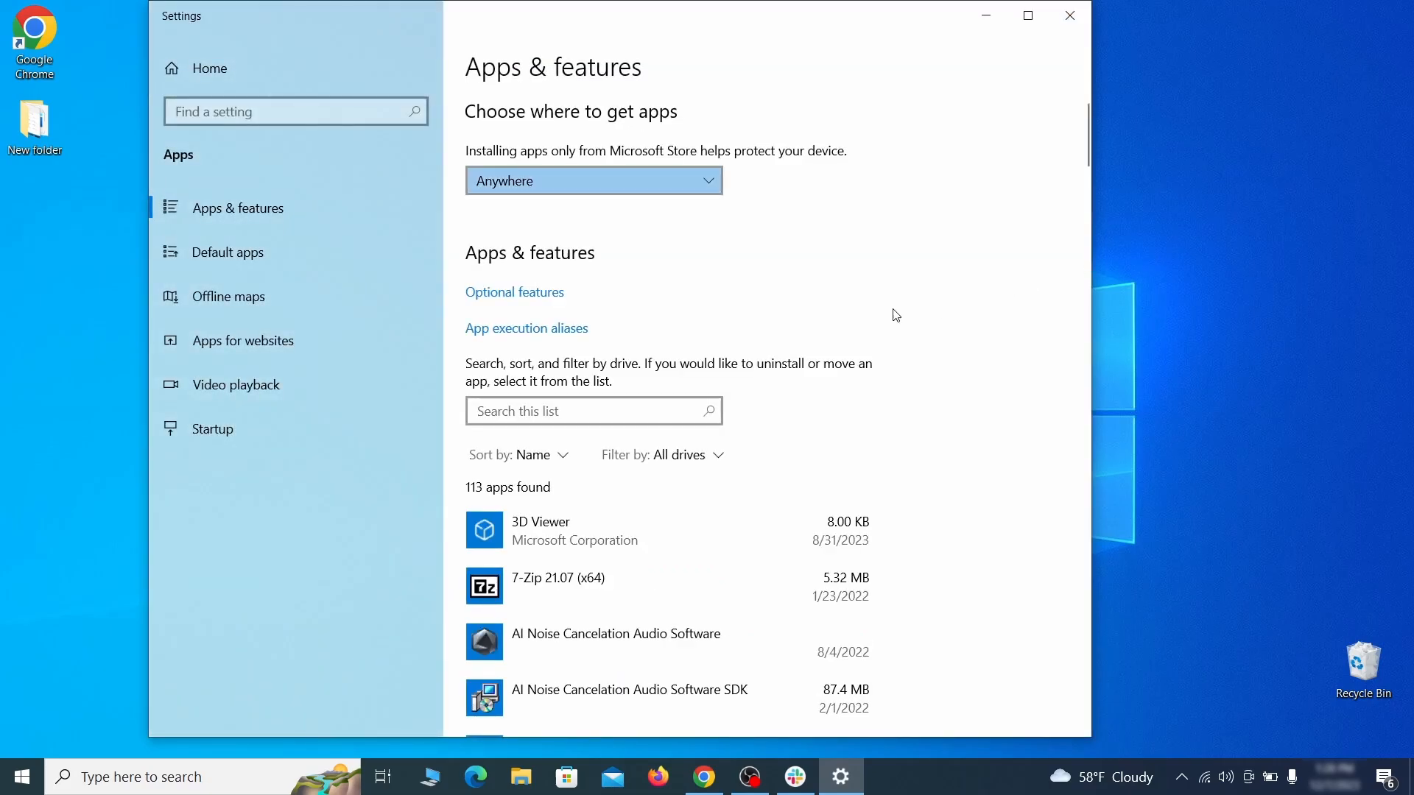
pyautogui.click(530, 454)
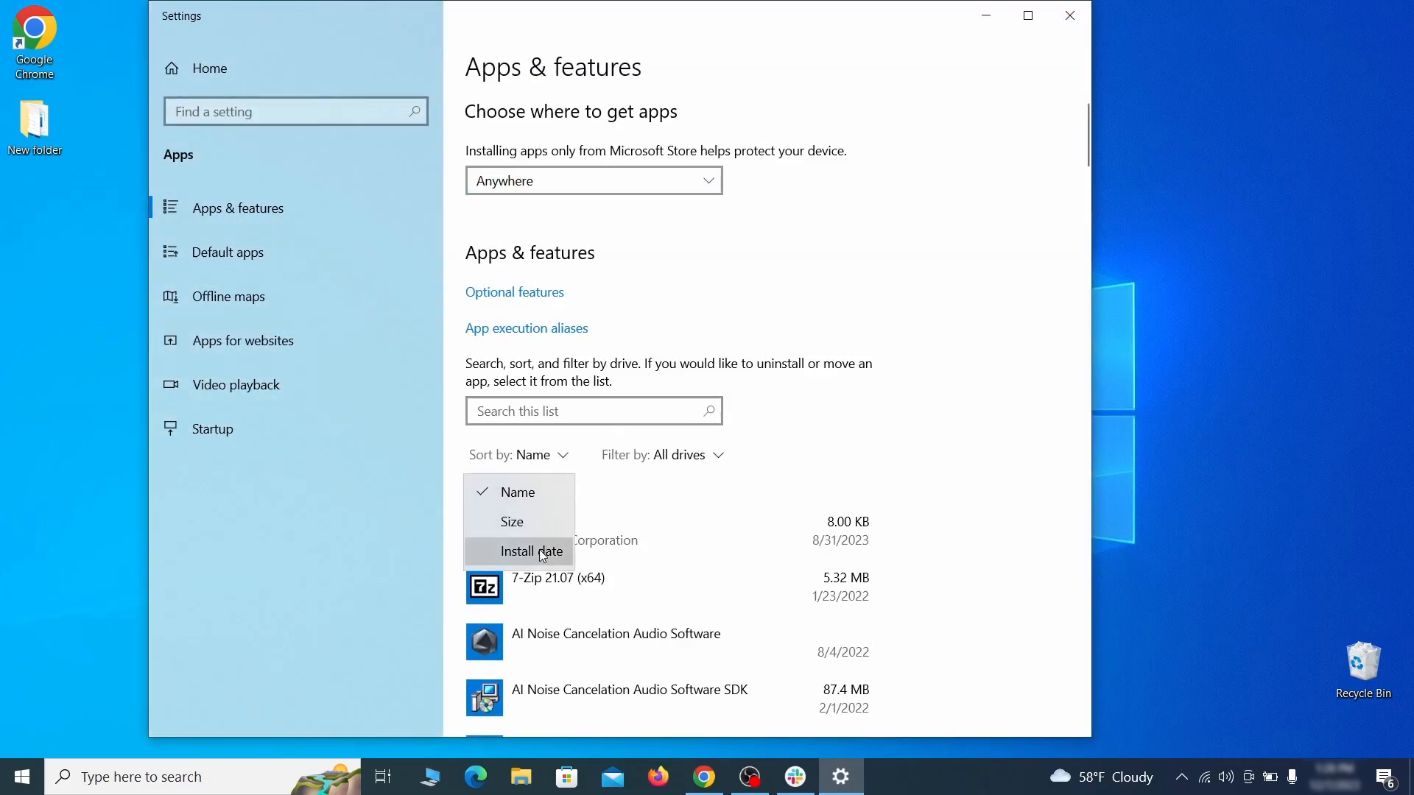
pyautogui.click(531, 551)
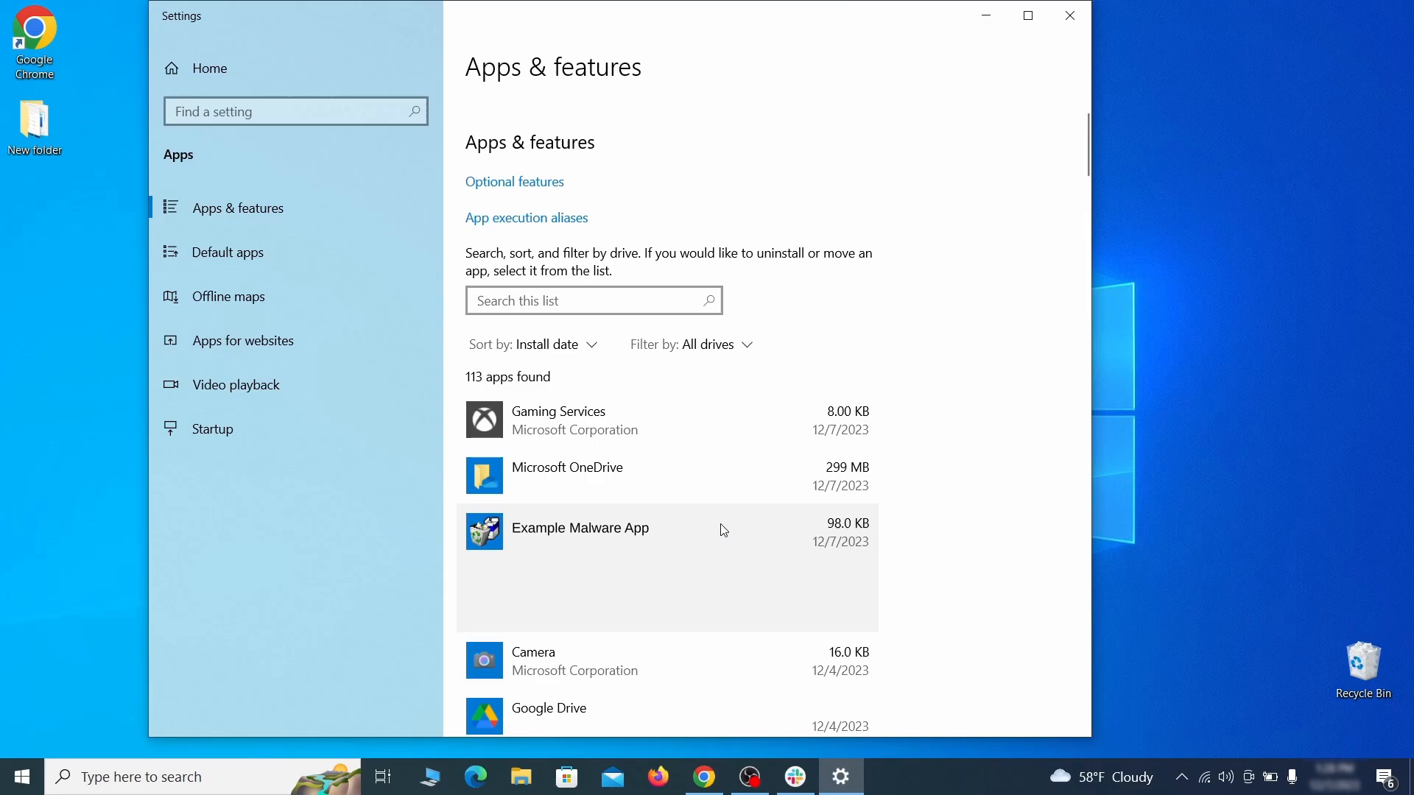
# - Uninstall Example Malware App and close its finished uninstall wizard
pyautogui.click(580, 527)
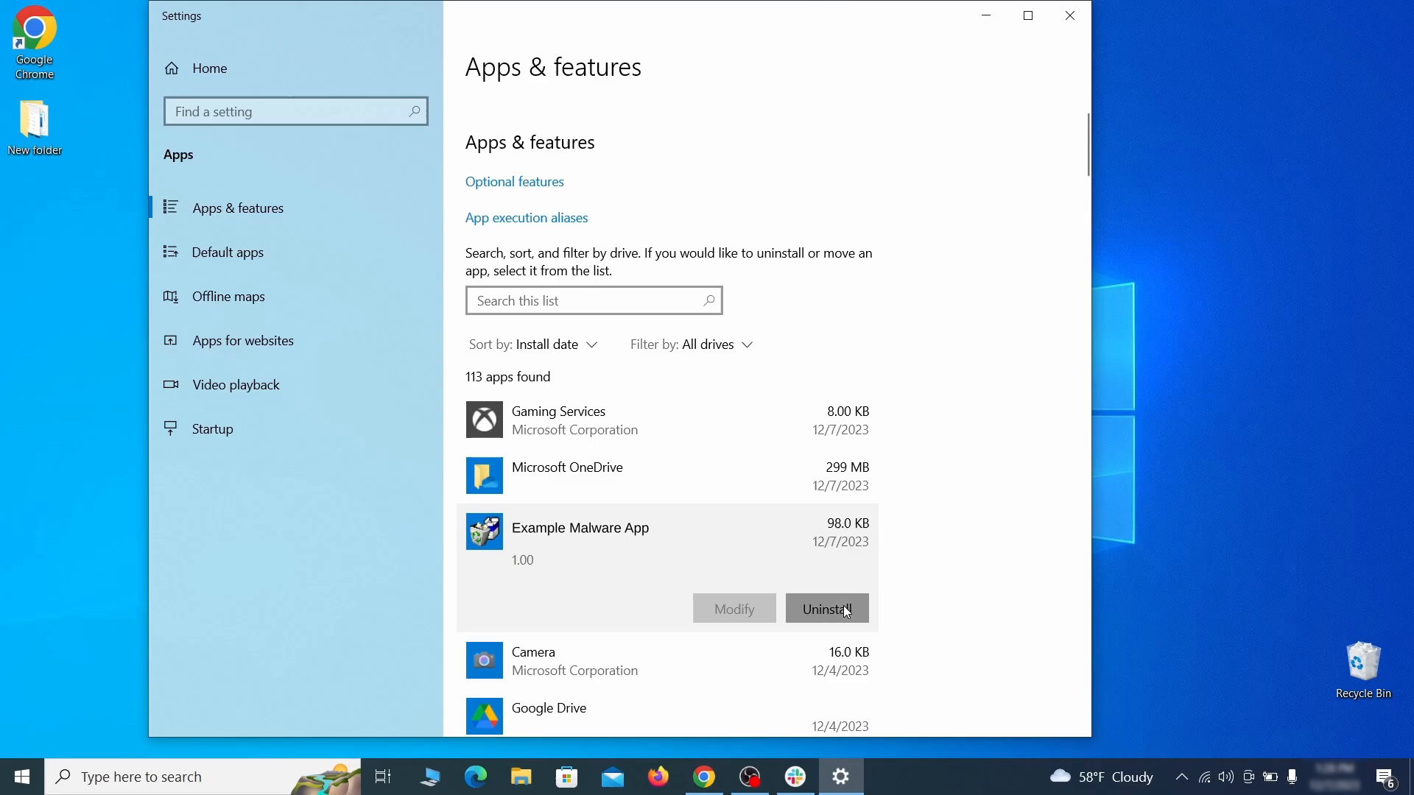
pyautogui.click(825, 609)
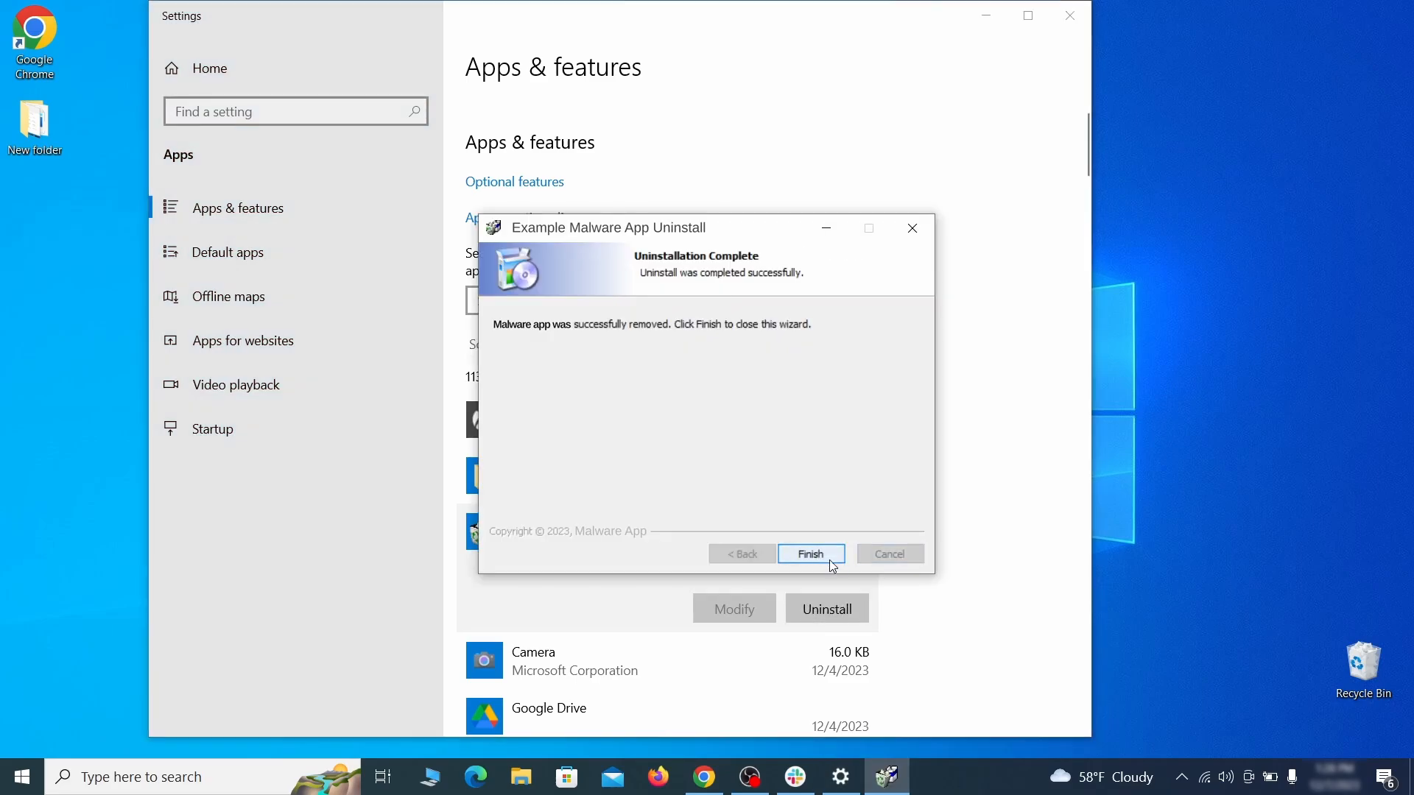
pyautogui.click(809, 554)
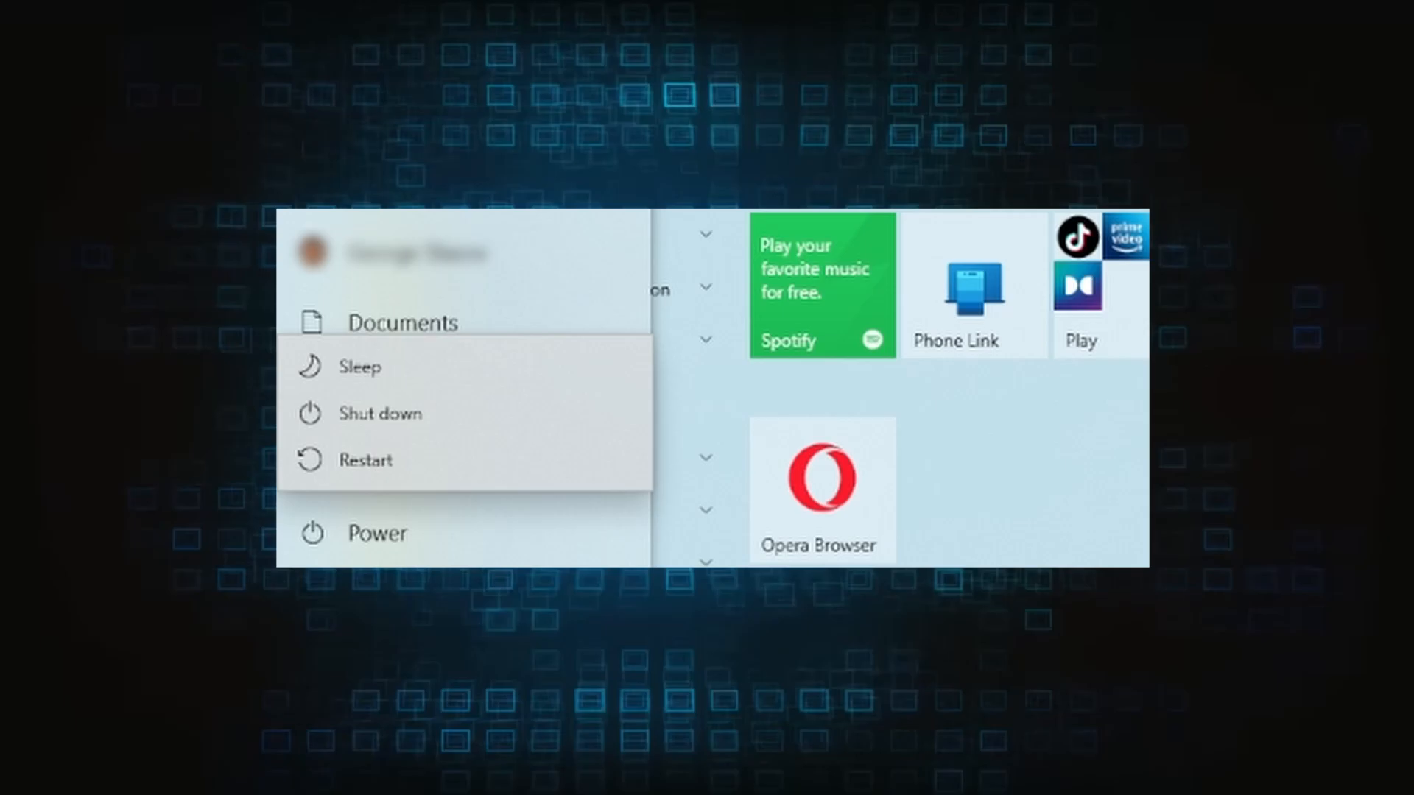
pyautogui.press('ctrl+shift+esc')
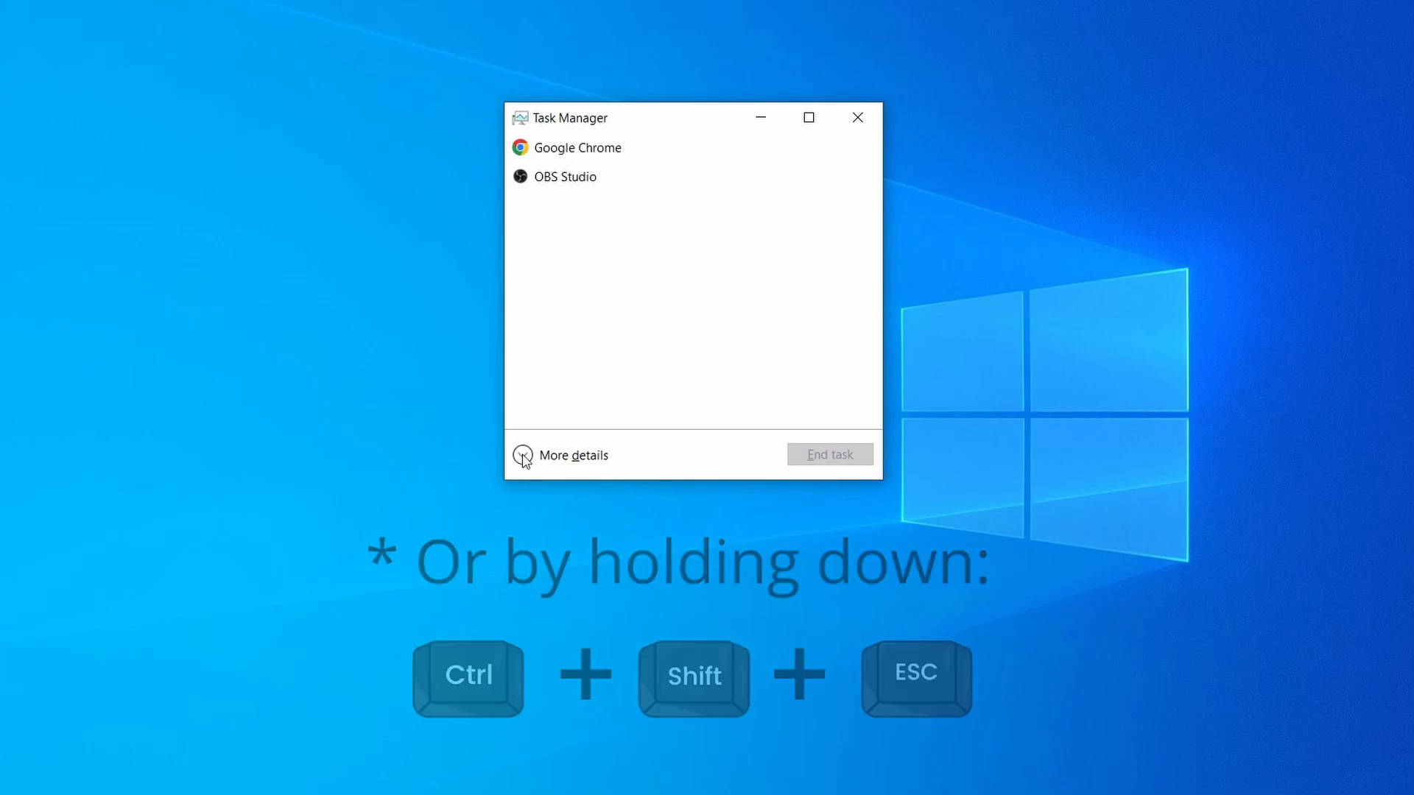
# - Sort Task Manager's full process list by memory and open Example Malware Process's file location
pyautogui.click(574, 454)
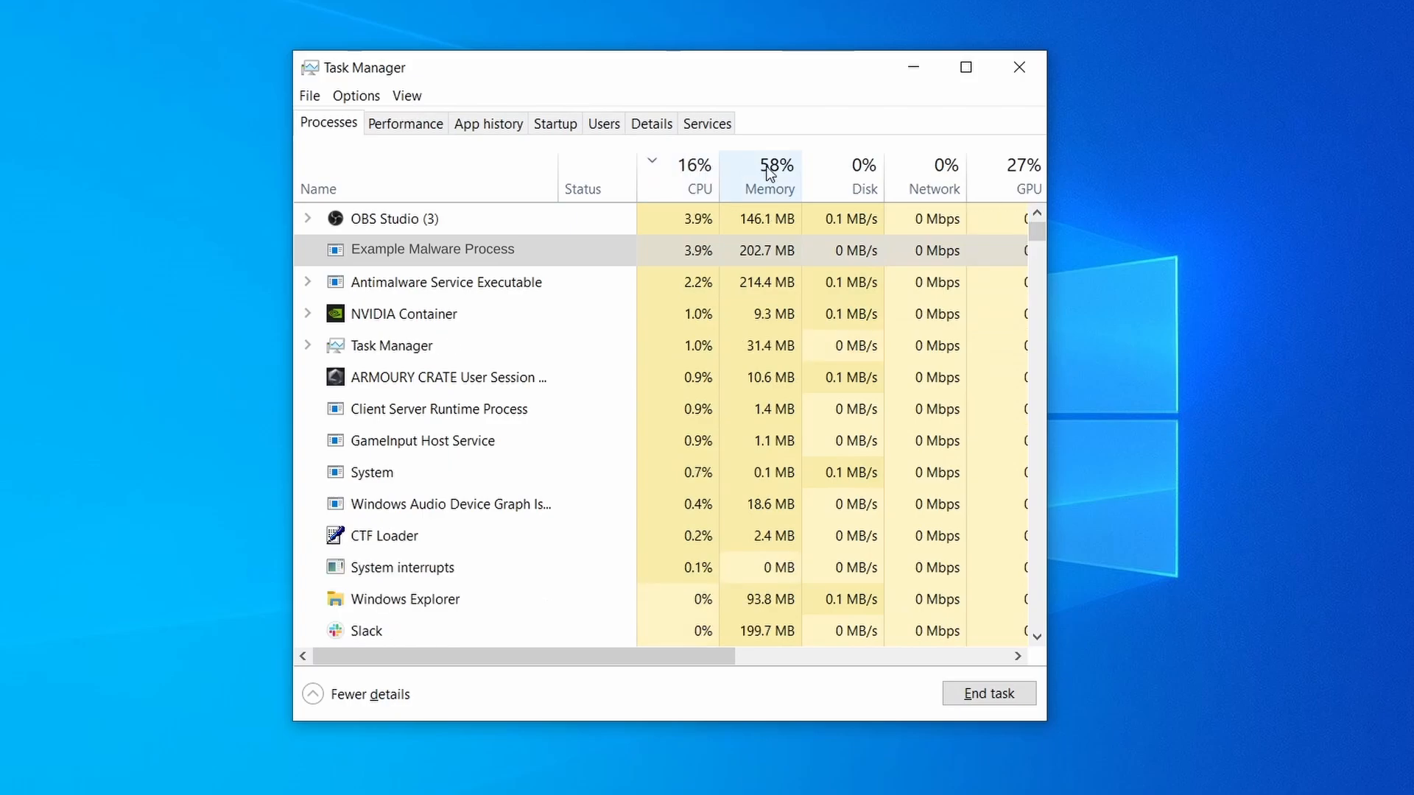
pyautogui.click(760, 165)
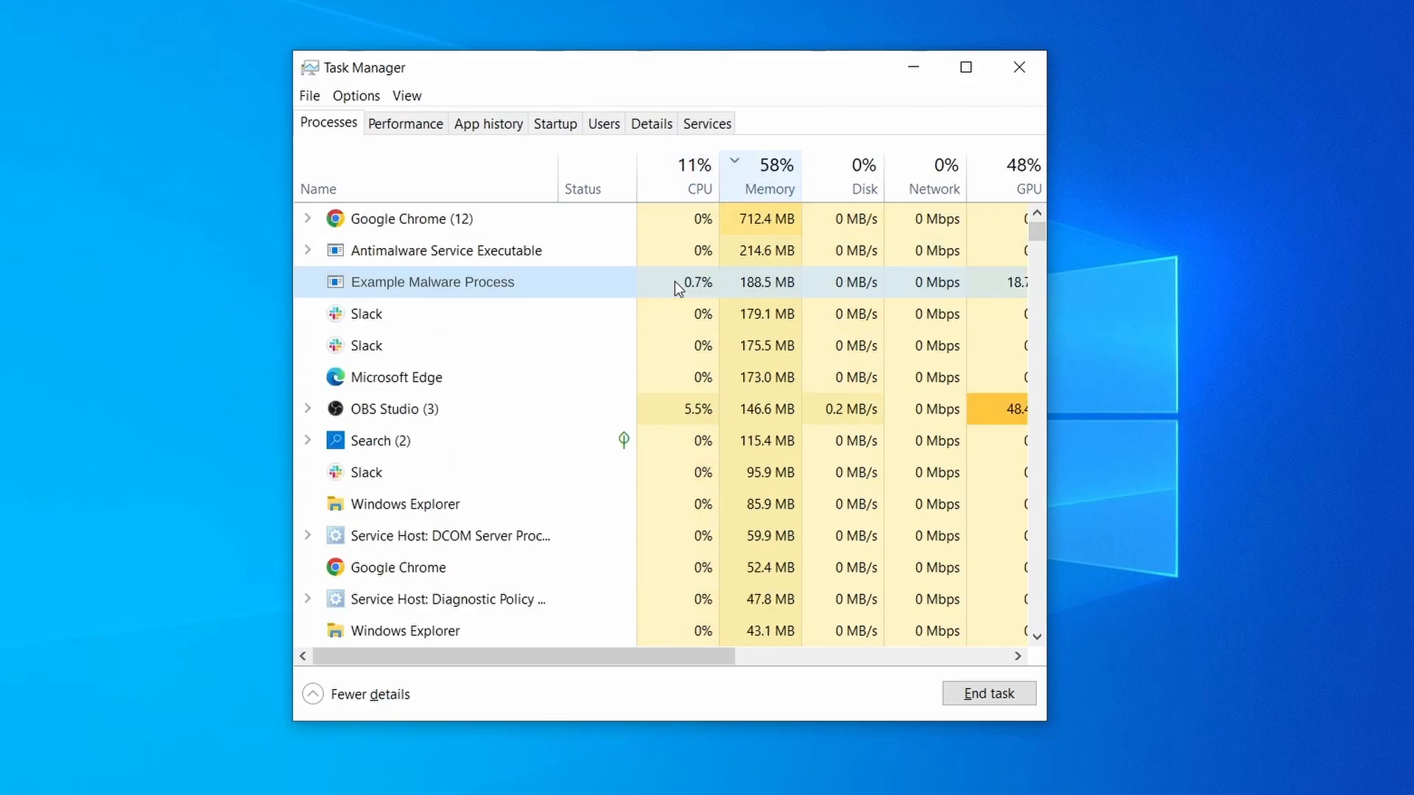
pyautogui.rightClick(433, 281)
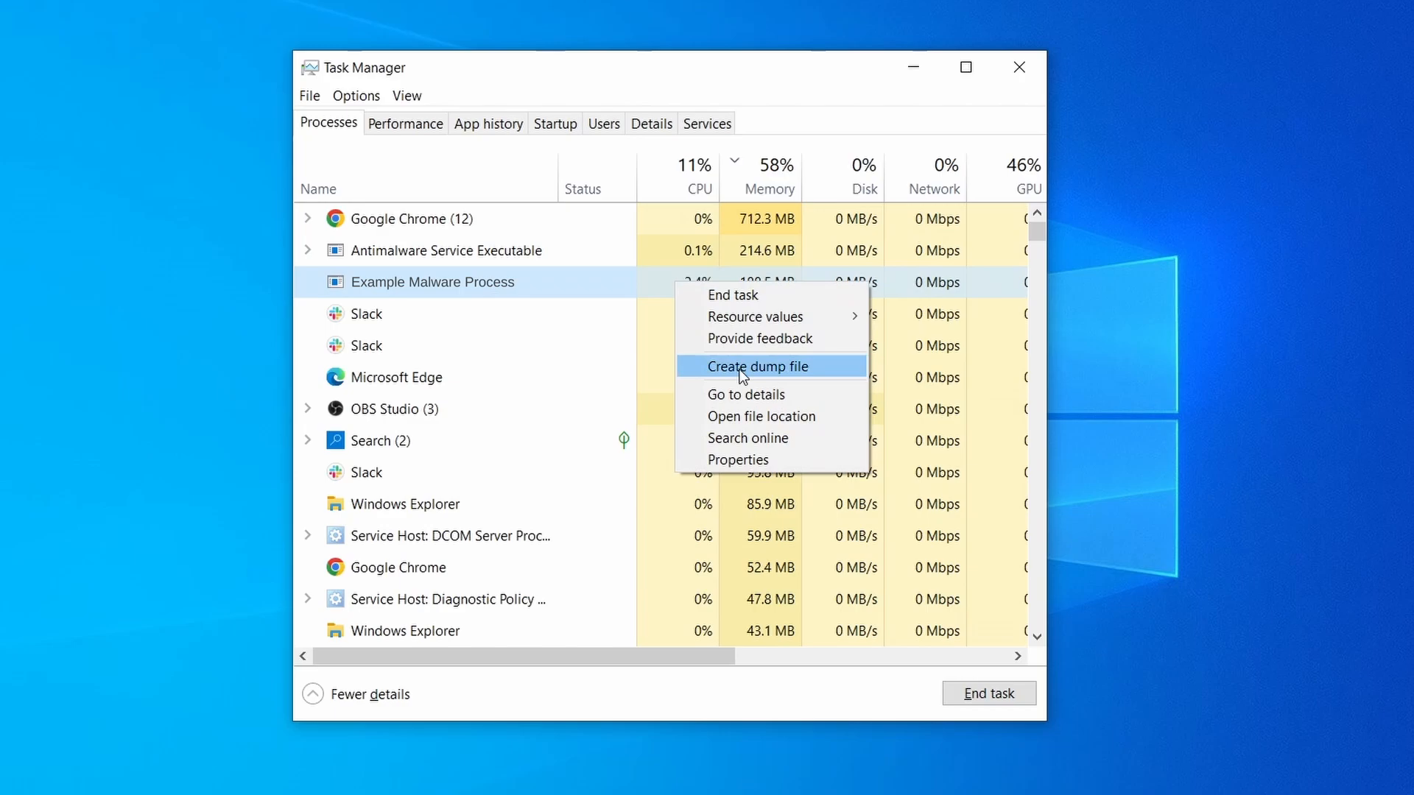
pyautogui.moveTo(767, 416)
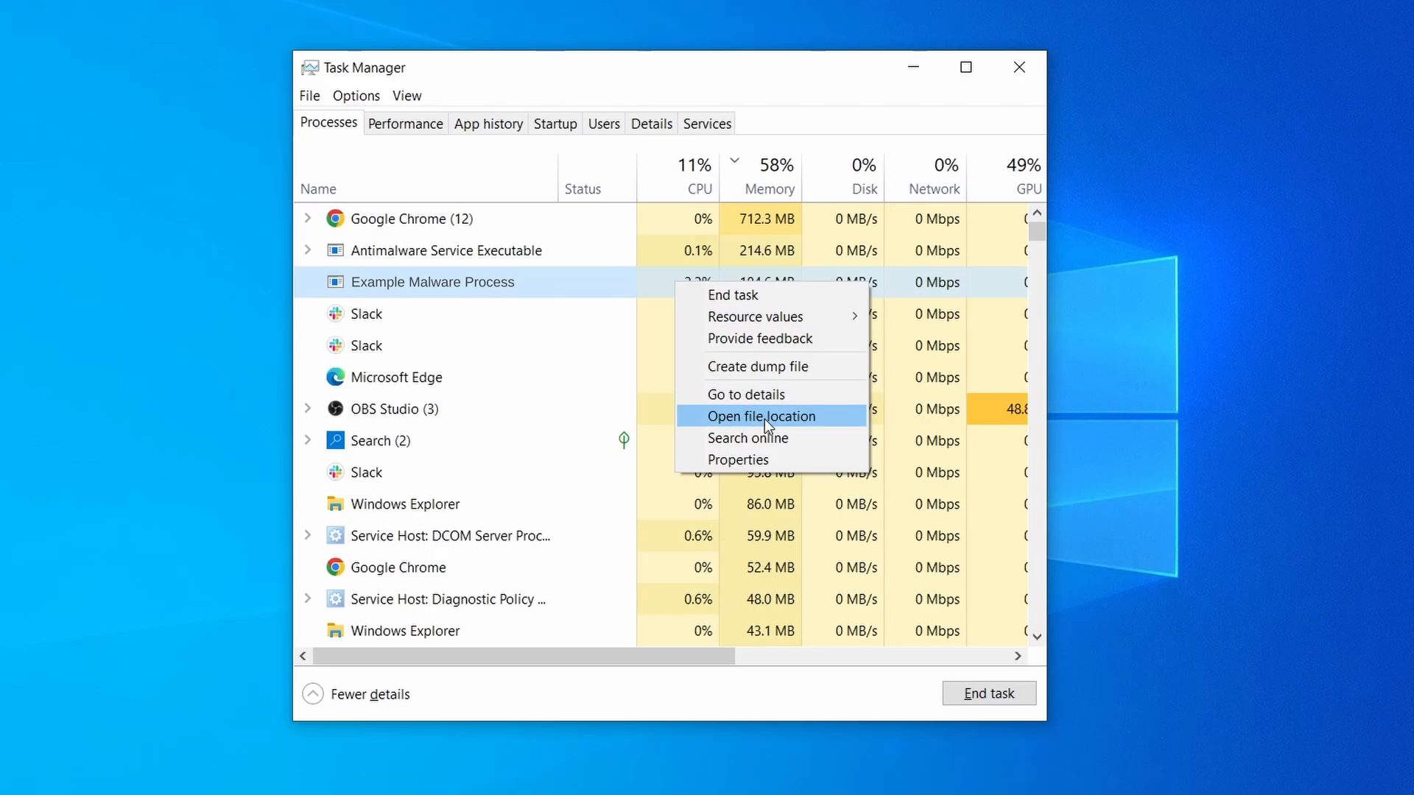
pyautogui.click(760, 416)
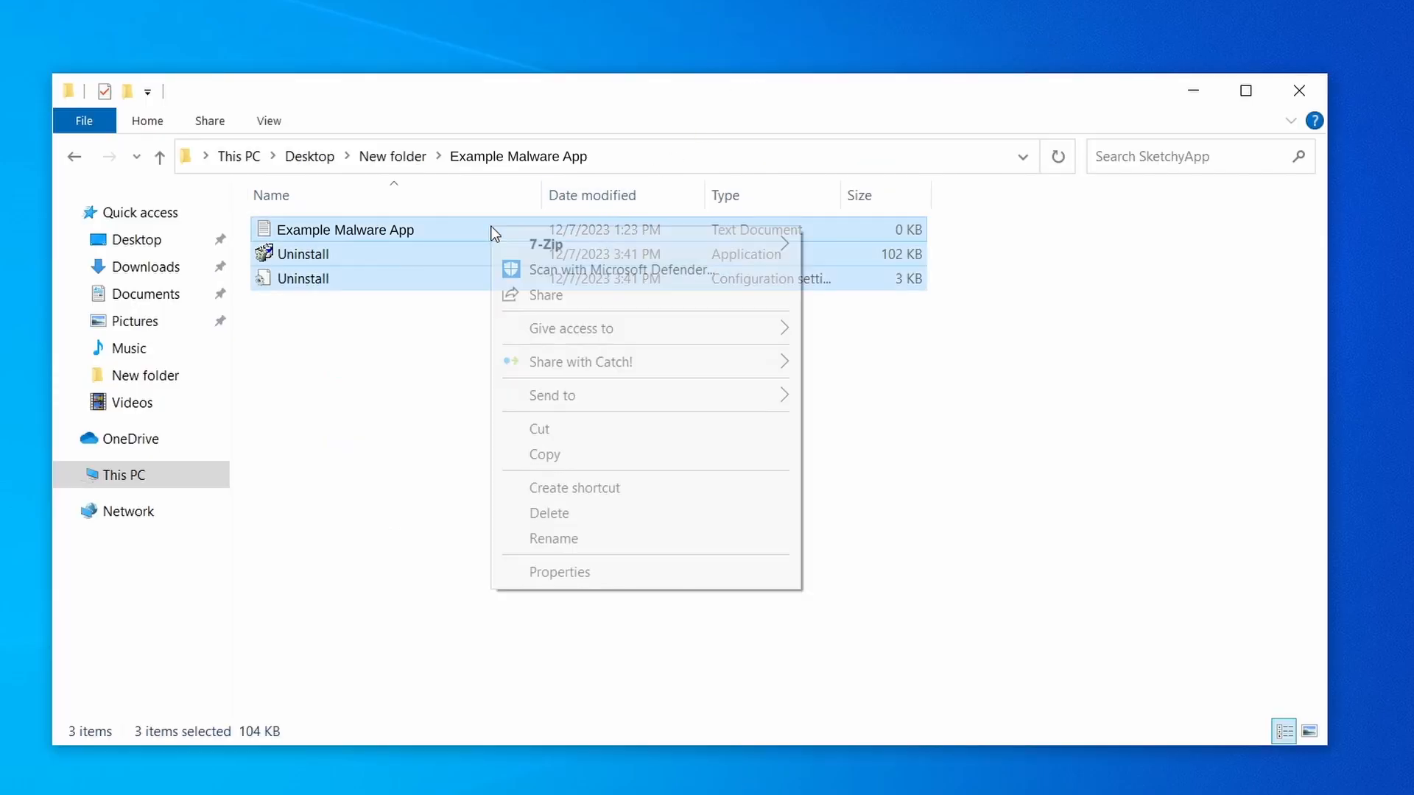
# - Delete the three selected files from the Example Malware App folder
pyautogui.click(550, 514)
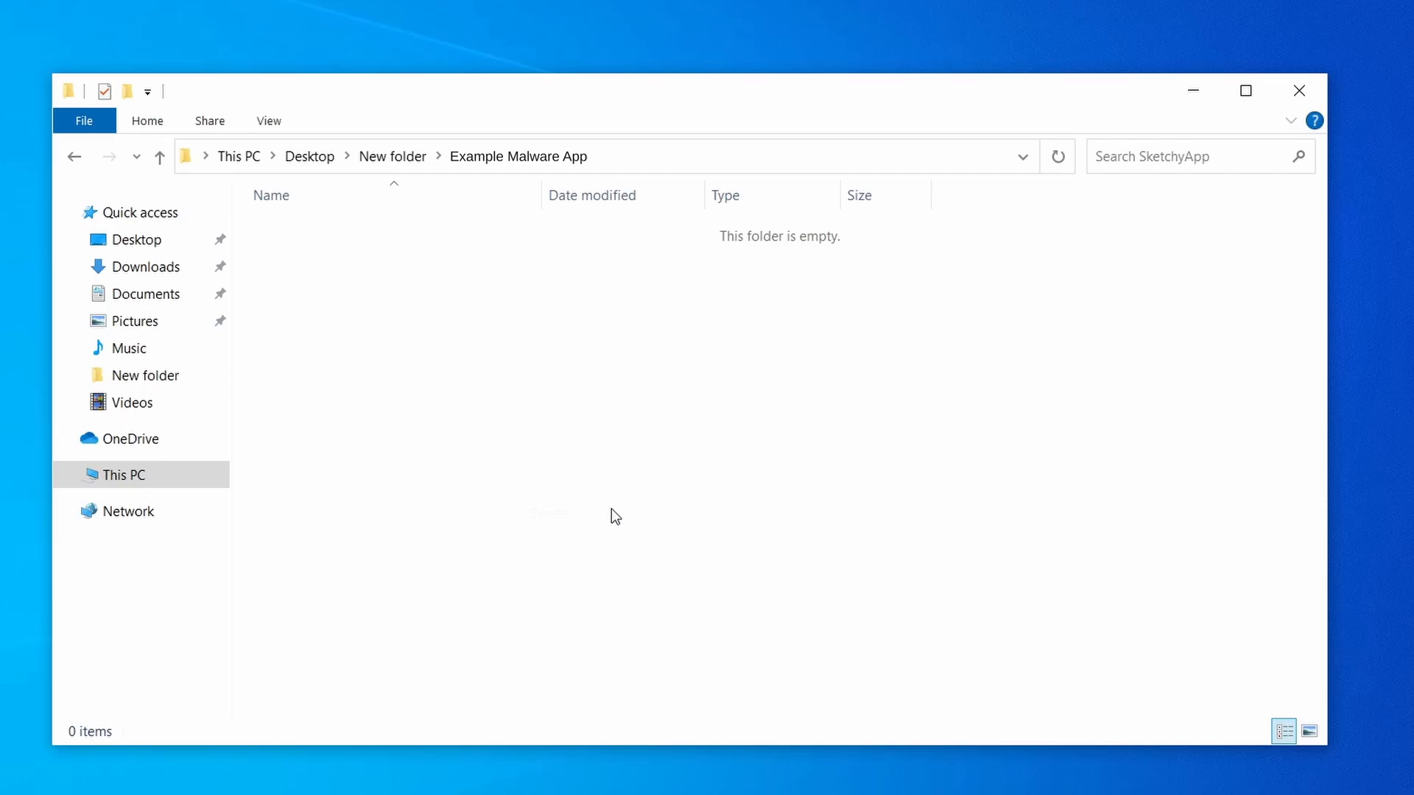
pyautogui.moveTo(1299, 90)
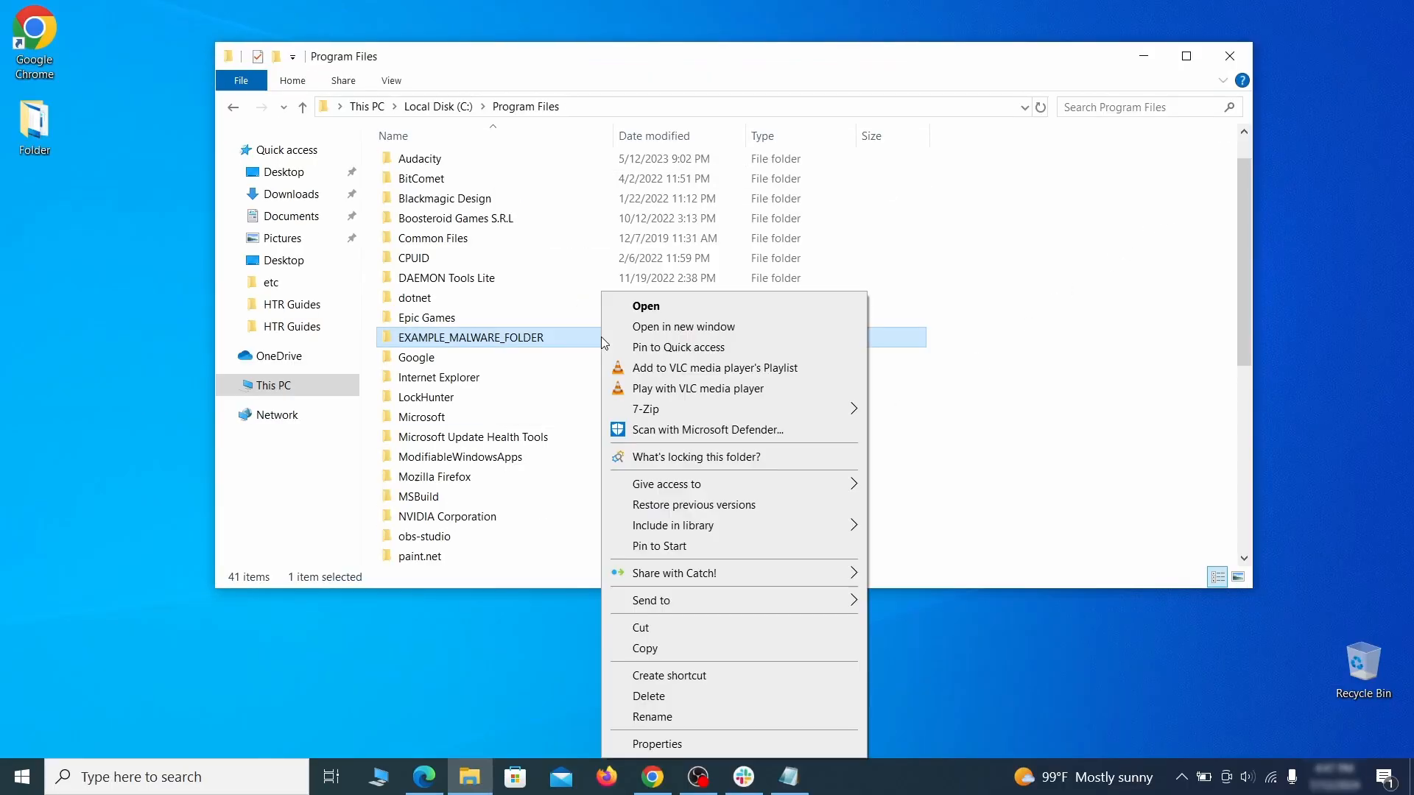
pyautogui.moveTo(686, 450)
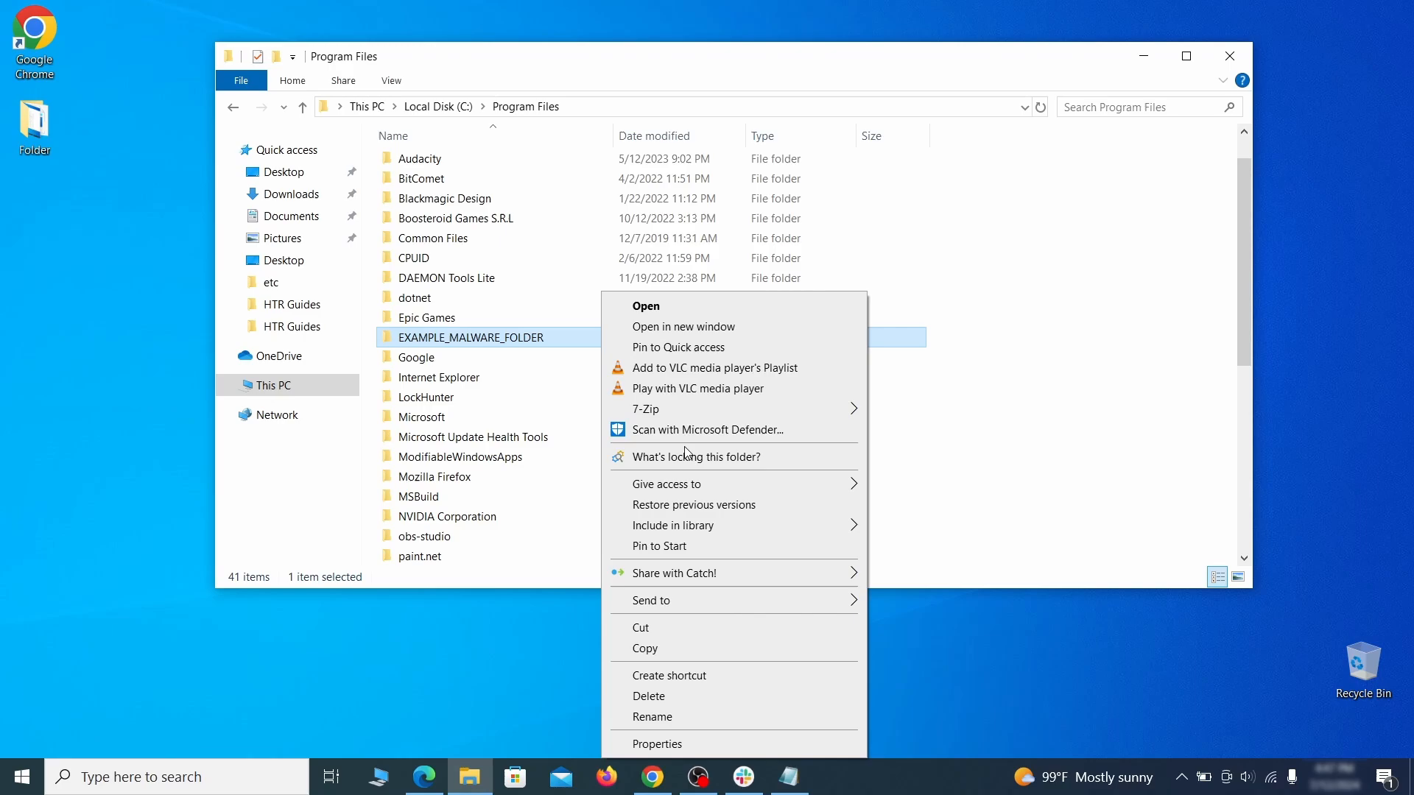
# - Use LockHunter to find that notepad.exe is locking EXAMPLE_MALWARE_FOLDER
pyautogui.click(694, 457)
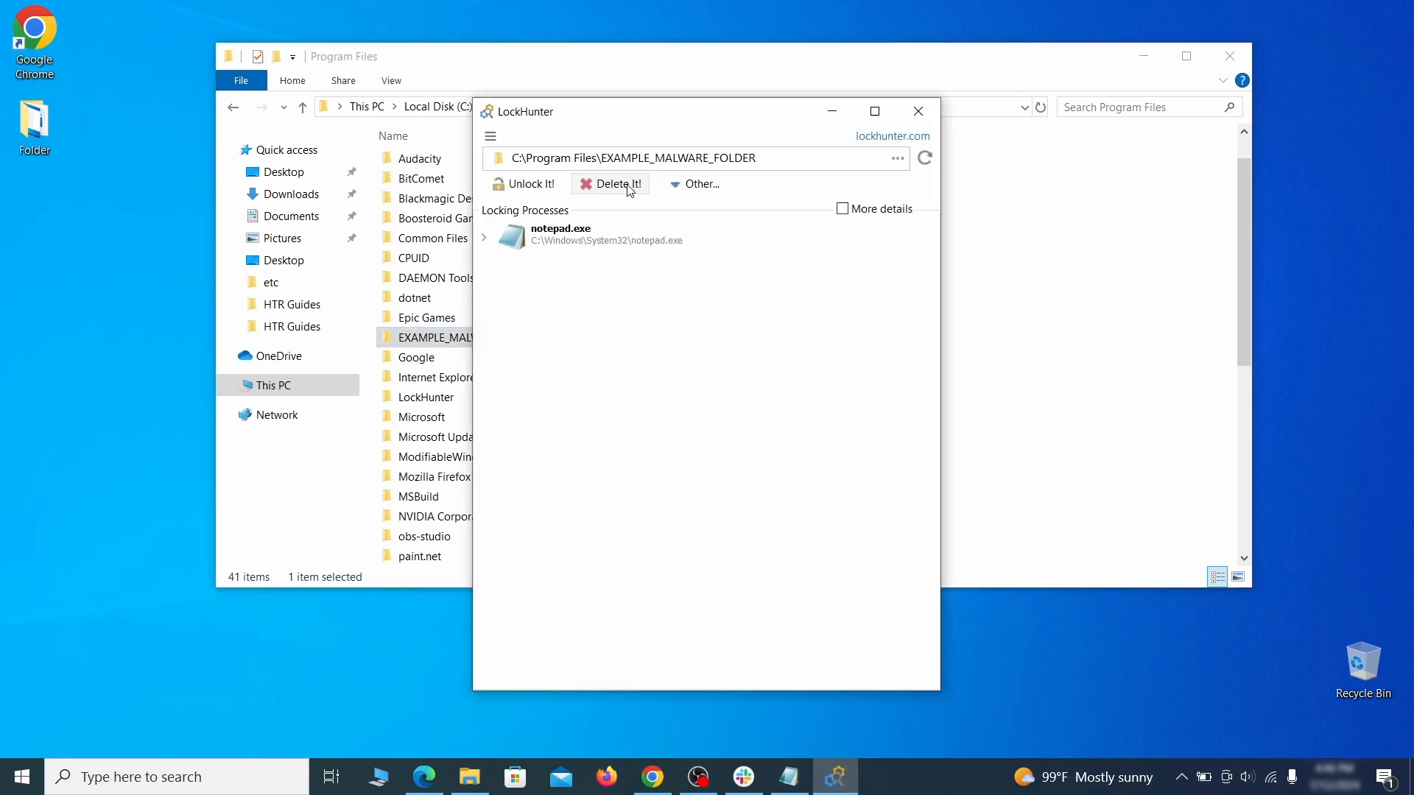
pyautogui.moveTo(779, 469)
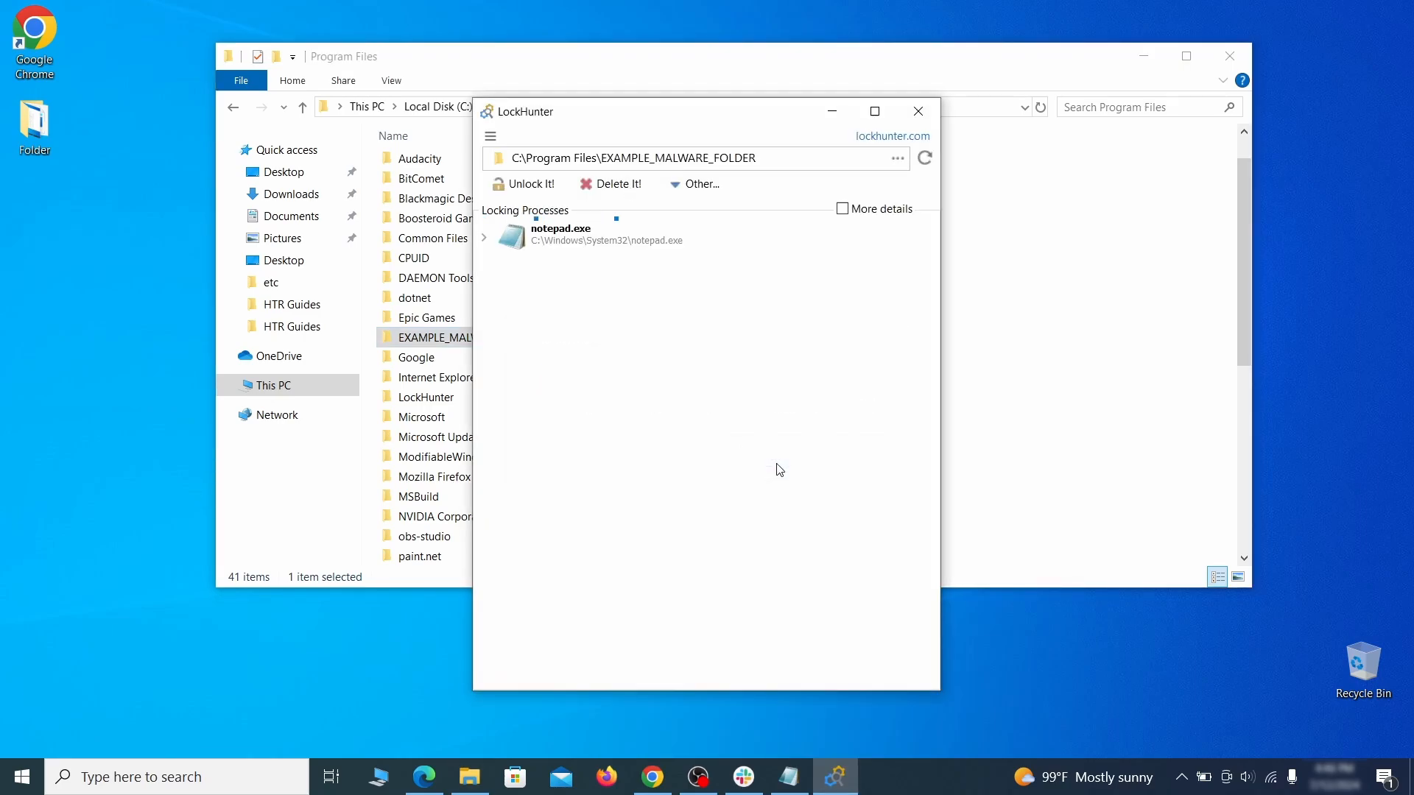
pyautogui.rightClick(434, 280)
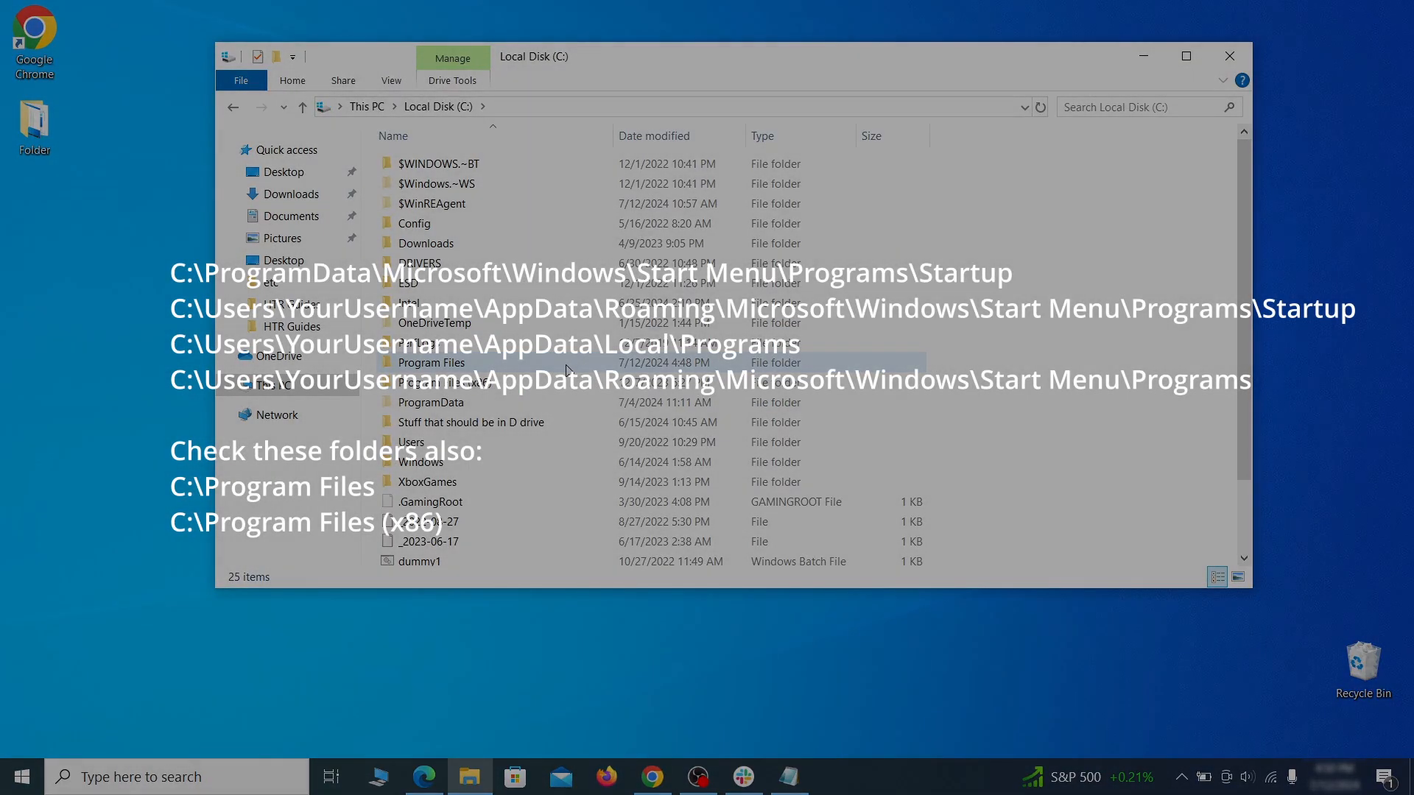
# - Browse to AppData\Roaming's EXAMPLE_SUSPICIOUS_FOLDER, then inspect a long-named folder in Local\Temp
pyautogui.doubleClick(411, 442)
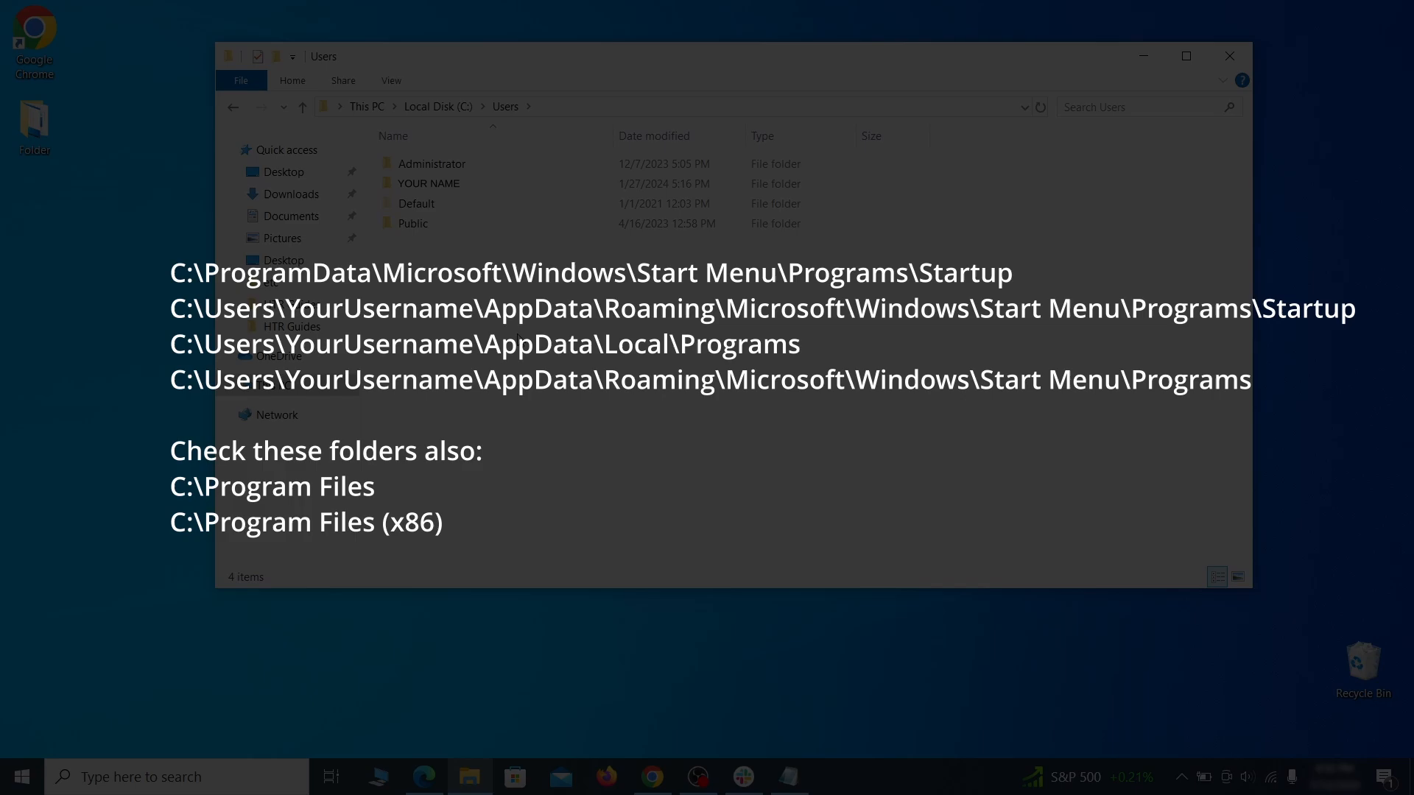
pyautogui.doubleClick(429, 183)
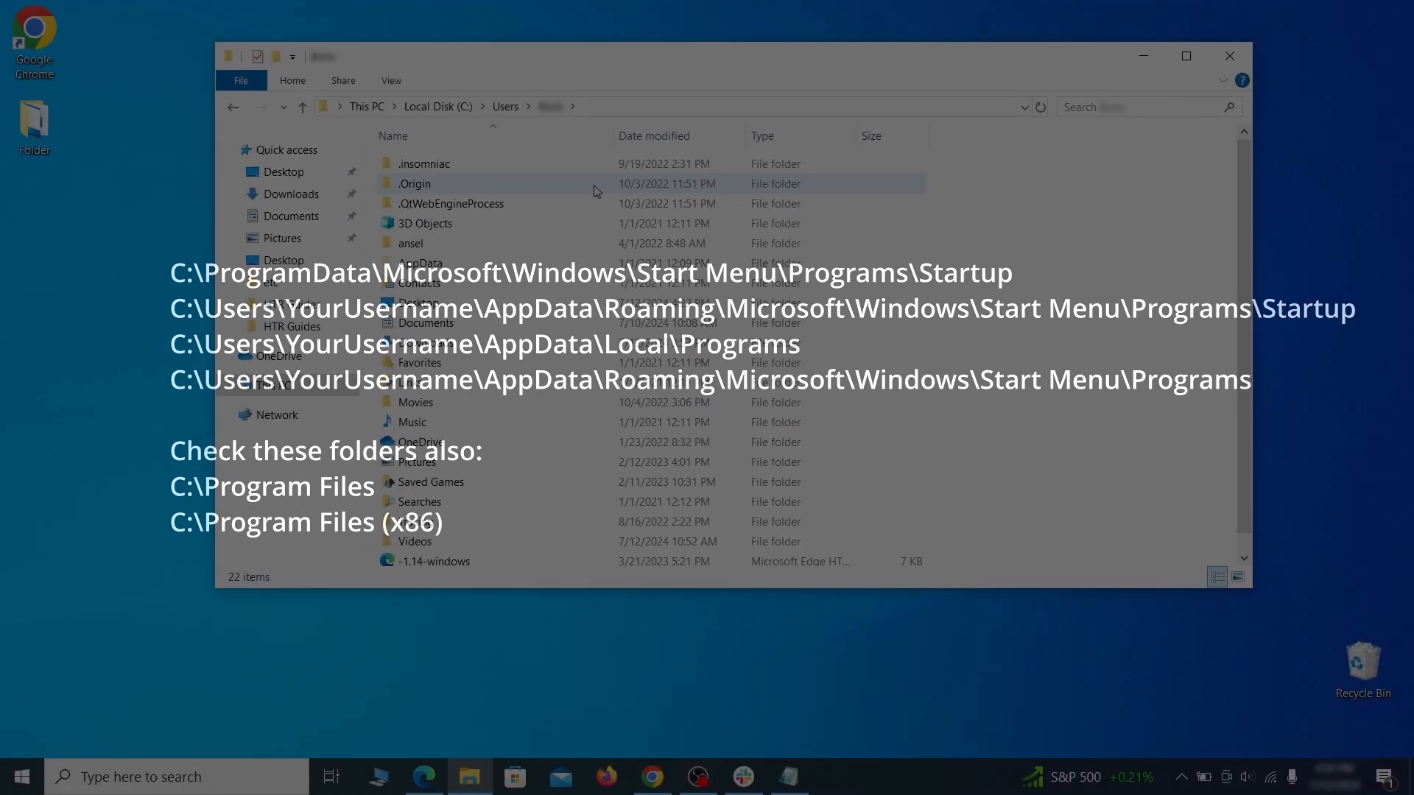
pyautogui.doubleClick(419, 262)
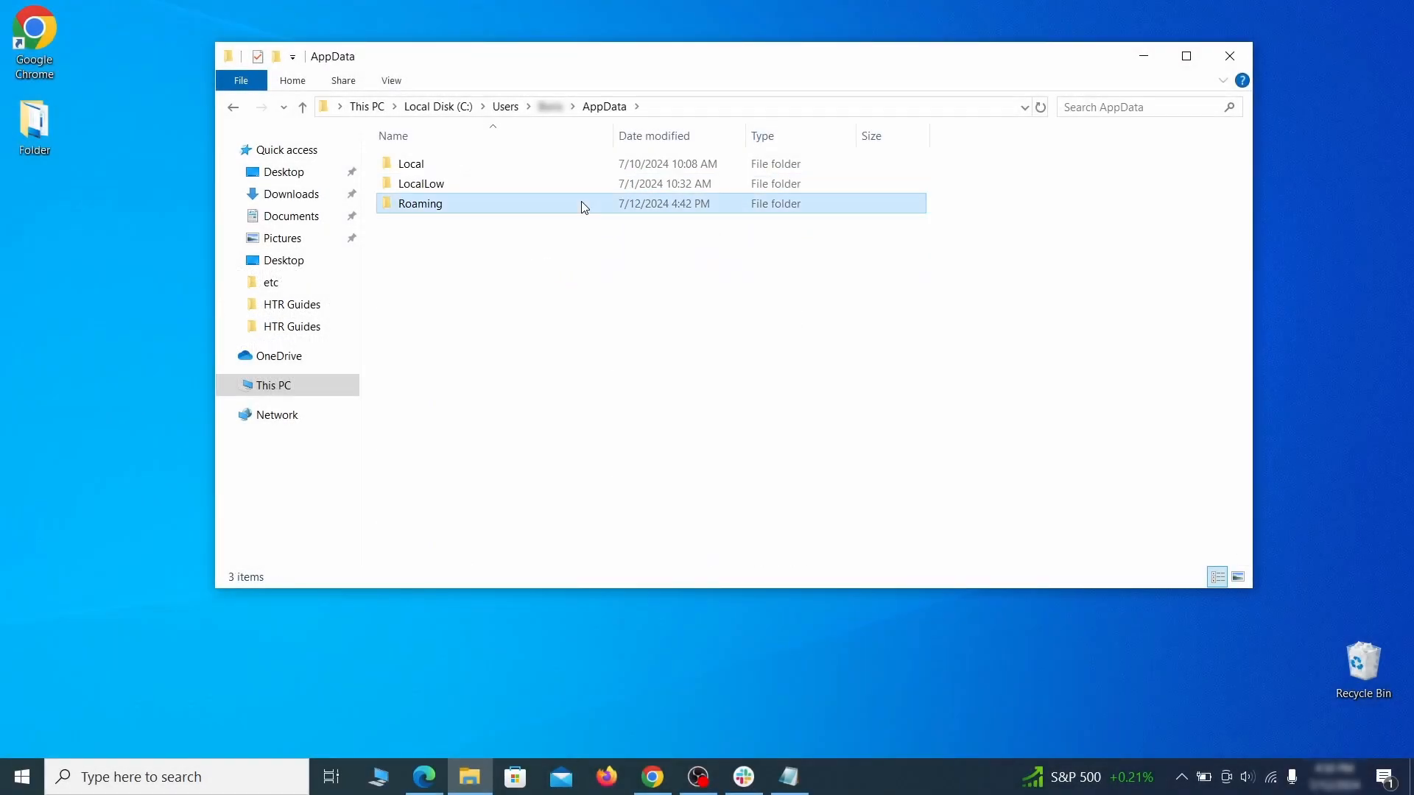
pyautogui.doubleClick(419, 203)
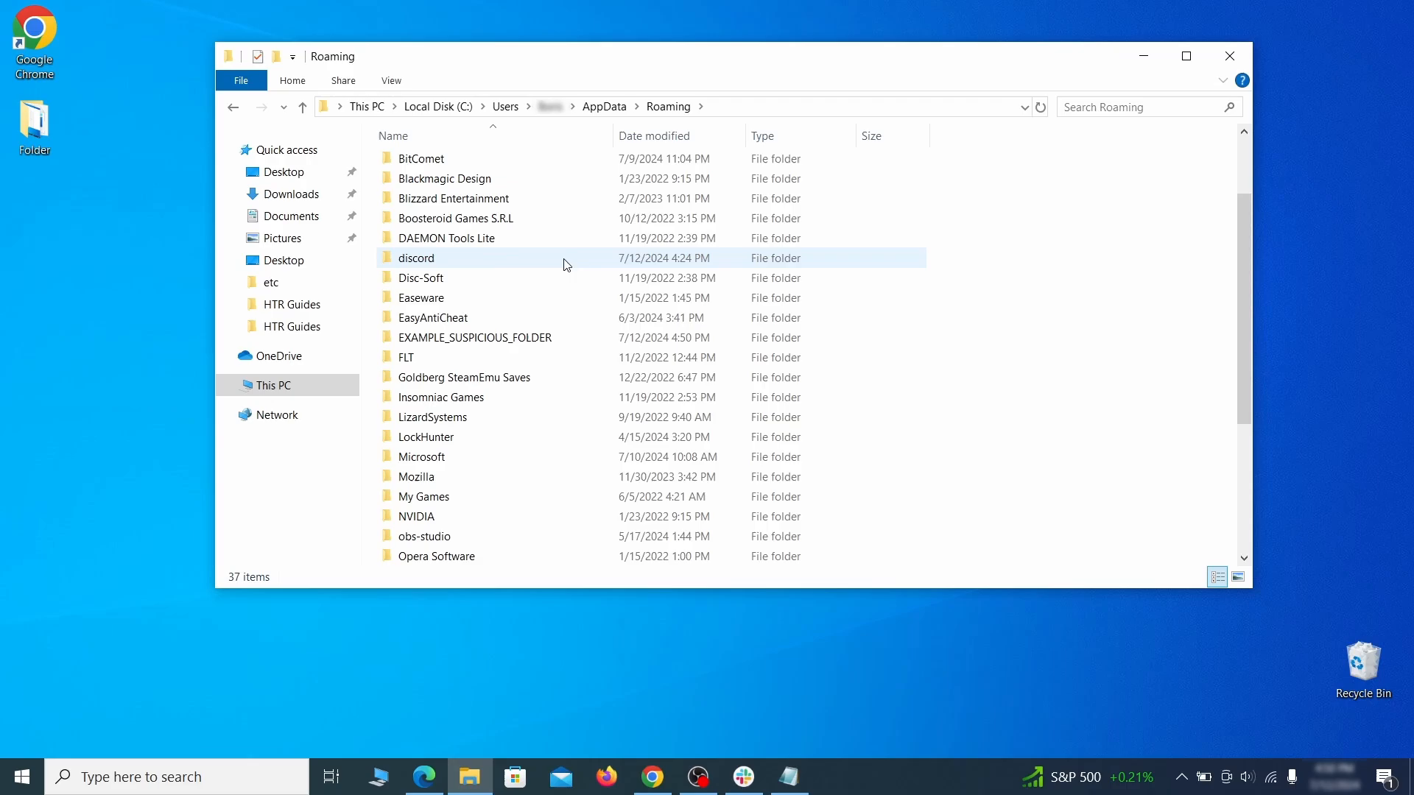
pyautogui.click(475, 338)
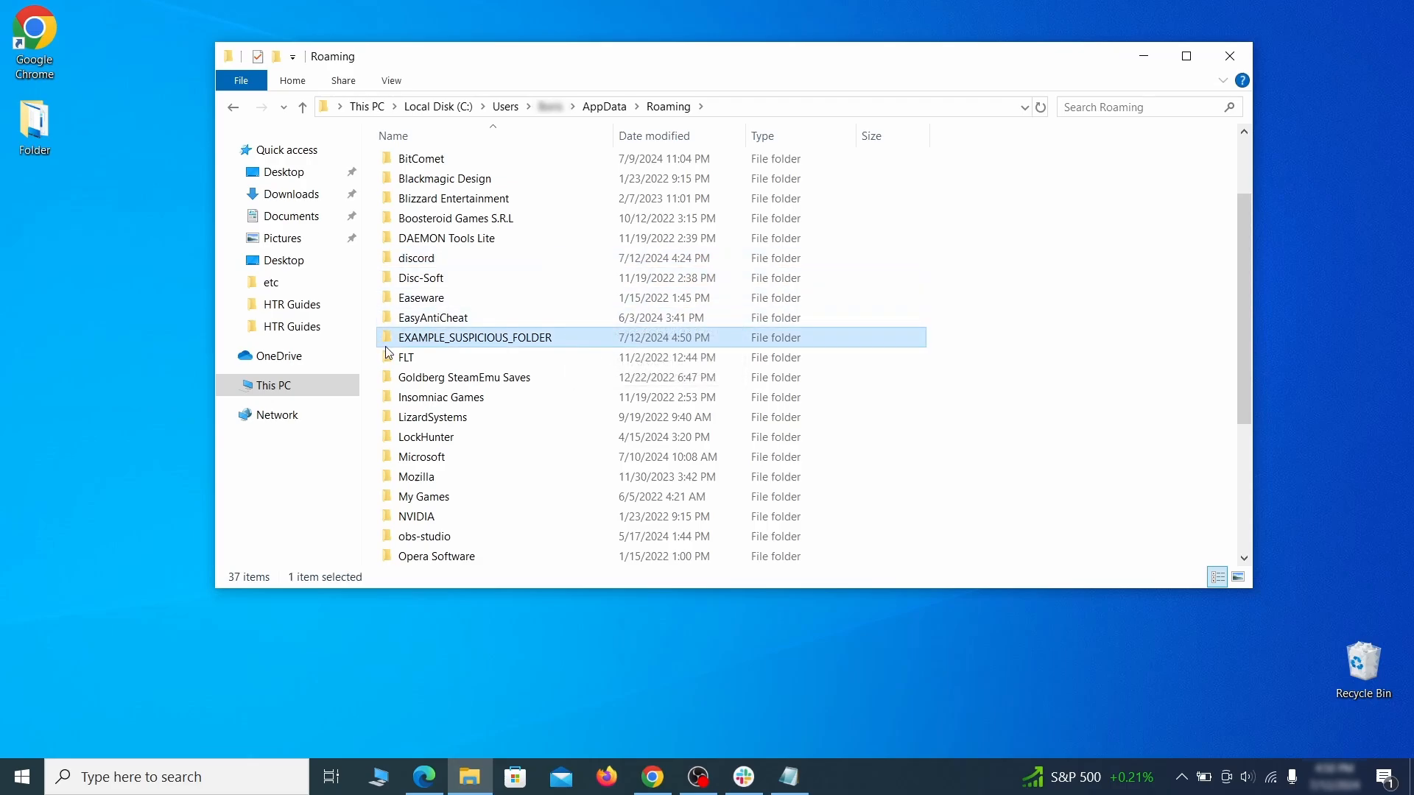
pyautogui.rightClick(475, 337)
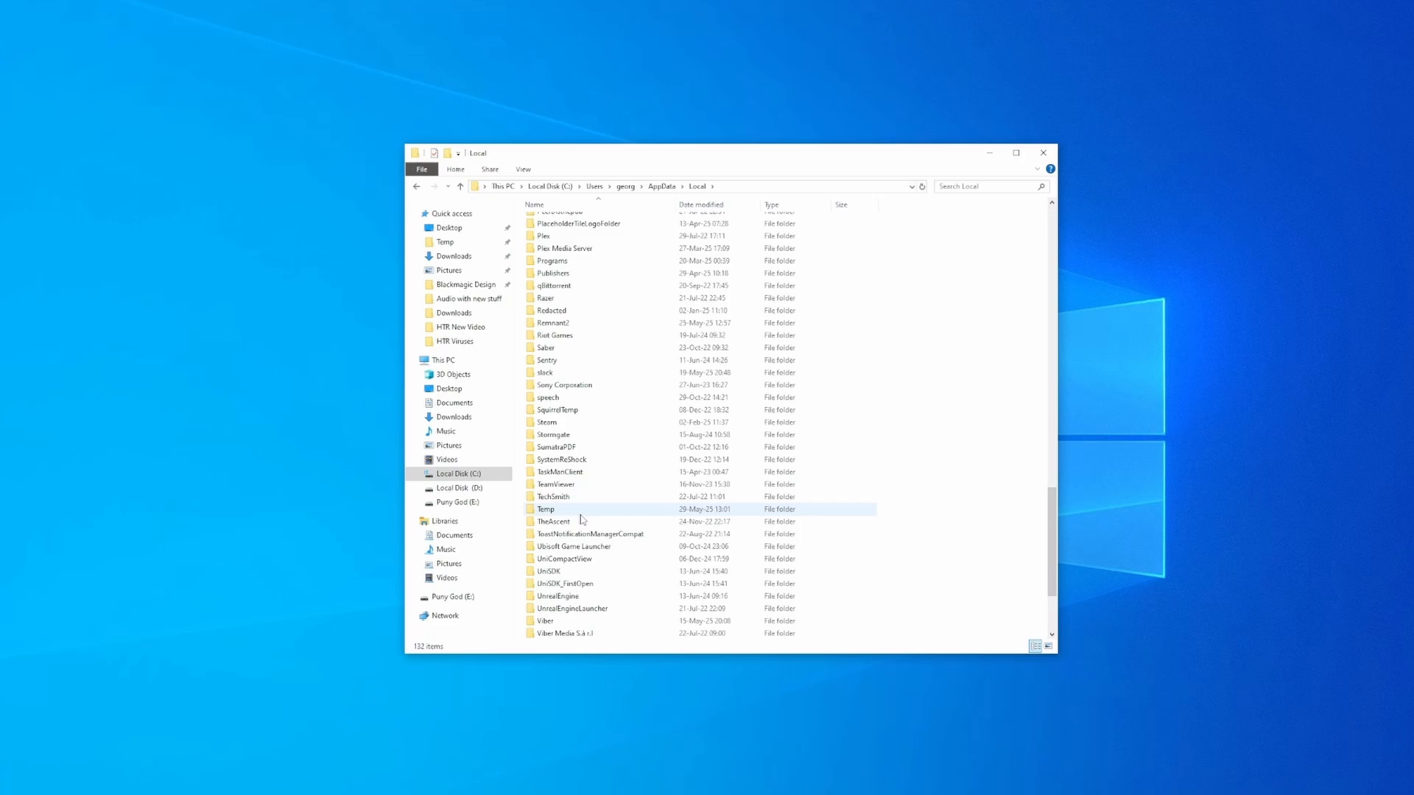
pyautogui.doubleClick(546, 509)
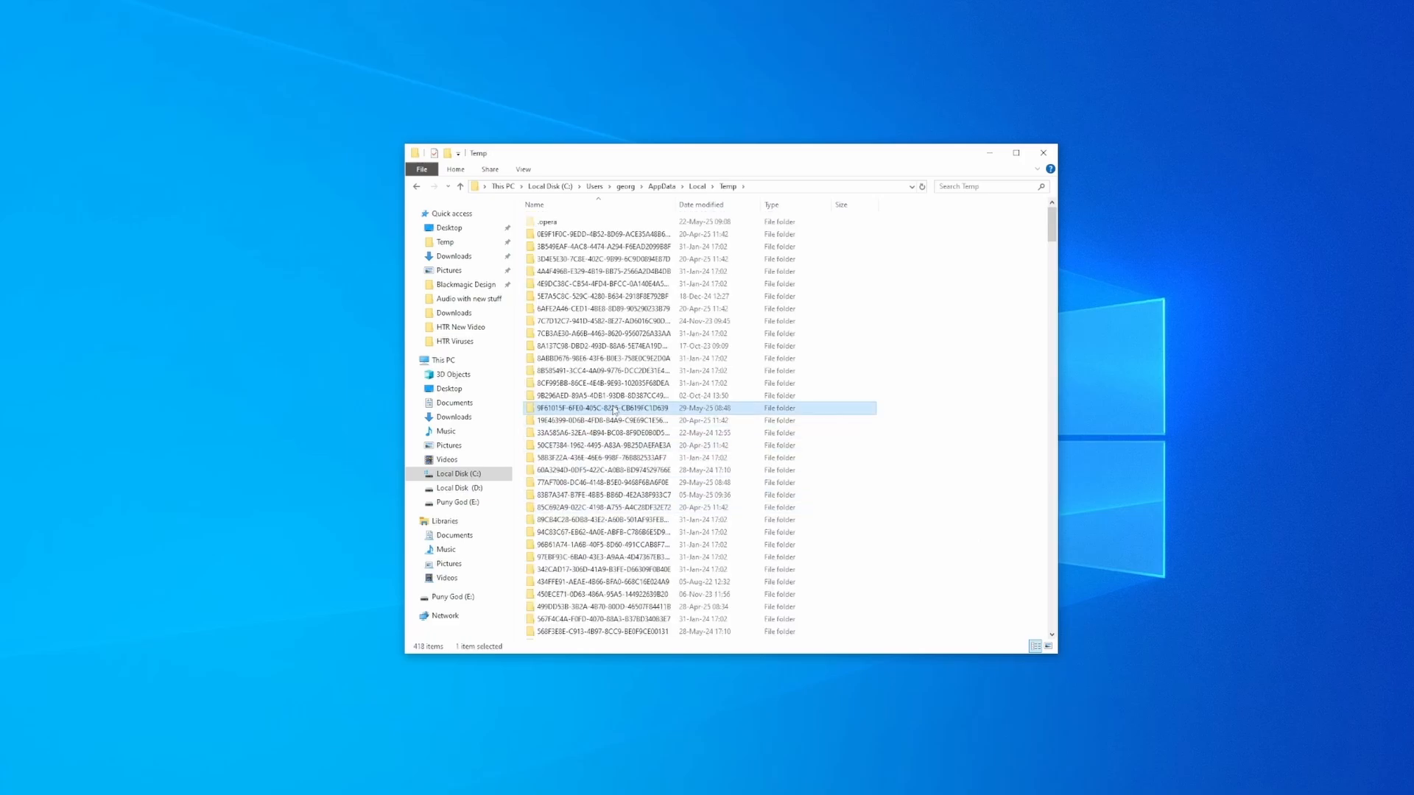
pyautogui.rightClick(617, 408)
pyautogui.write('ta')
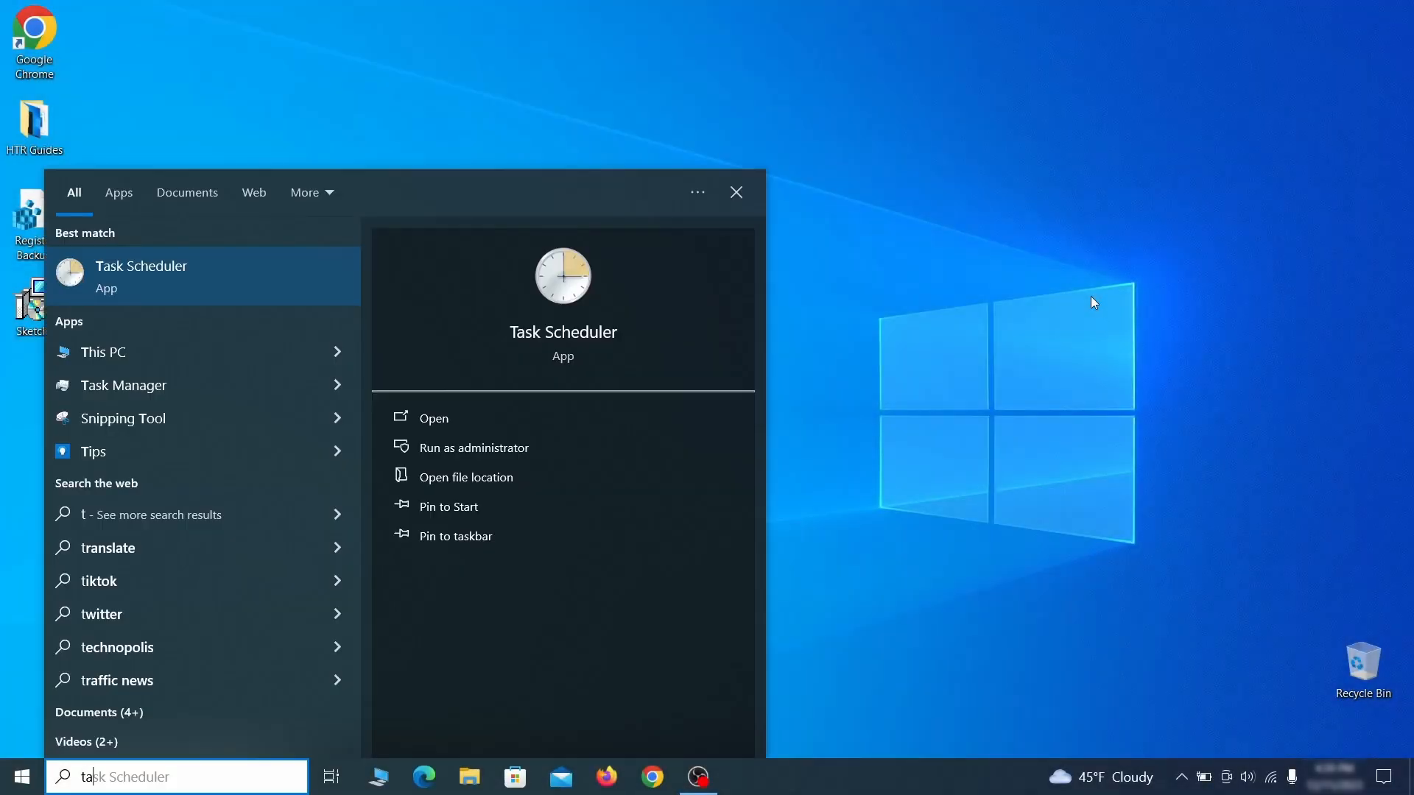
# - Review the Example Malware App task's actions, conditions and history, then delete the task
pyautogui.click(433, 417)
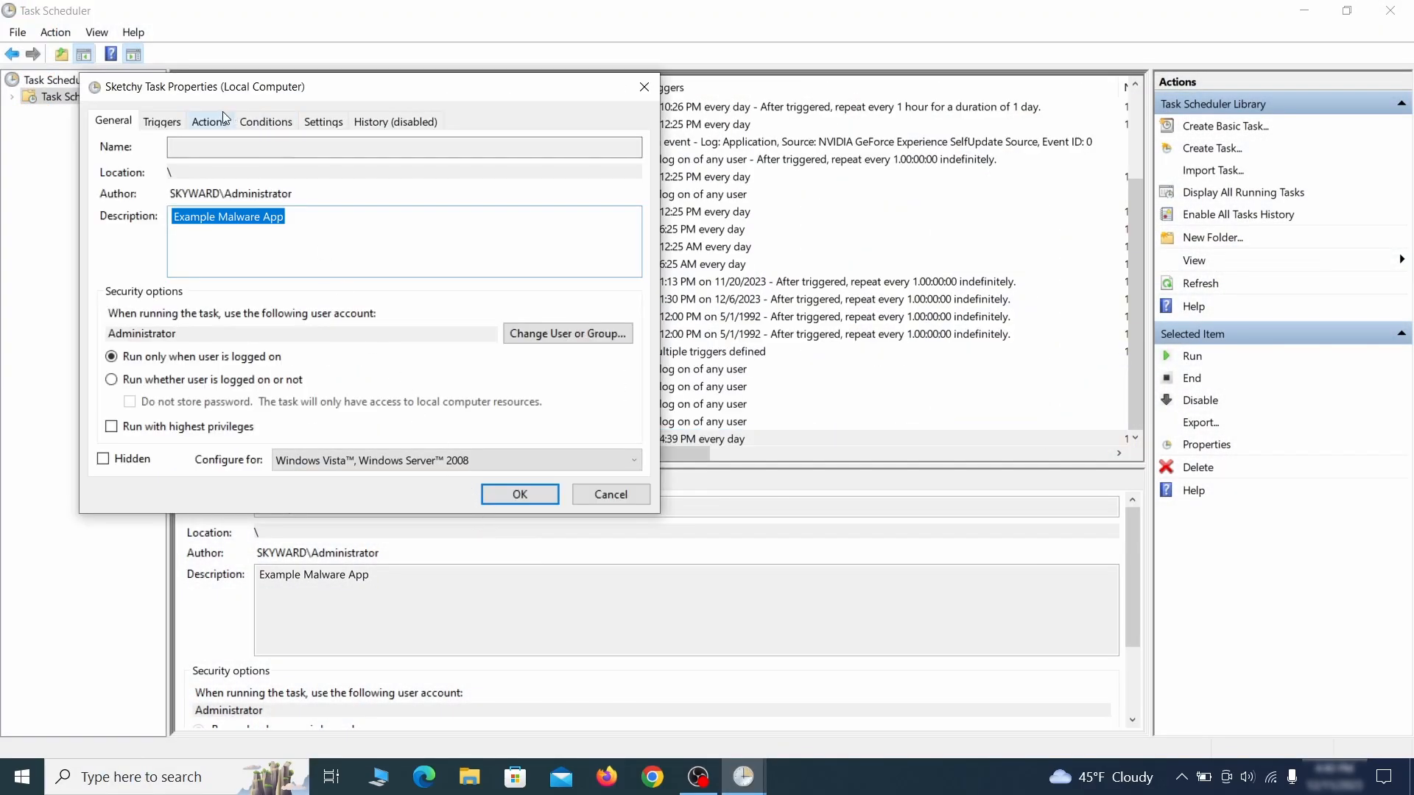
pyautogui.click(208, 121)
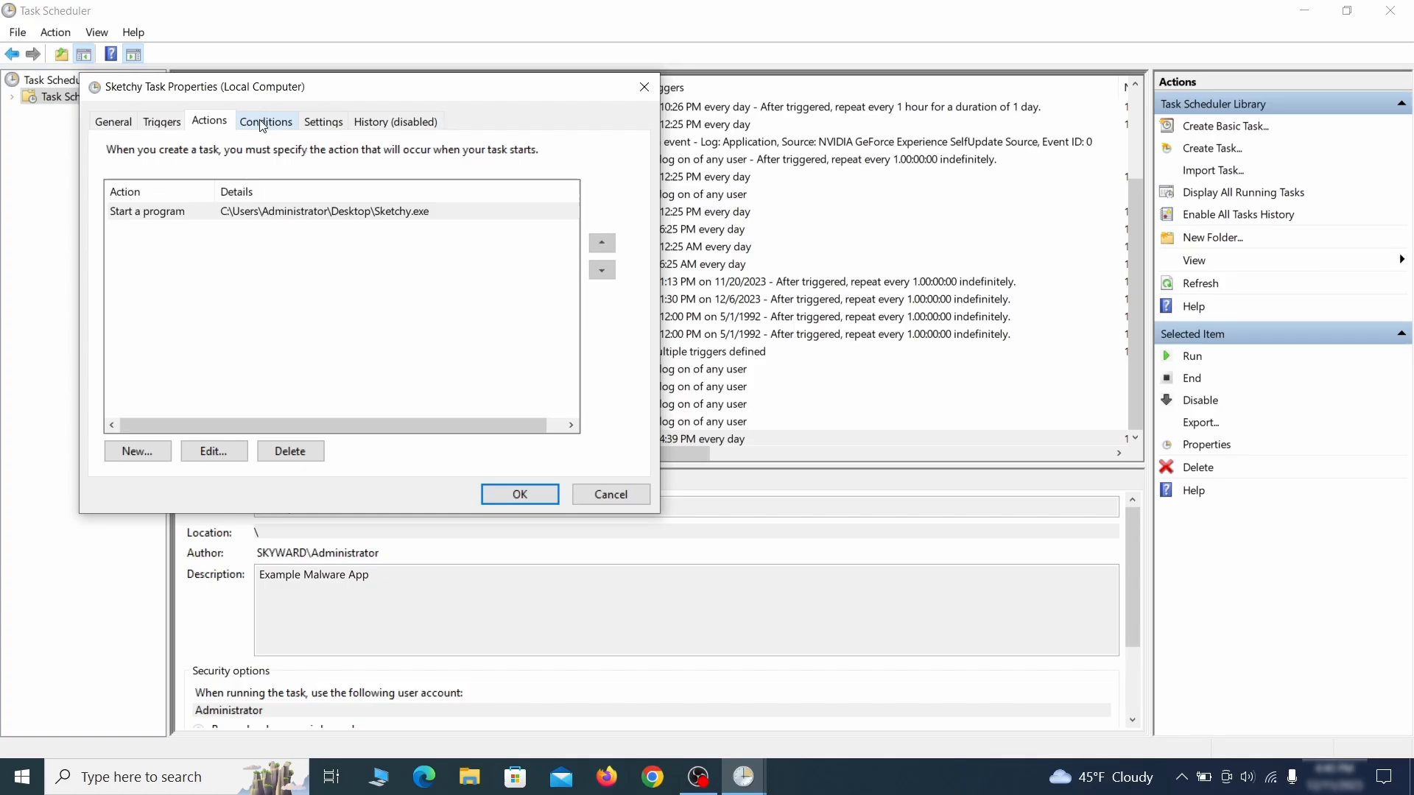
pyautogui.click(265, 121)
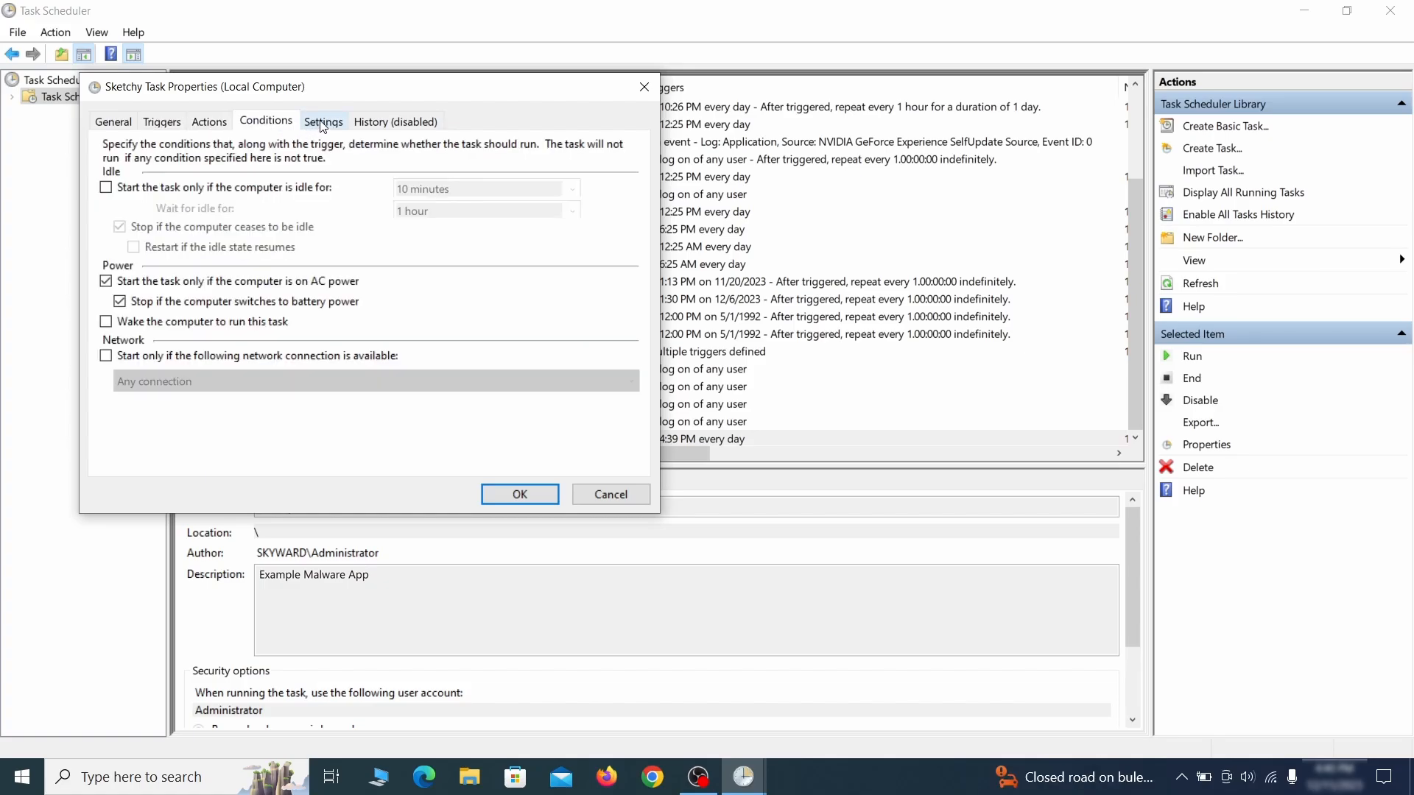
pyautogui.click(395, 121)
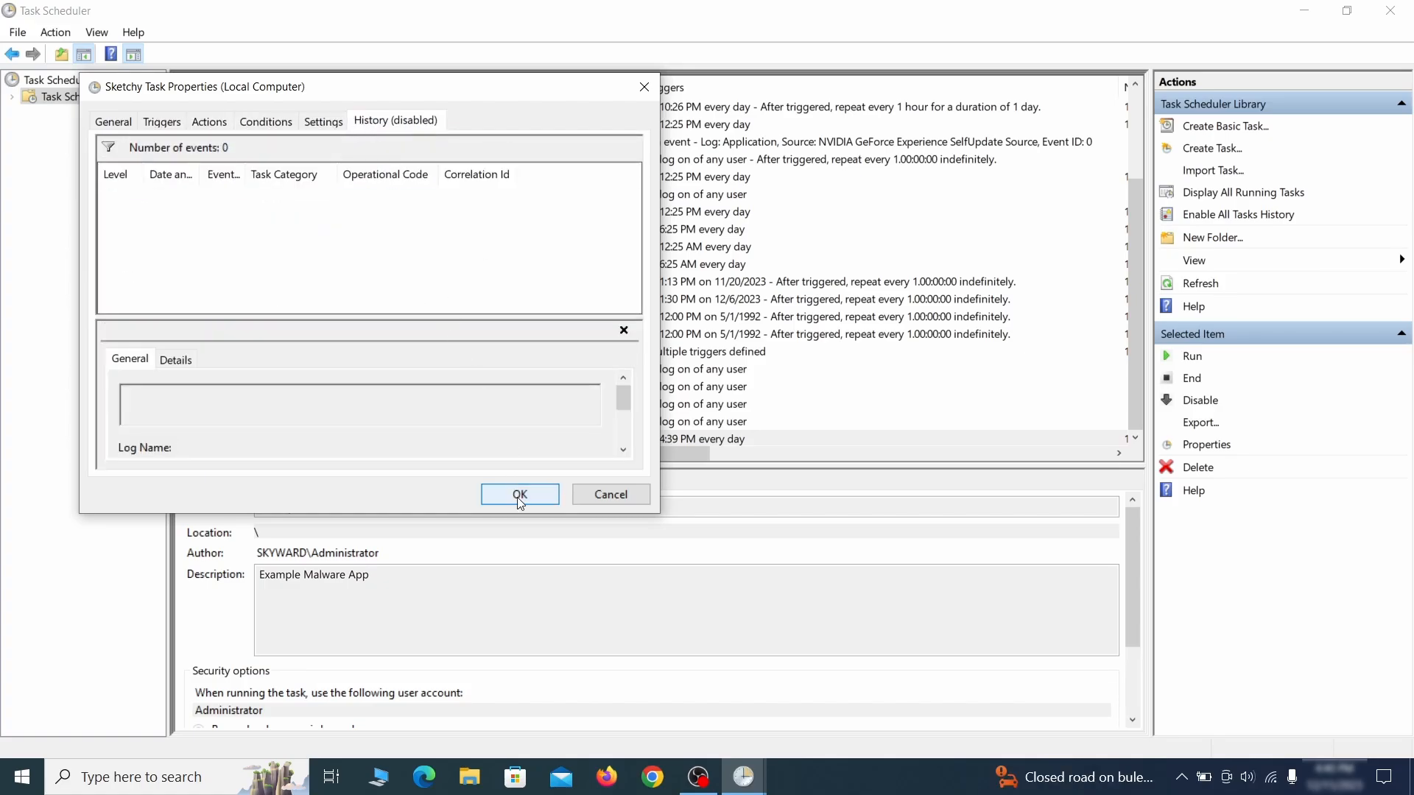
pyautogui.click(519, 495)
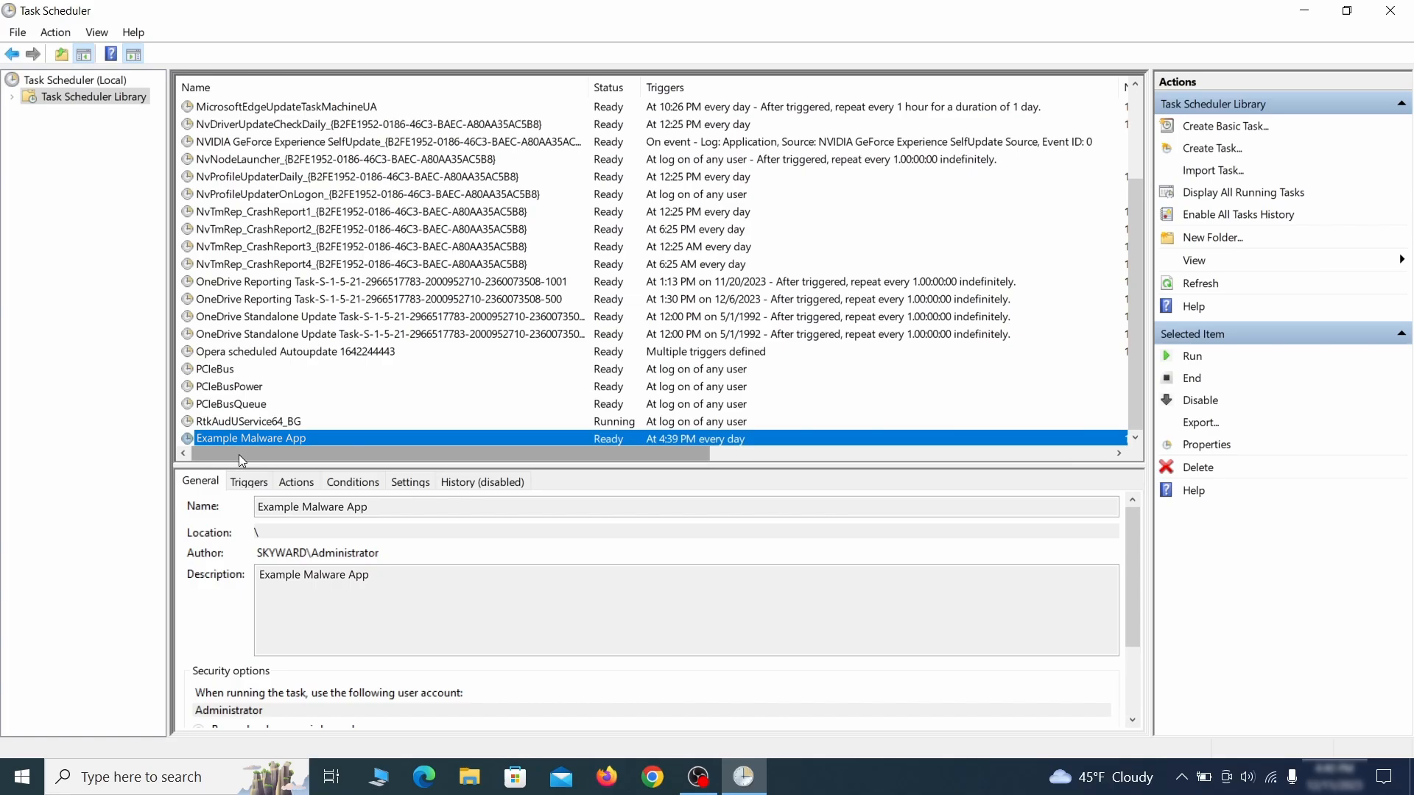
pyautogui.rightClick(250, 438)
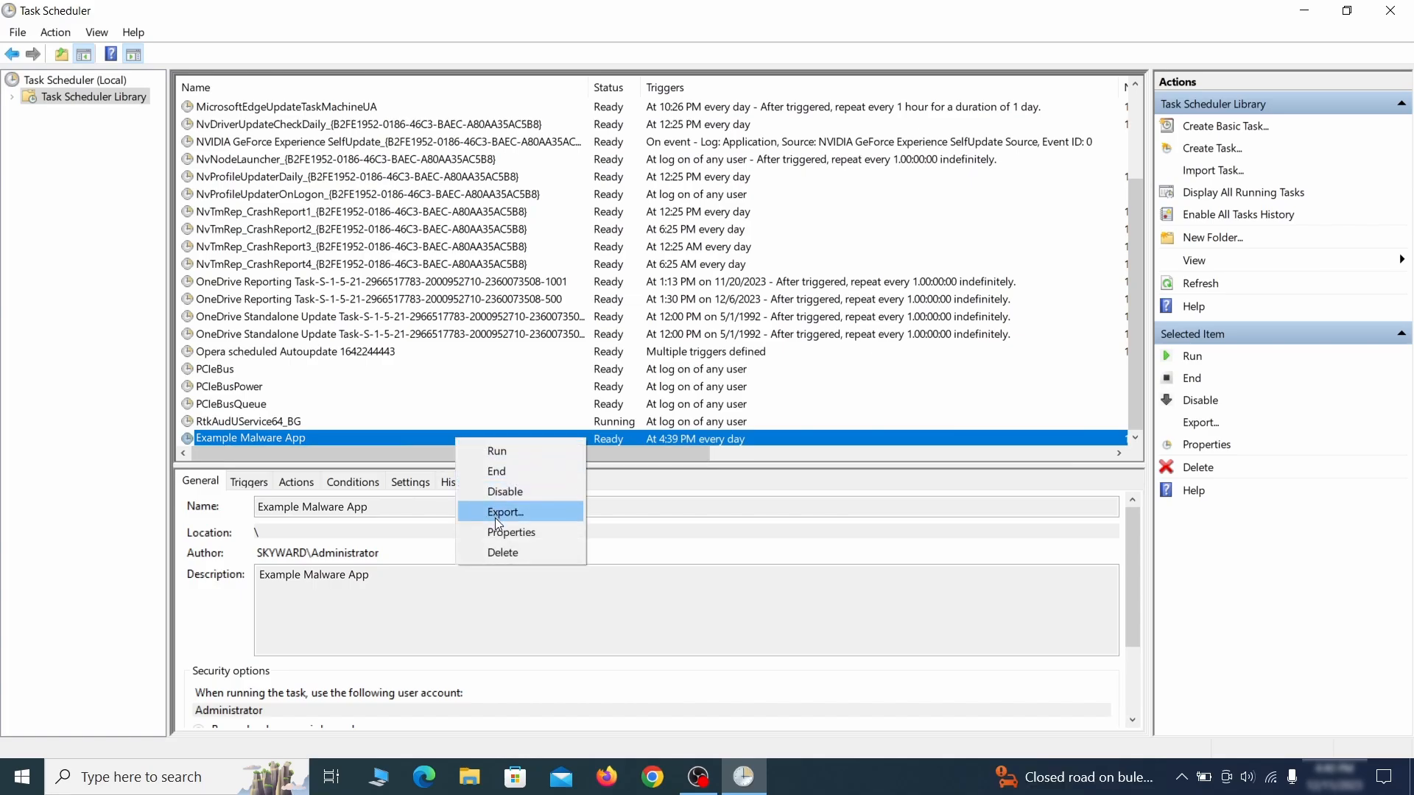
pyautogui.click(502, 552)
pyautogui.write('regedi')
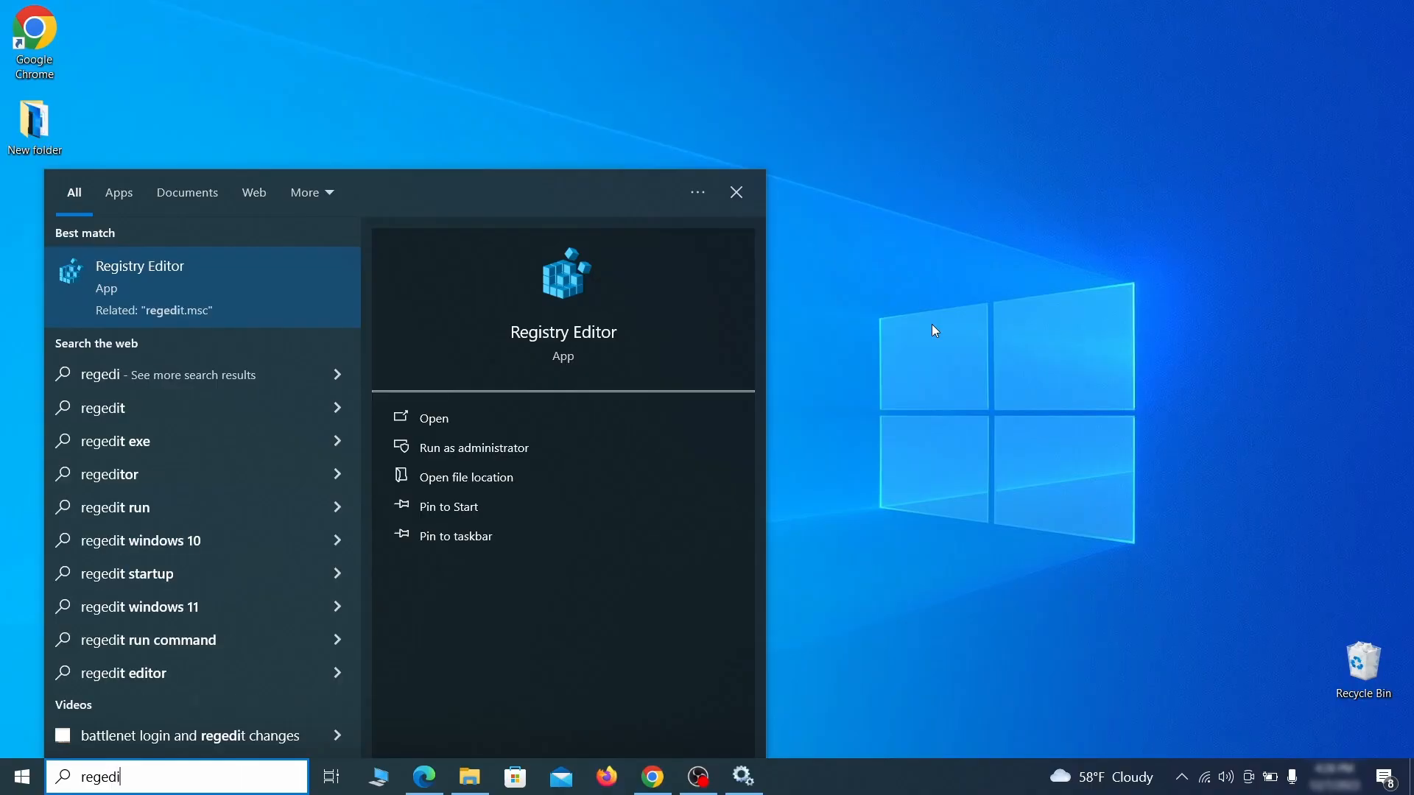
# - Search the registry for 'Example Malware App' and delete the Reopen key found
pyautogui.click(434, 417)
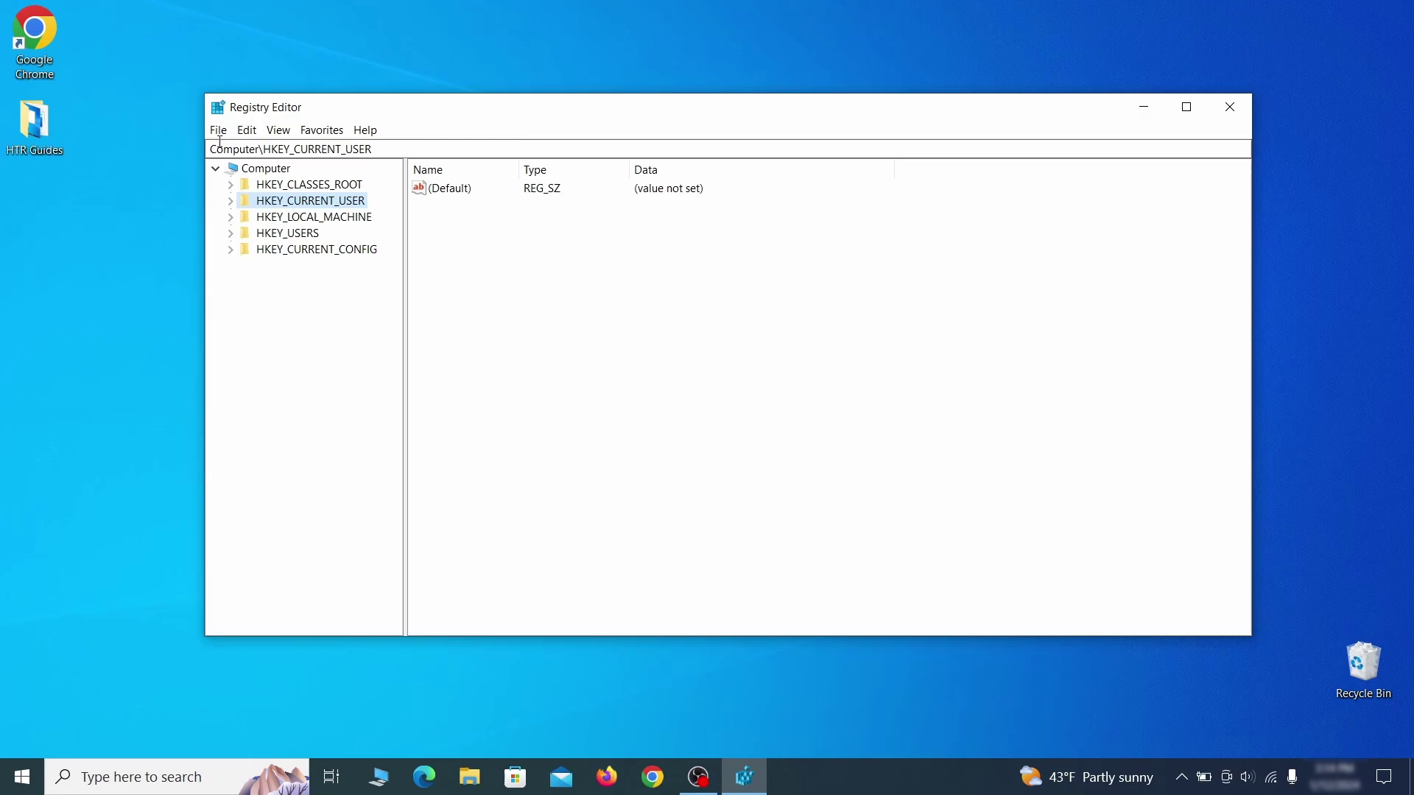
pyautogui.click(245, 129)
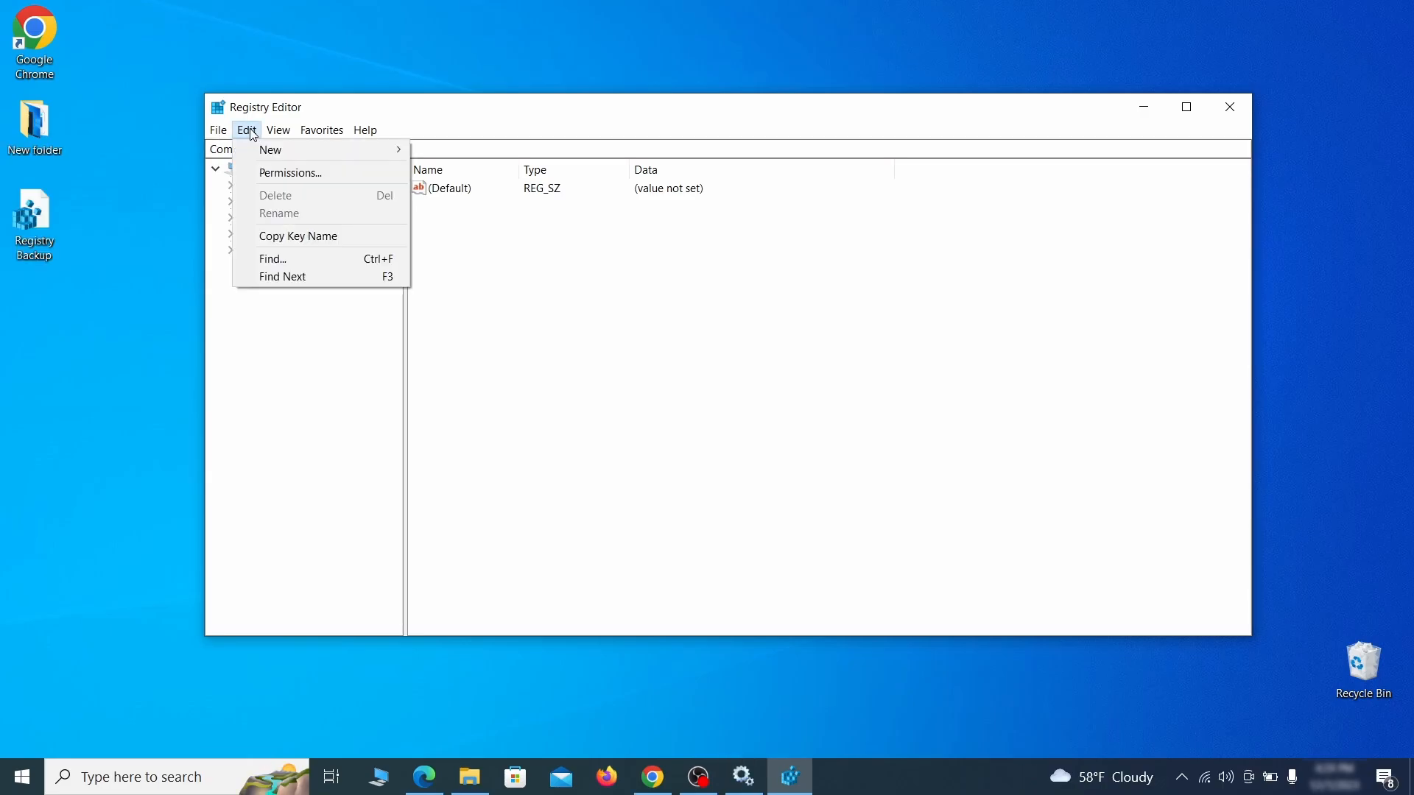
pyautogui.moveTo(306, 262)
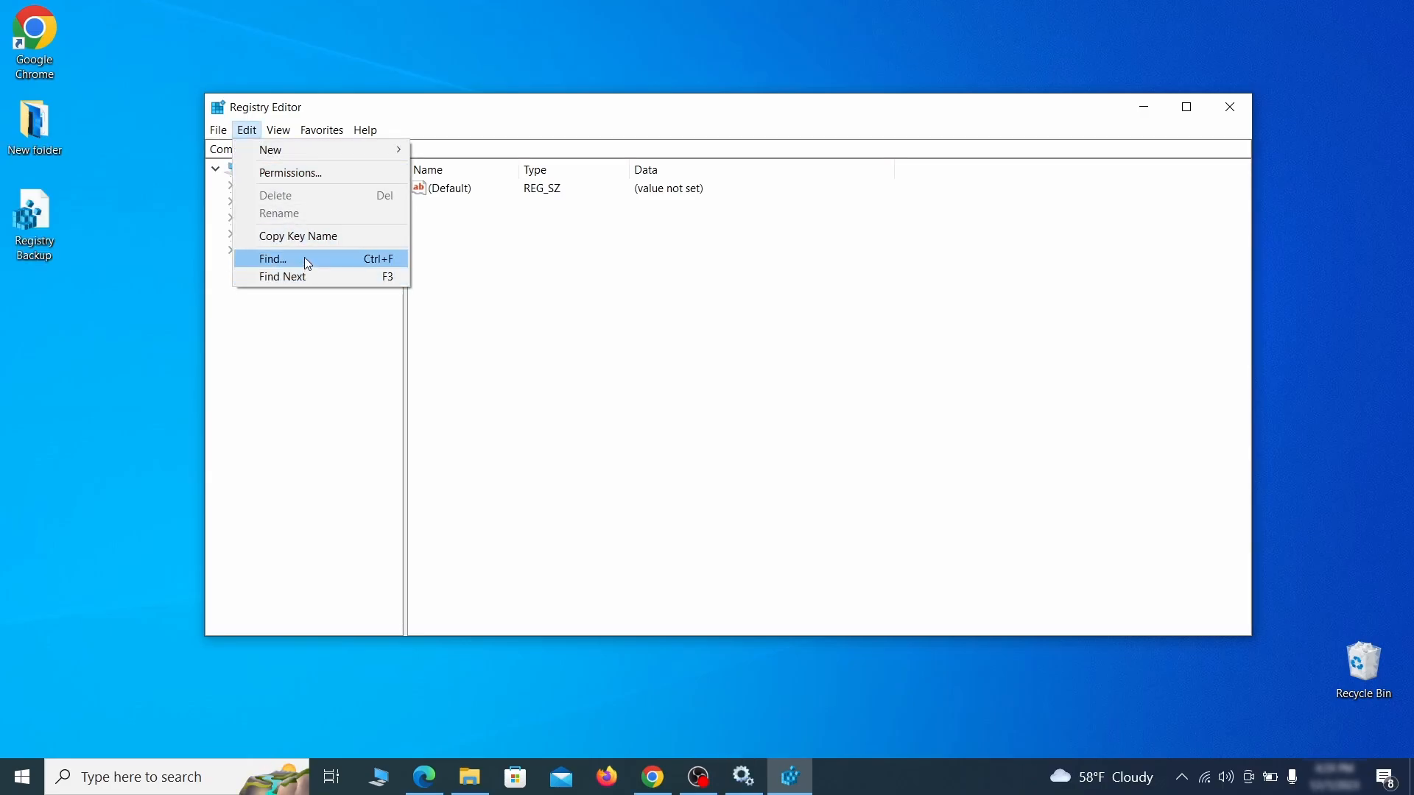
pyautogui.click(272, 259)
pyautogui.write('Example Malware Ap')
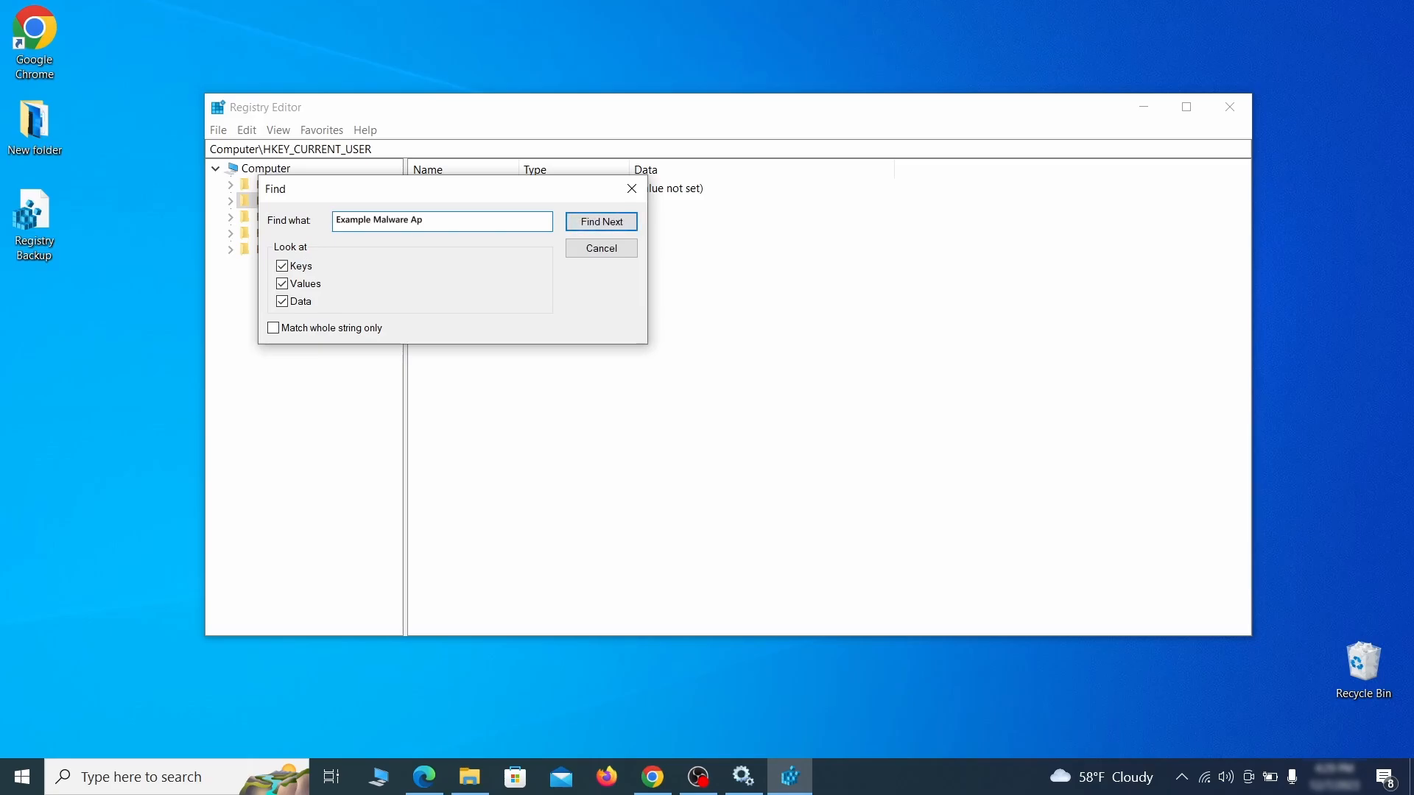
pyautogui.click(601, 221)
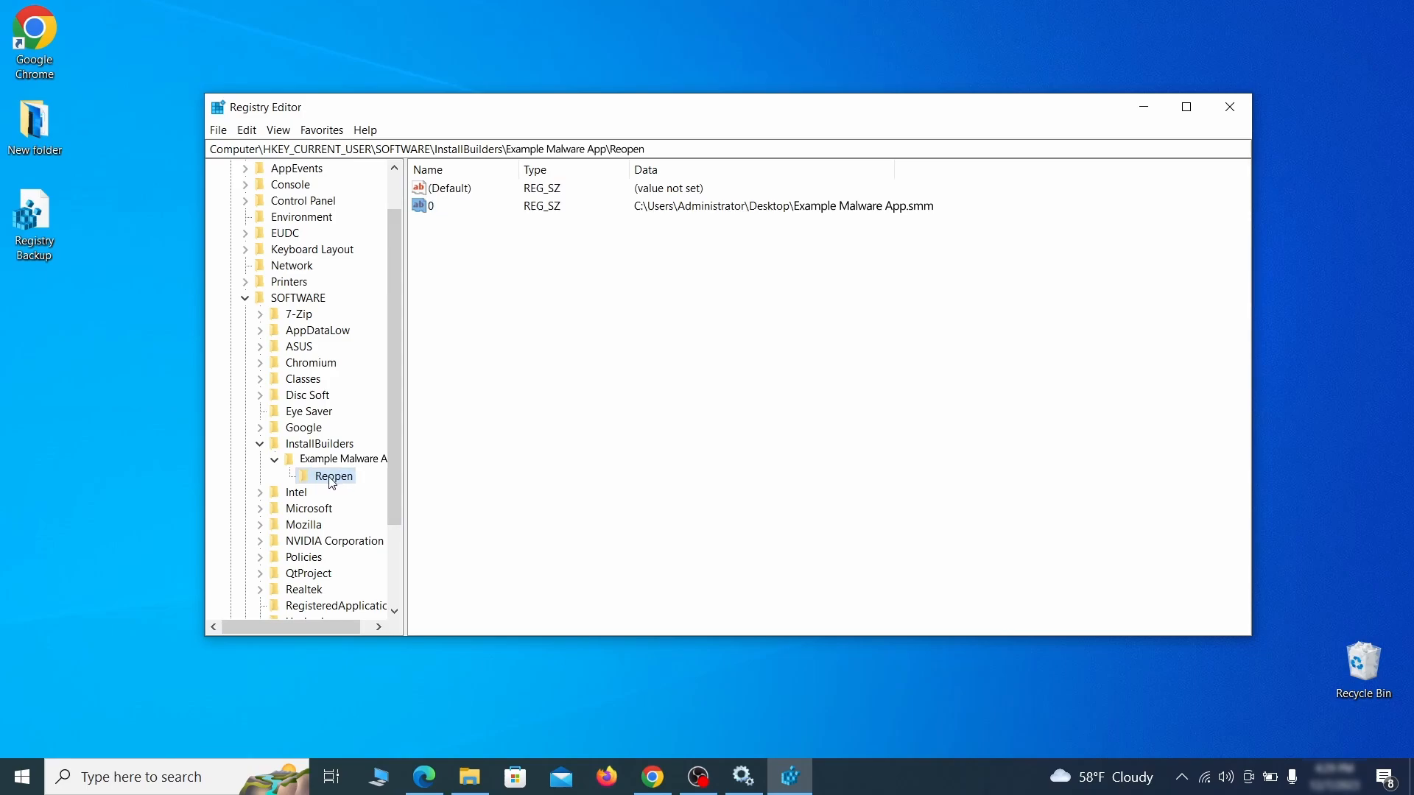
pyautogui.rightClick(333, 477)
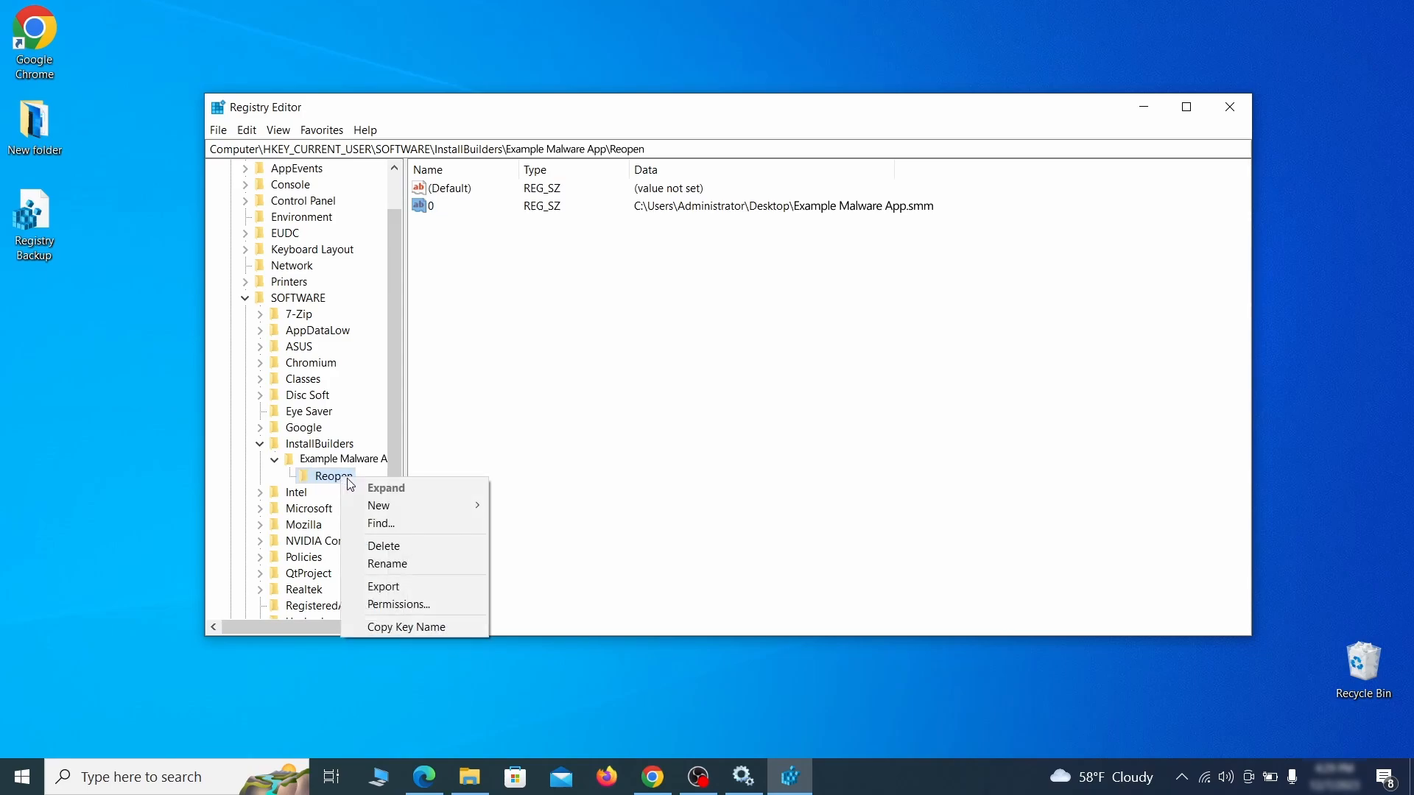
pyautogui.moveTo(467, 546)
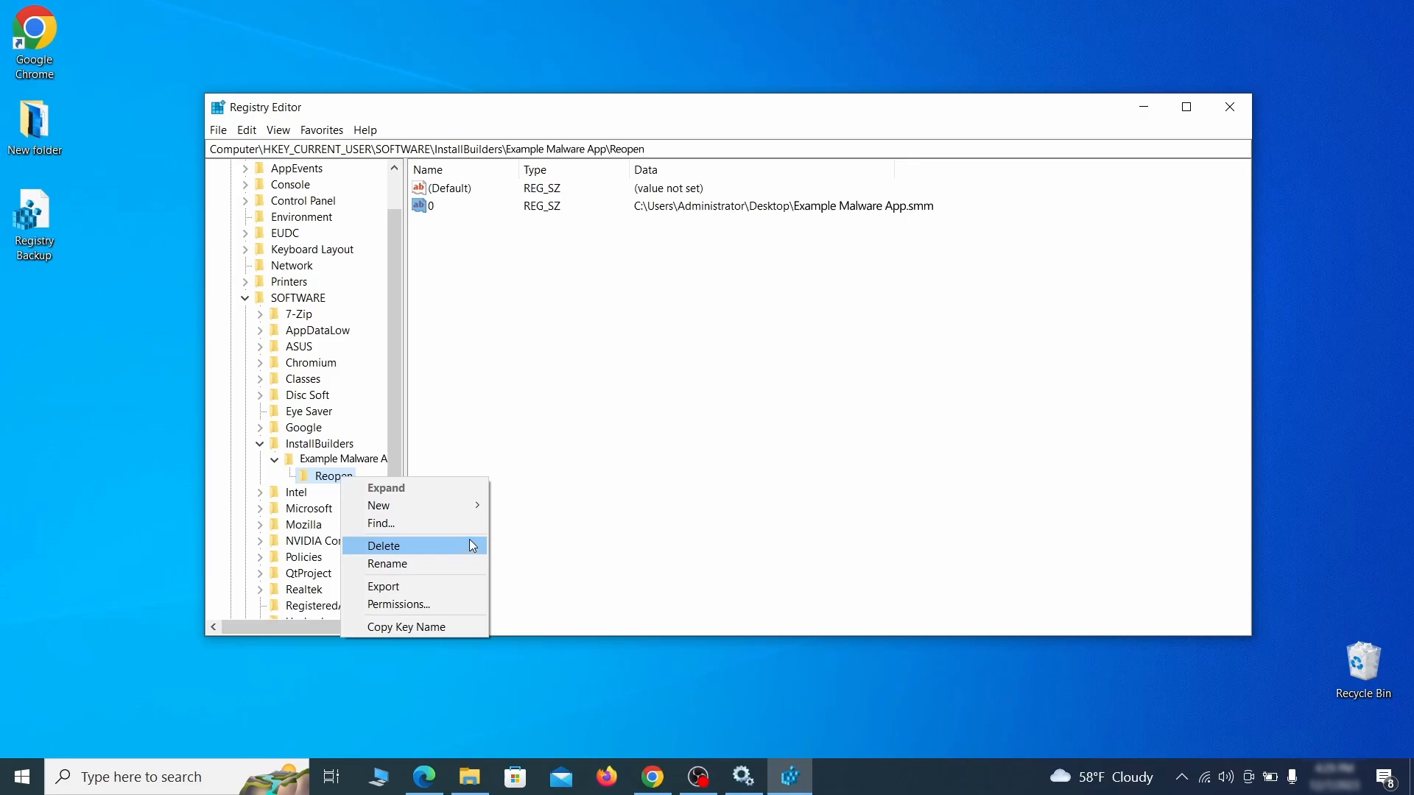
pyautogui.click(383, 545)
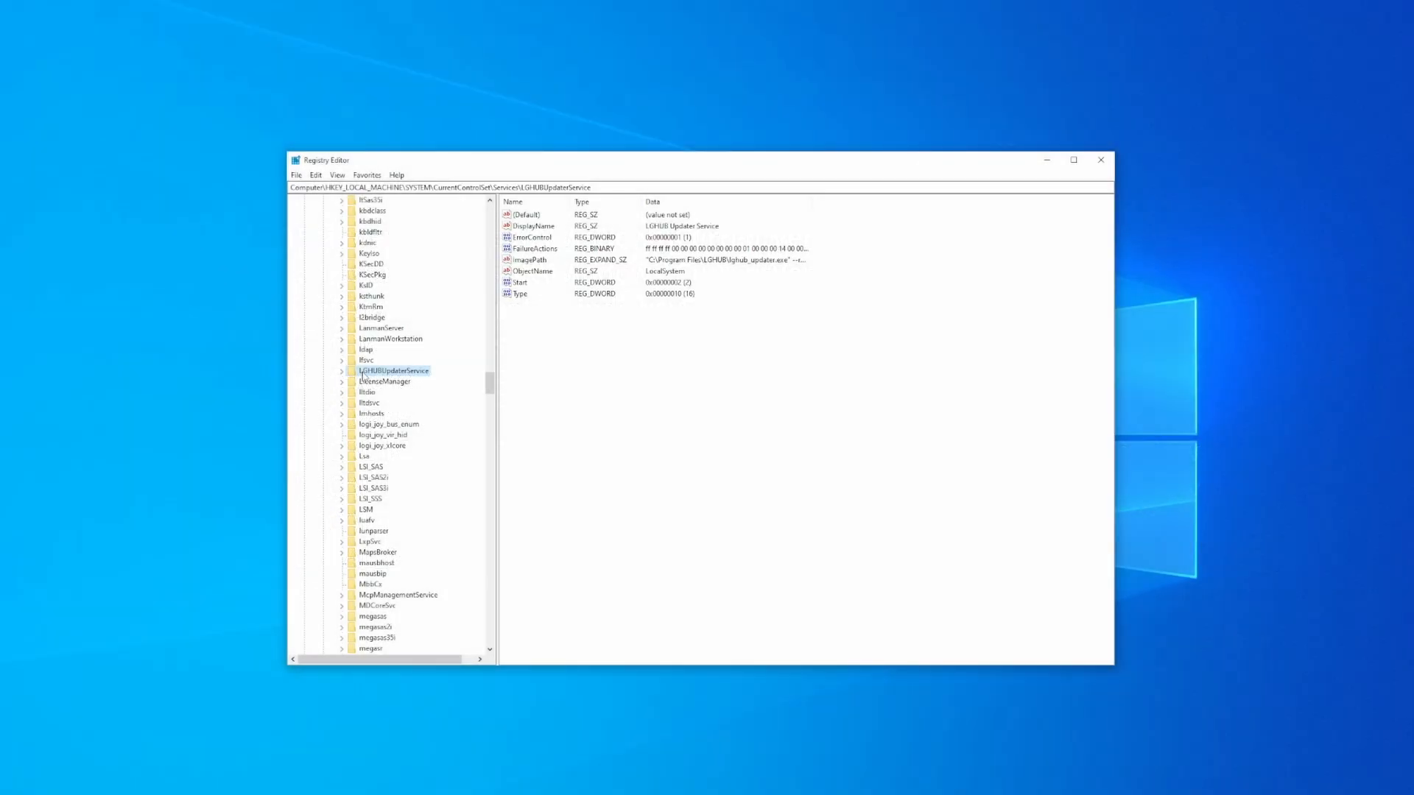
pyautogui.moveTo(671, 238)
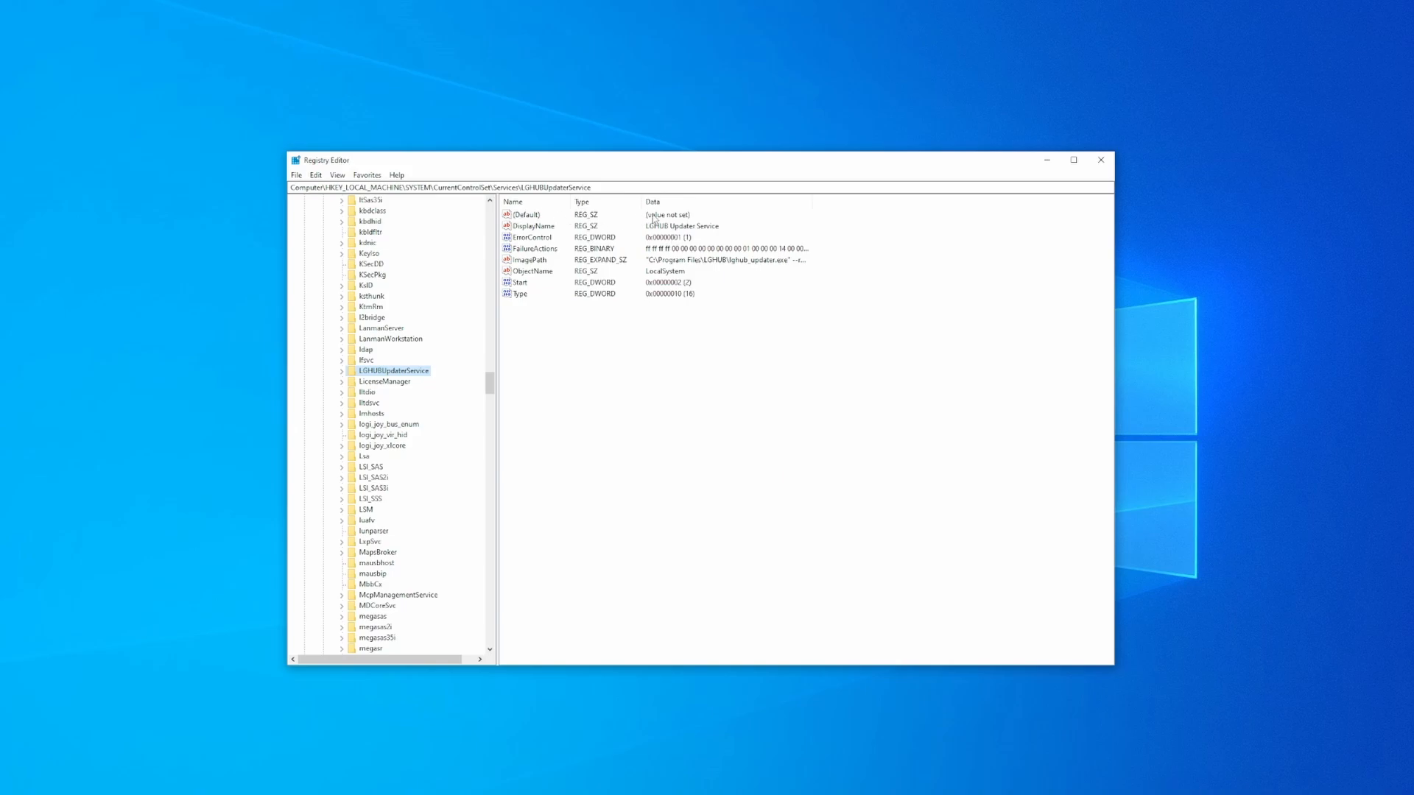
# - Delete the (Default) value in the LGHUBUpdaterService key, up to the confirmation prompt
pyautogui.rightClick(526, 215)
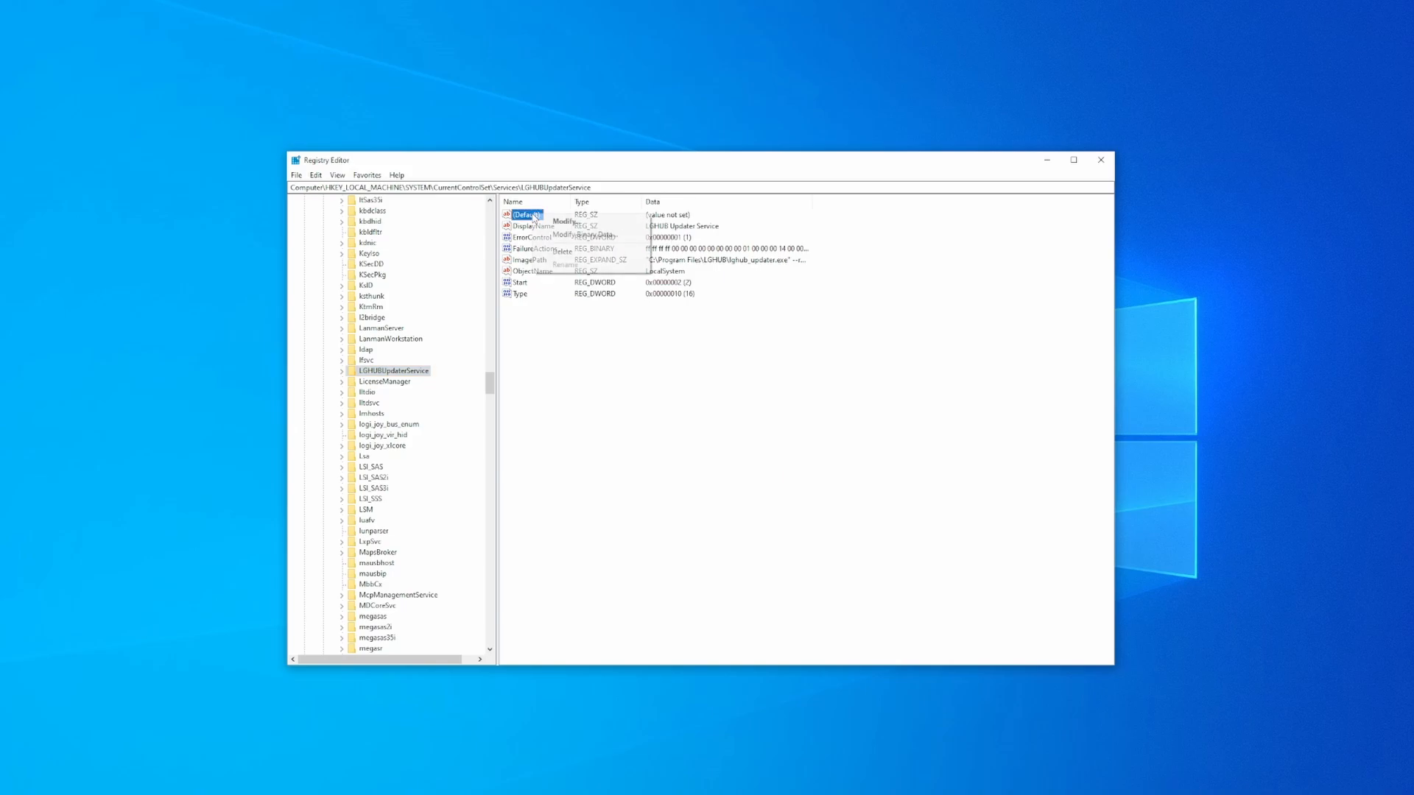
pyautogui.click(563, 250)
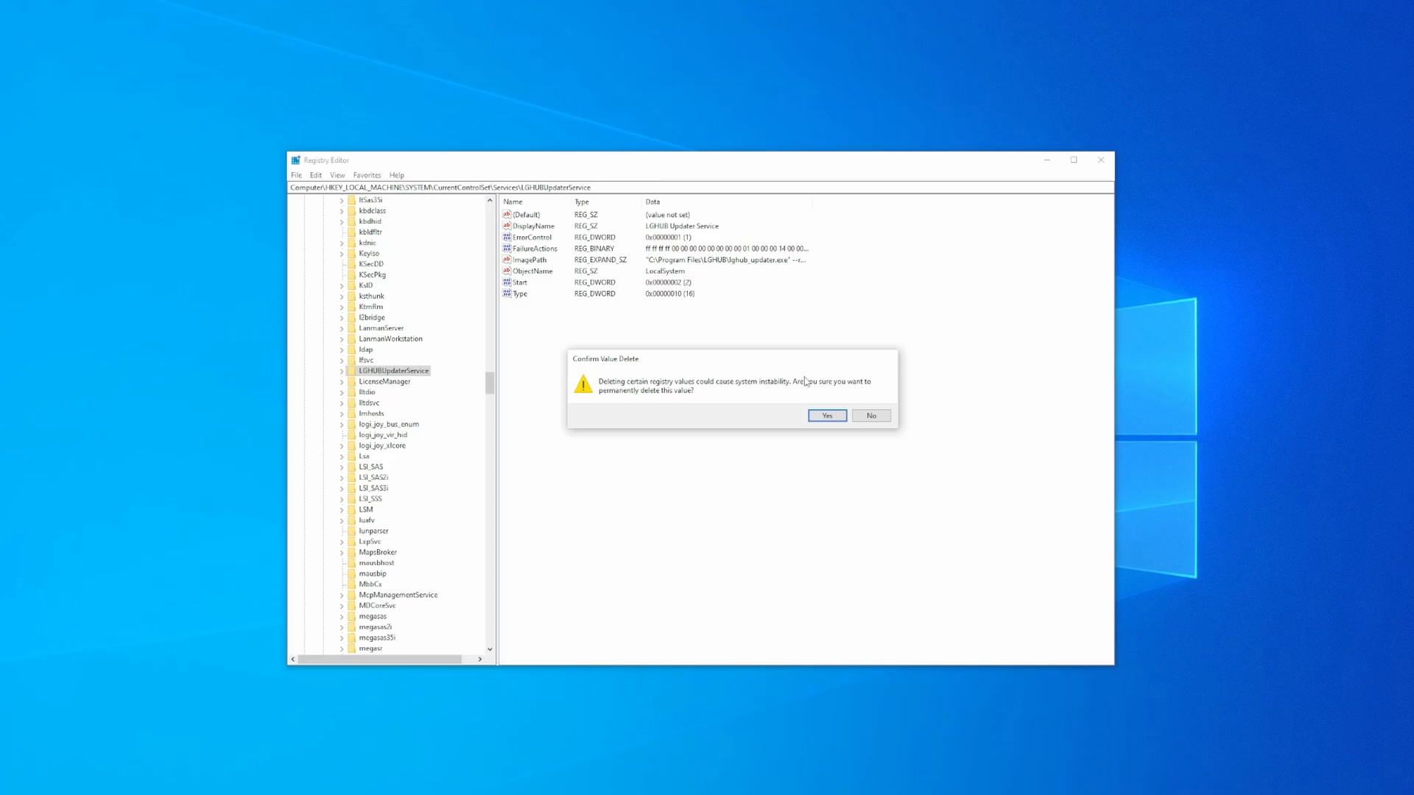